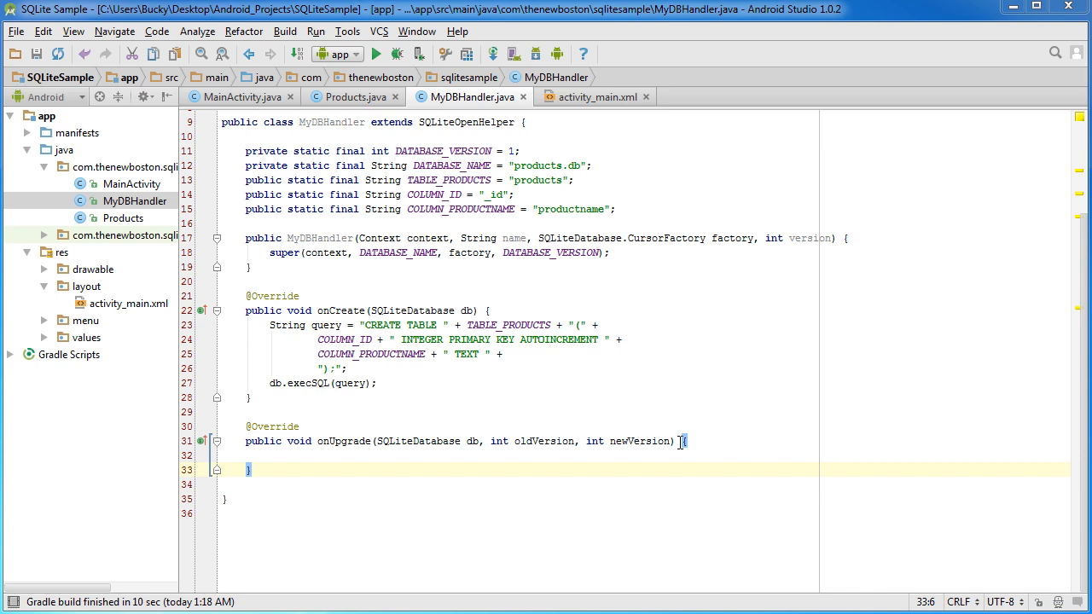
mouse_move(645, 512)
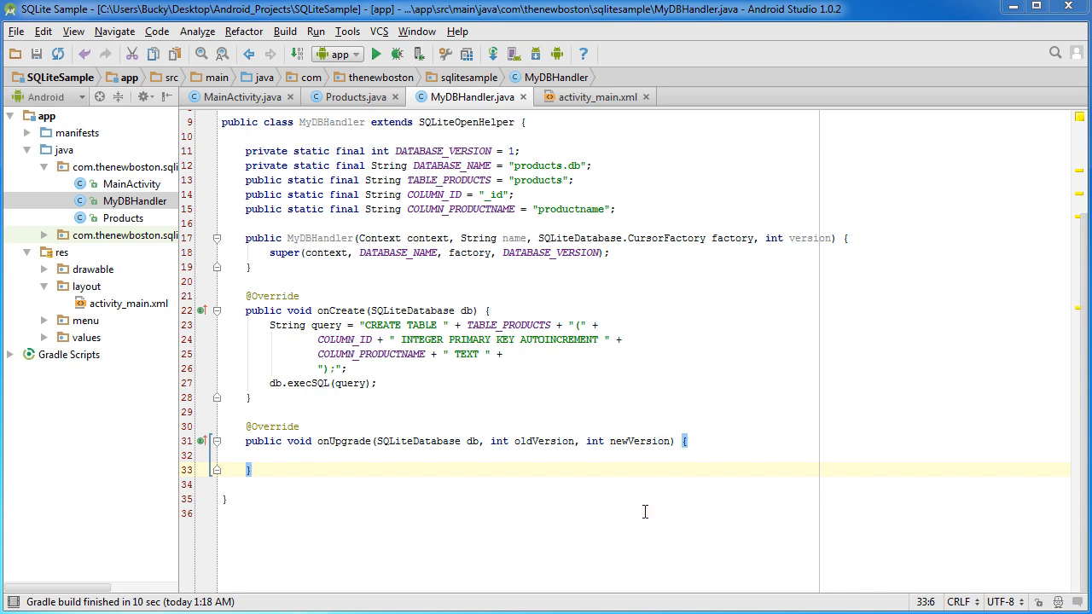
mouse_move(494, 457)
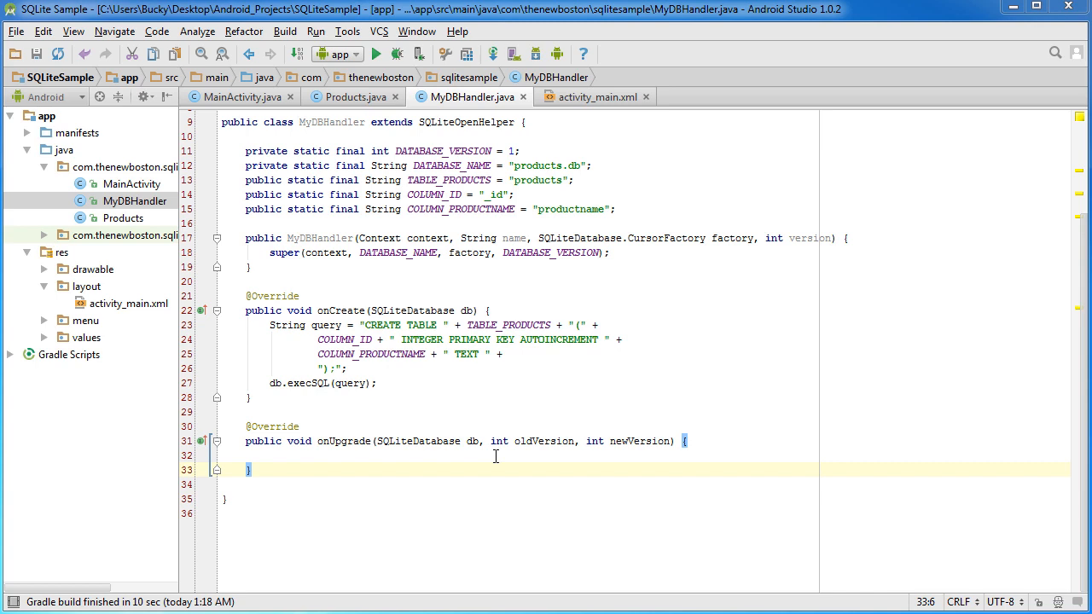
mouse_move(472, 465)
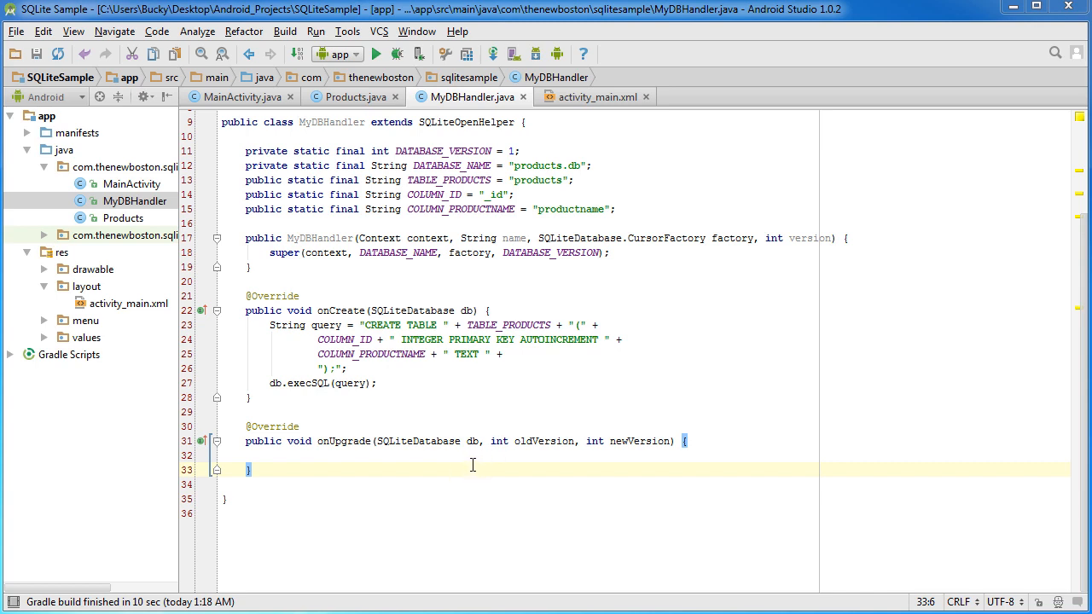
mouse_move(473, 457)
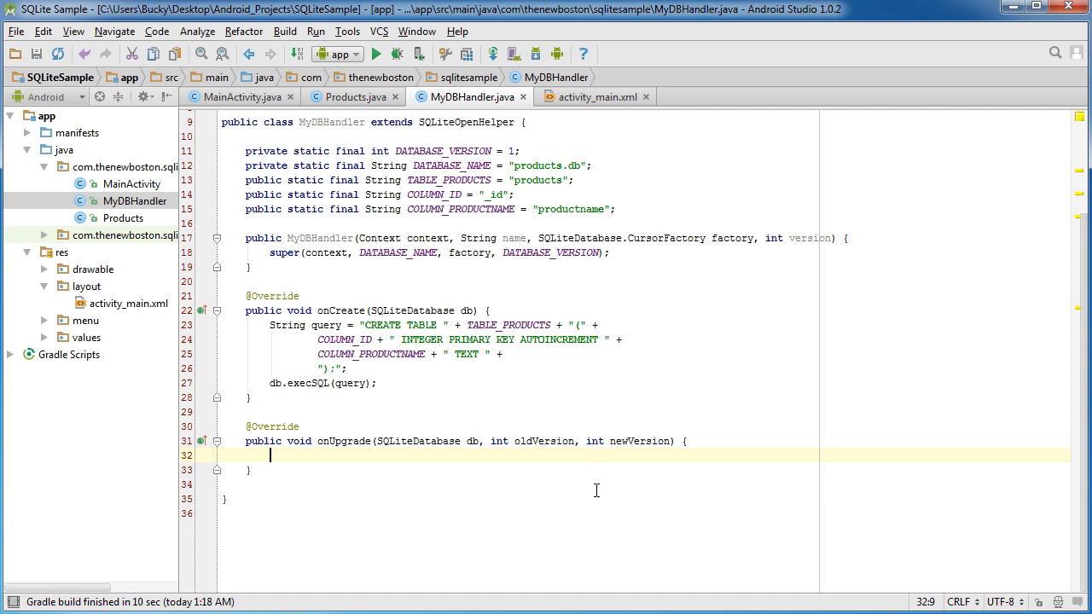
mouse_move(608, 512)
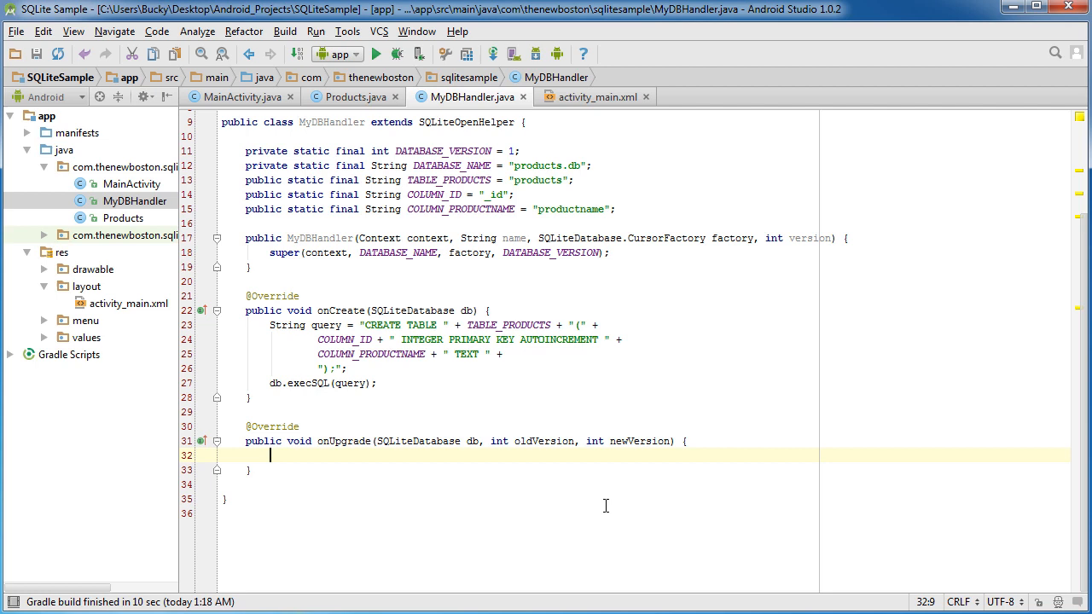
mouse_move(586, 575)
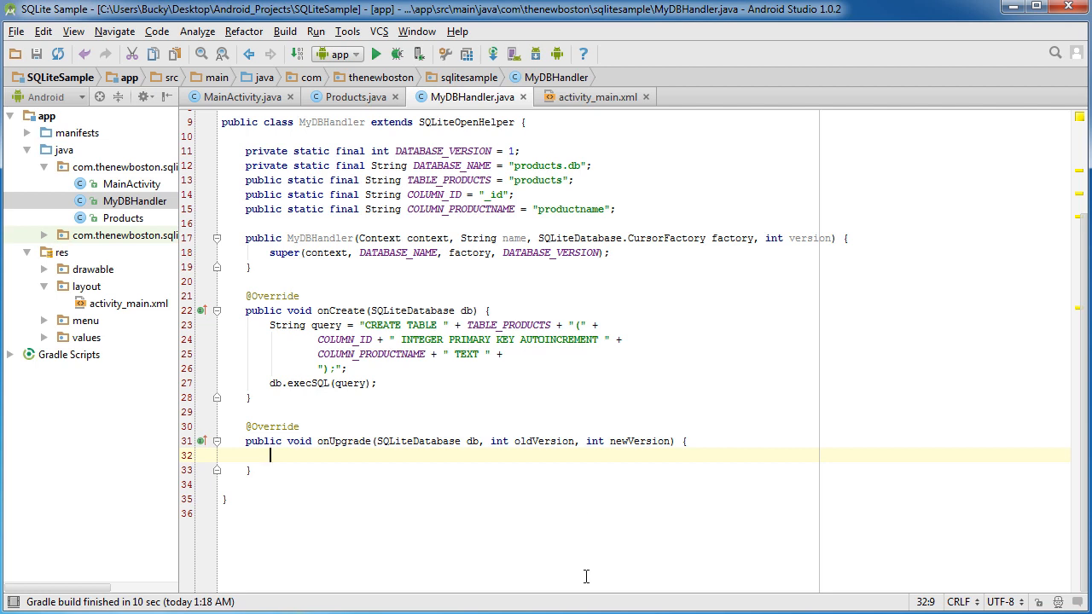
mouse_move(417, 456)
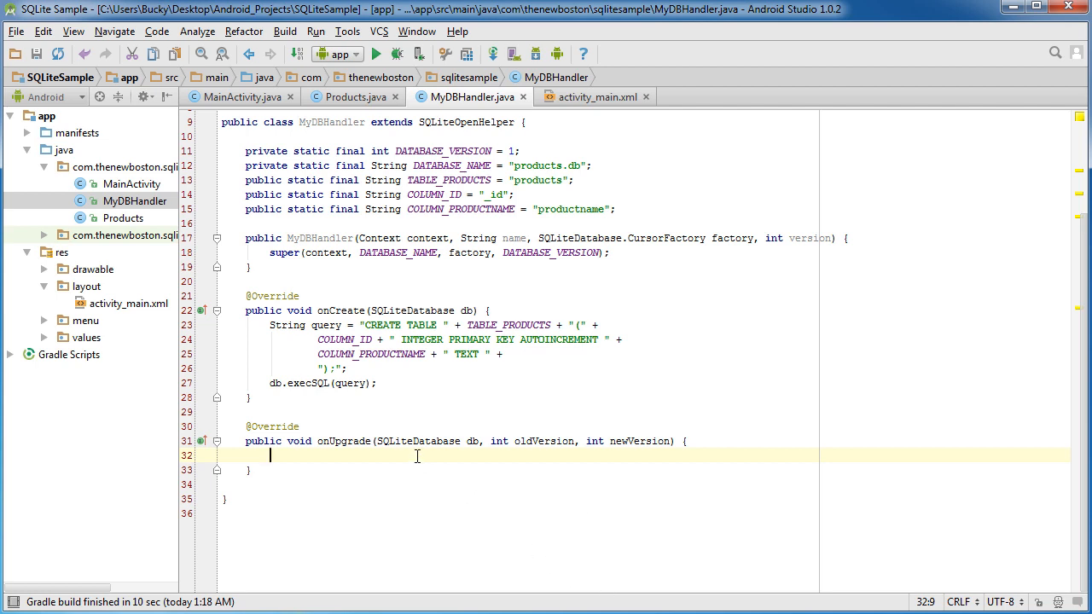
mouse_move(364, 457)
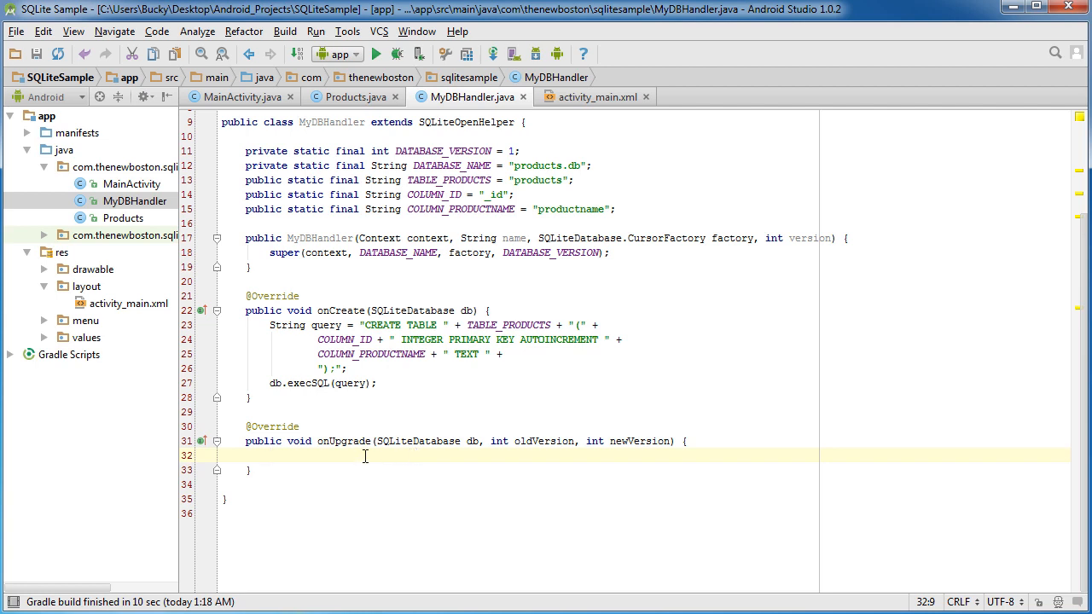
mouse_move(419, 488)
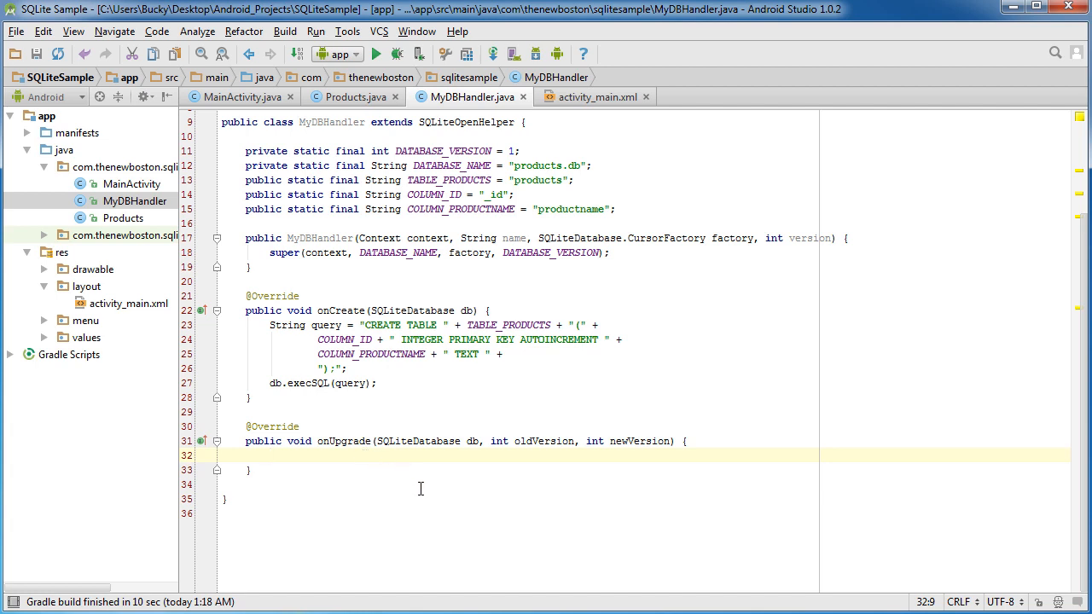
mouse_move(562, 420)
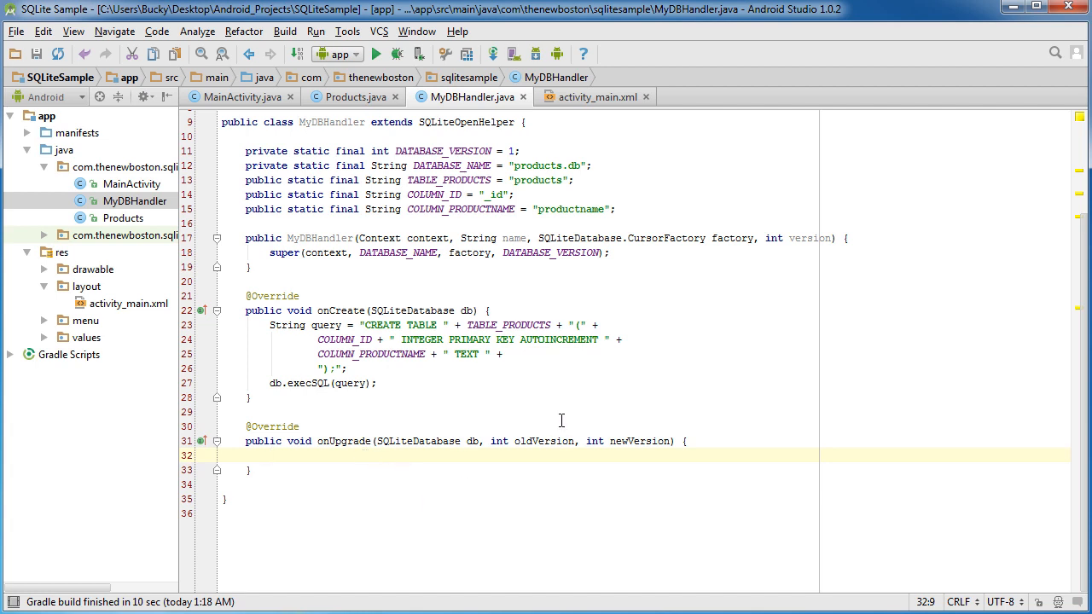
- In onUpgrade, run db.execSQL("DROP TABLE IF EXISTS " + TABLE_PRODUCTS) and add a blank line
click(341, 383)
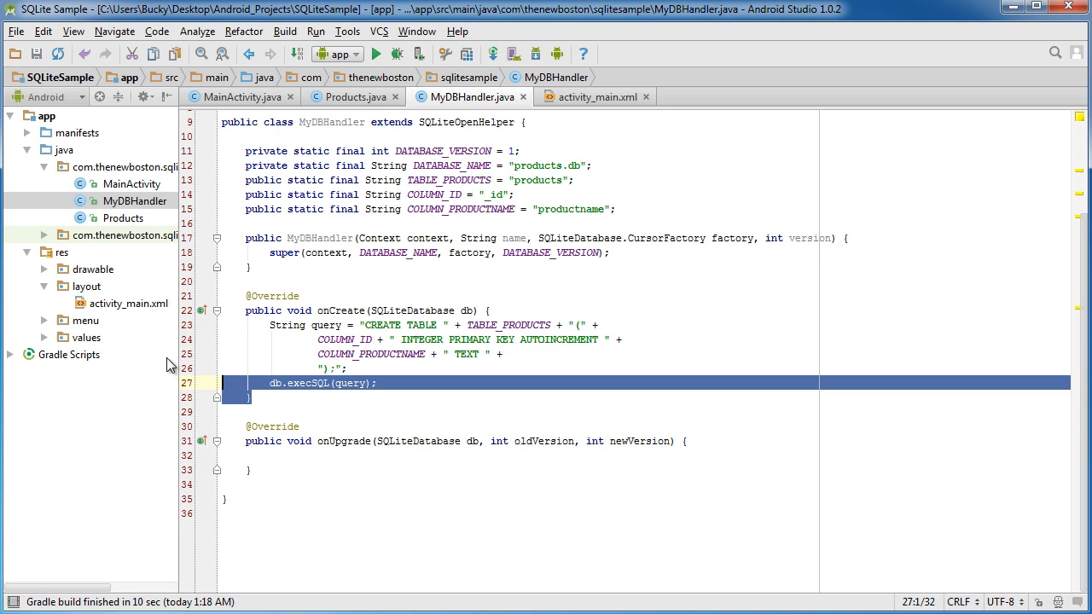
click(346, 368)
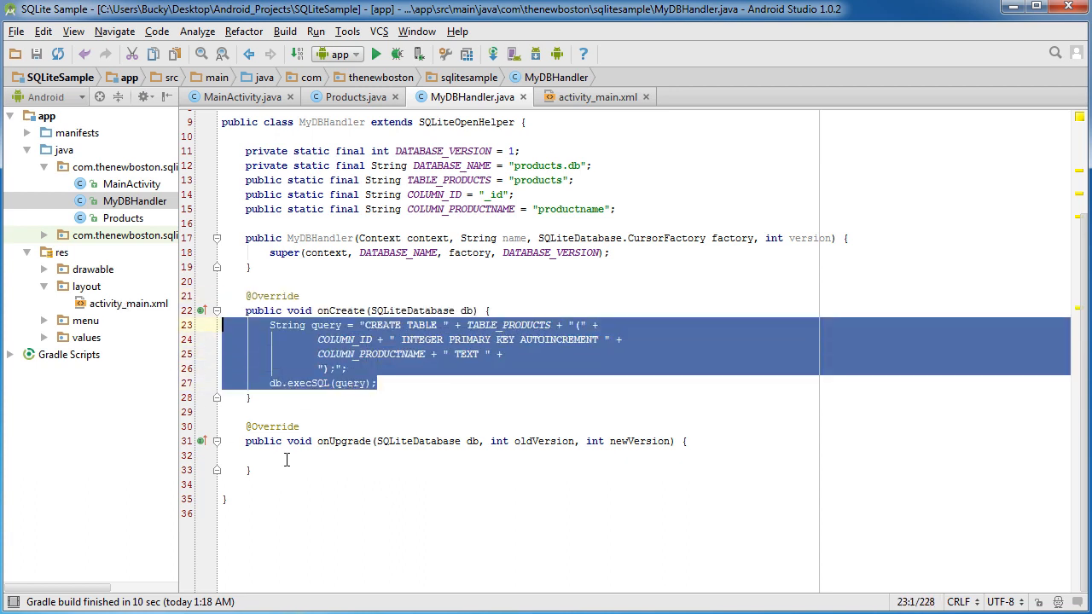
click(311, 455)
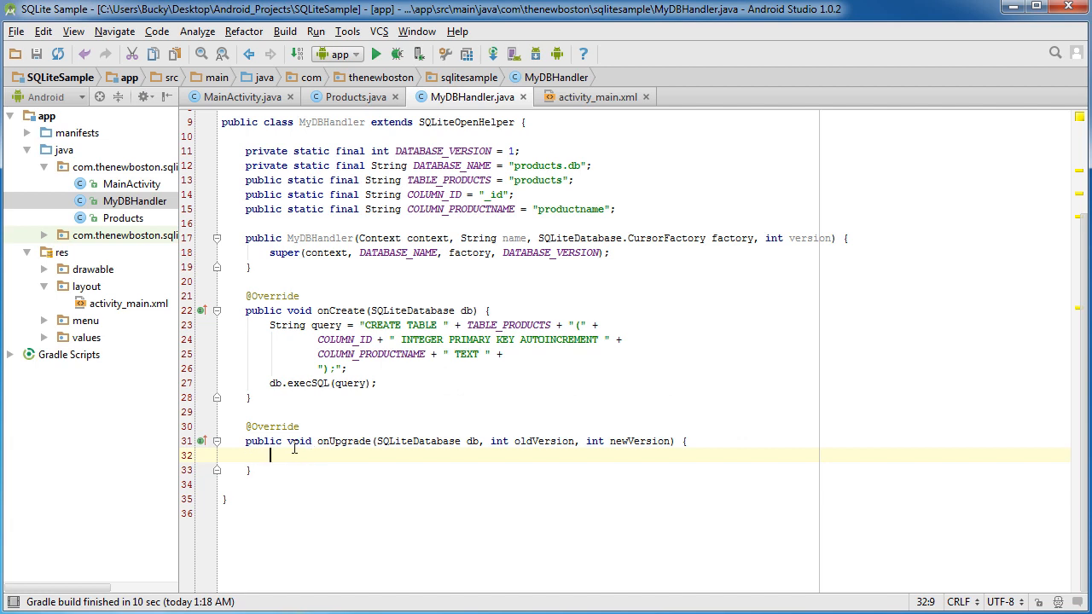
mouse_move(545, 419)
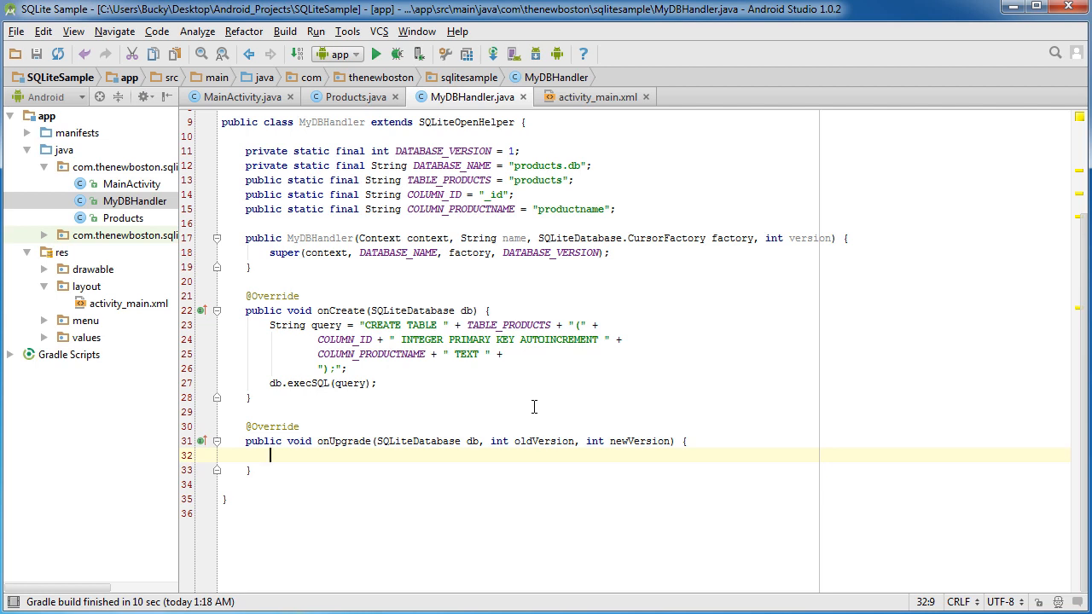
text(db.execSQL();)
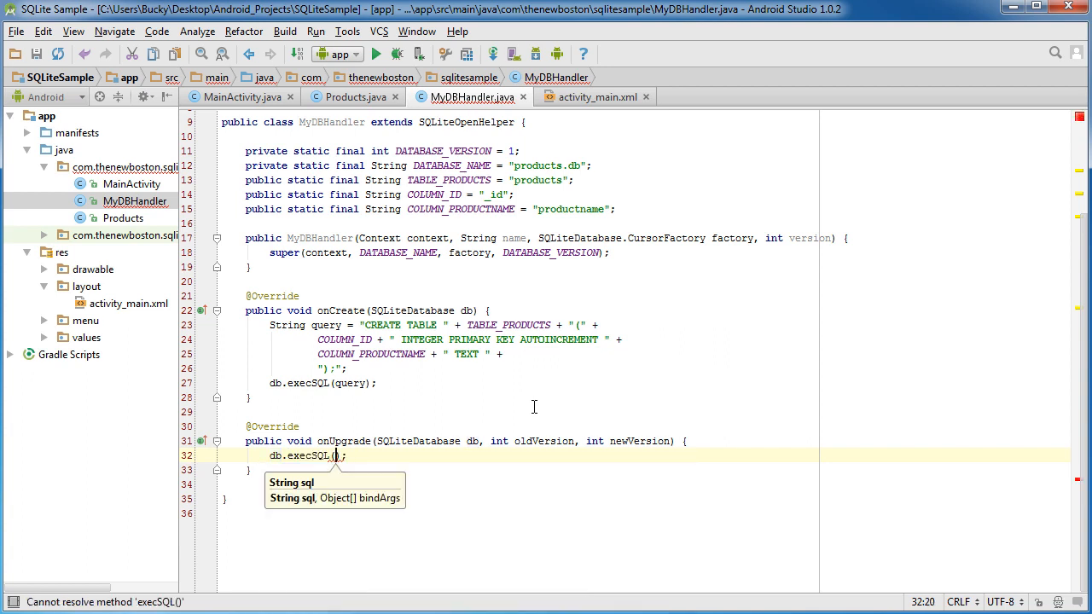
mouse_move(485, 383)
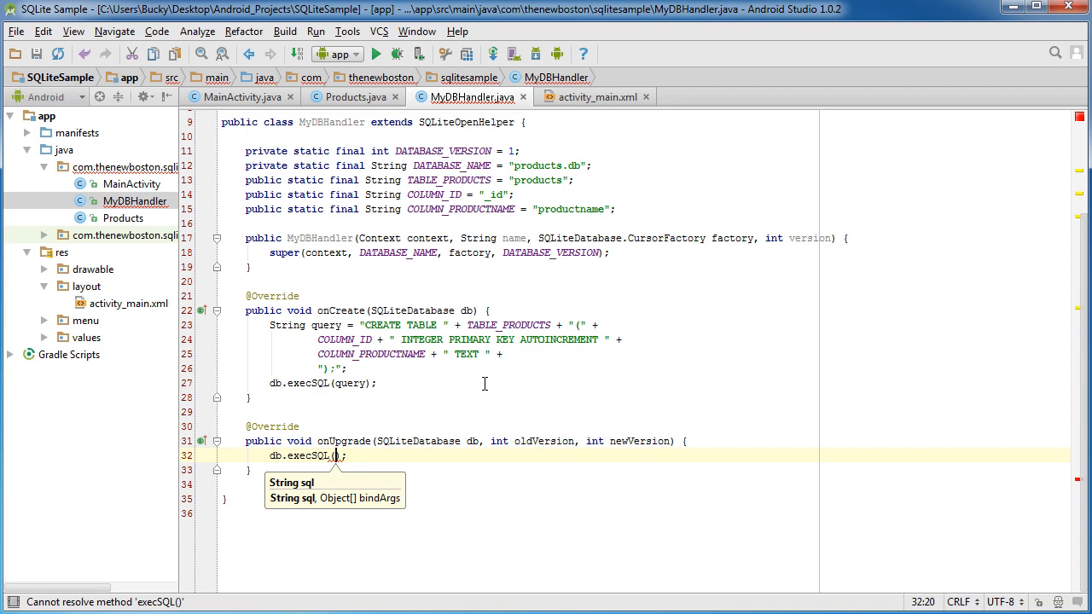
mouse_move(308, 407)
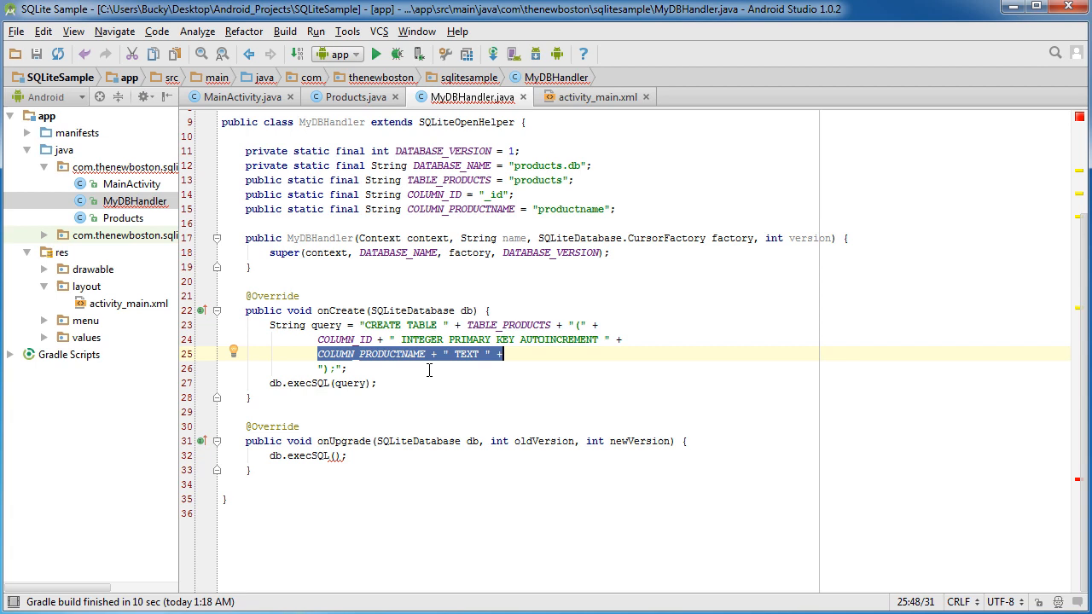
click(335, 454)
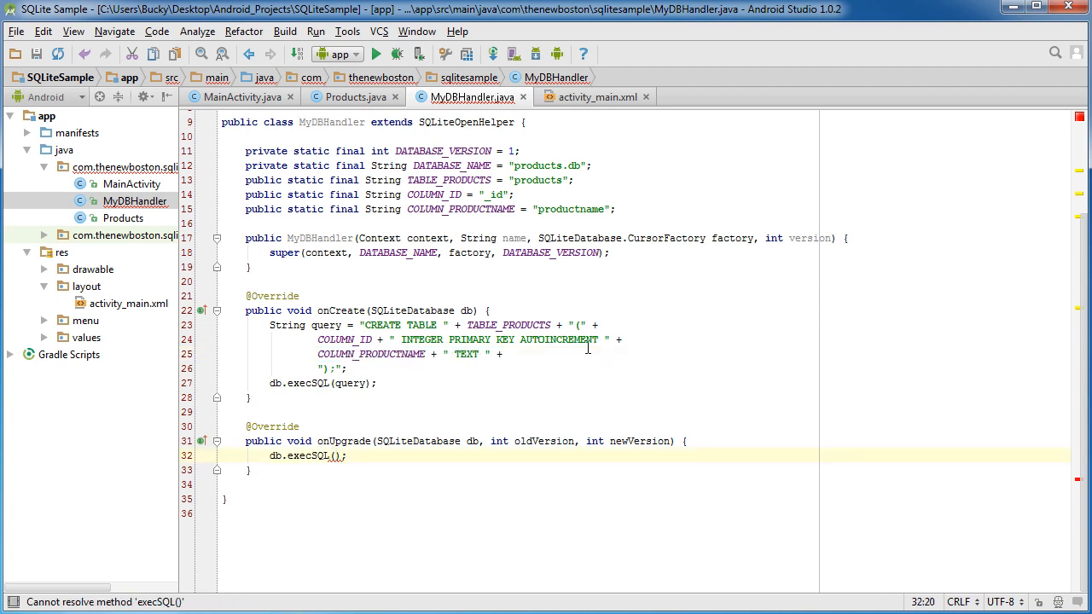
text(DROP_TABLE_IF)
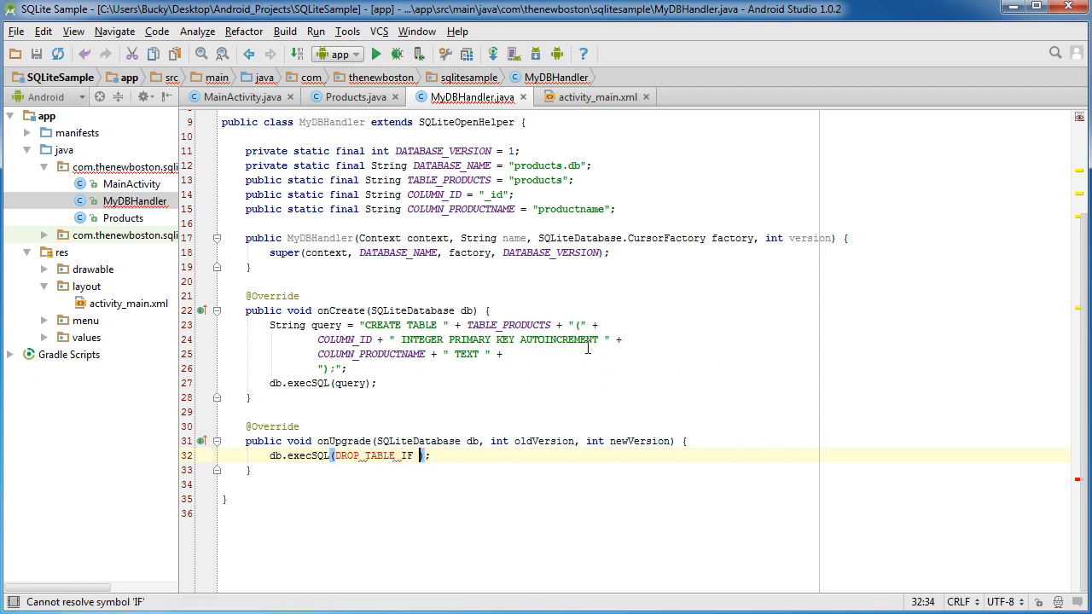
text(_EXISTS")
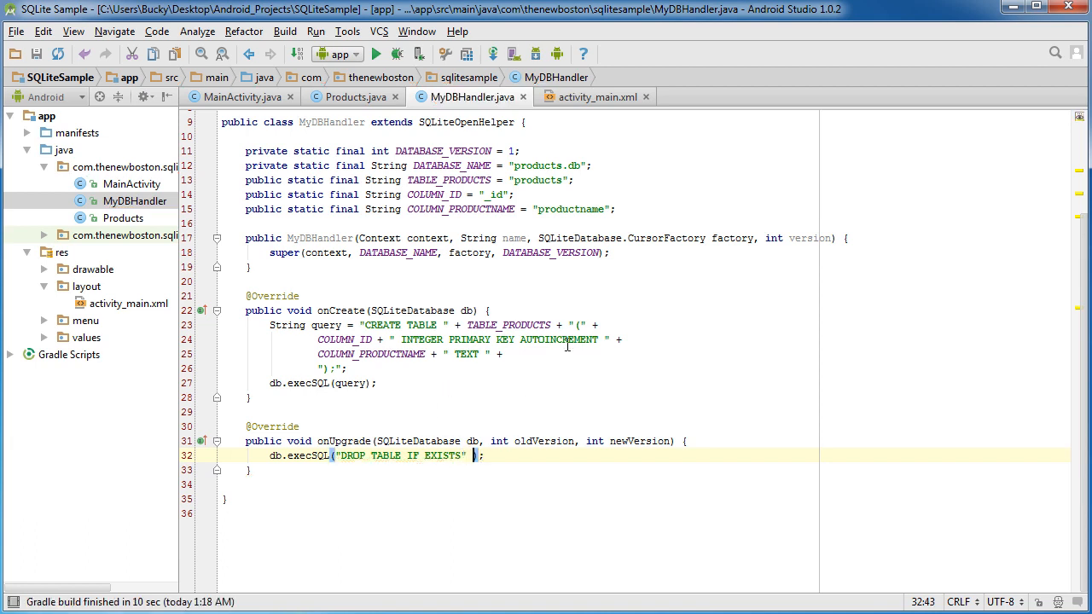
text(+)
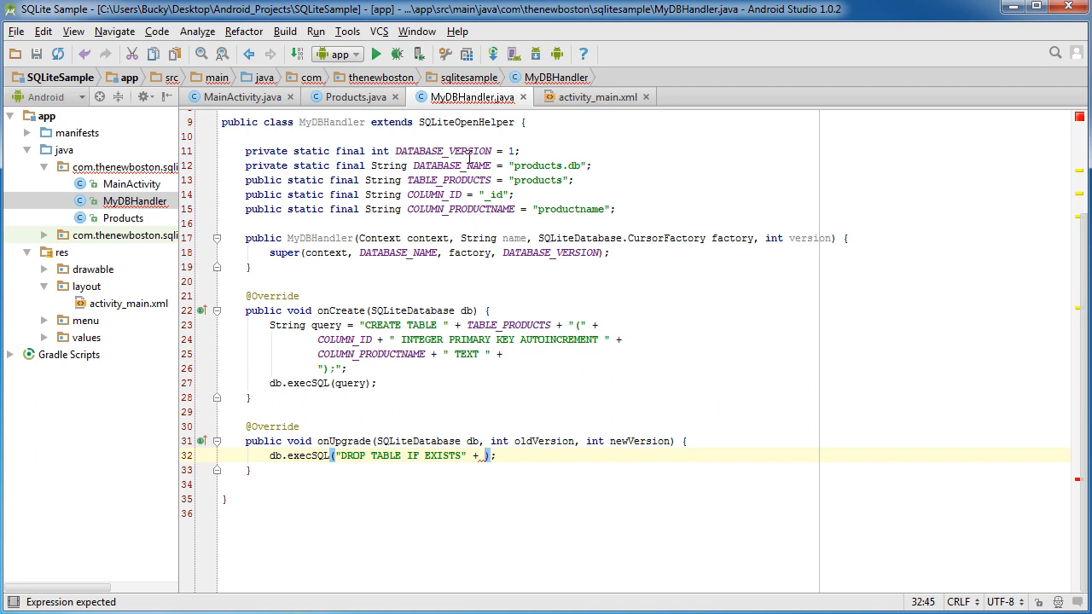
double_click(448, 180)
text(TABLE_PRODUCTS)
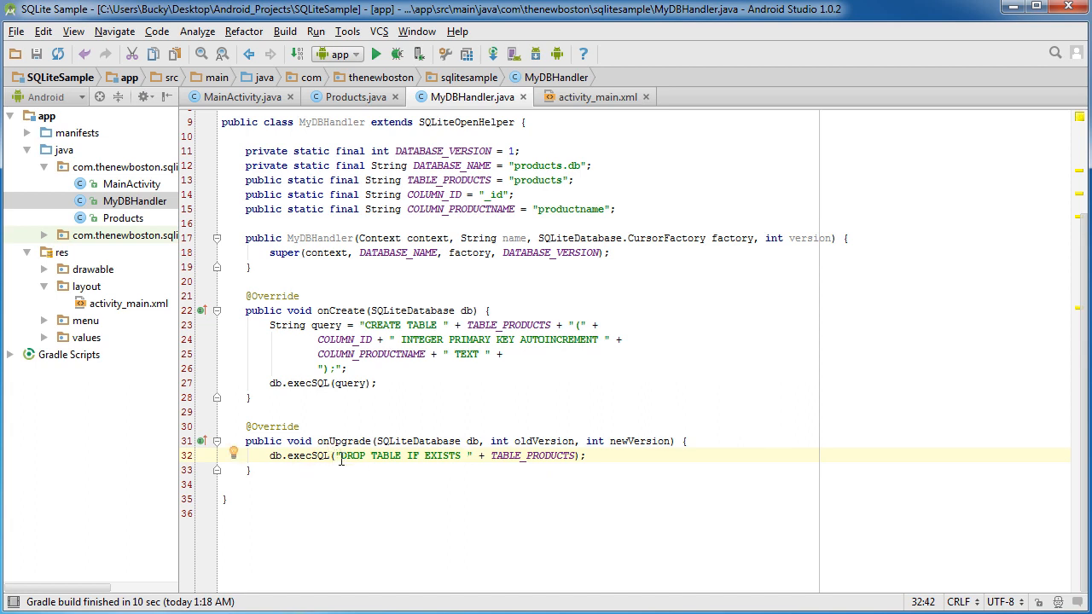
double_click(351, 455)
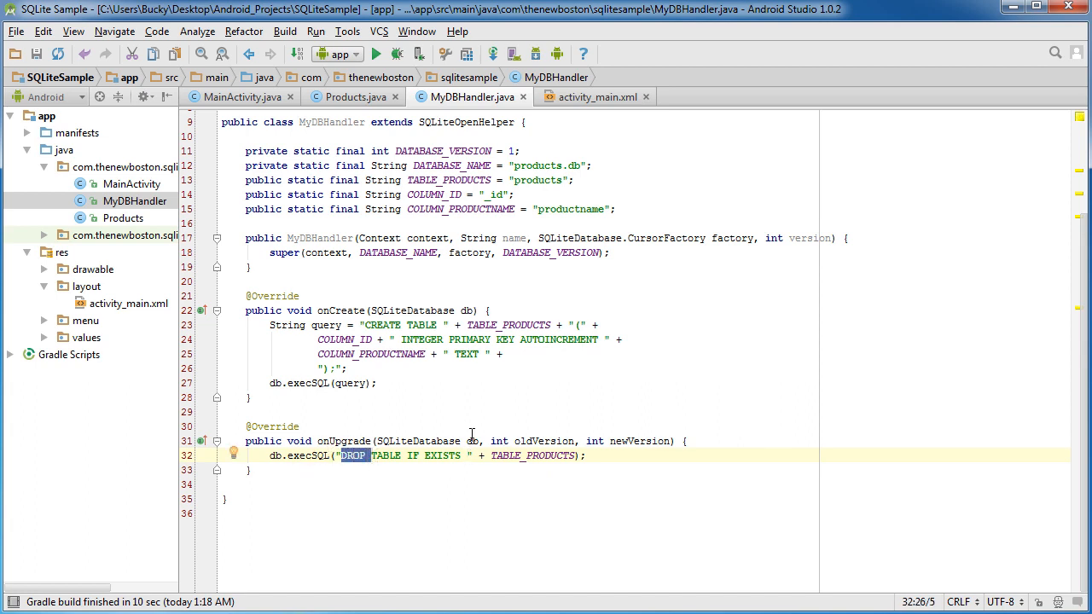
click(582, 456)
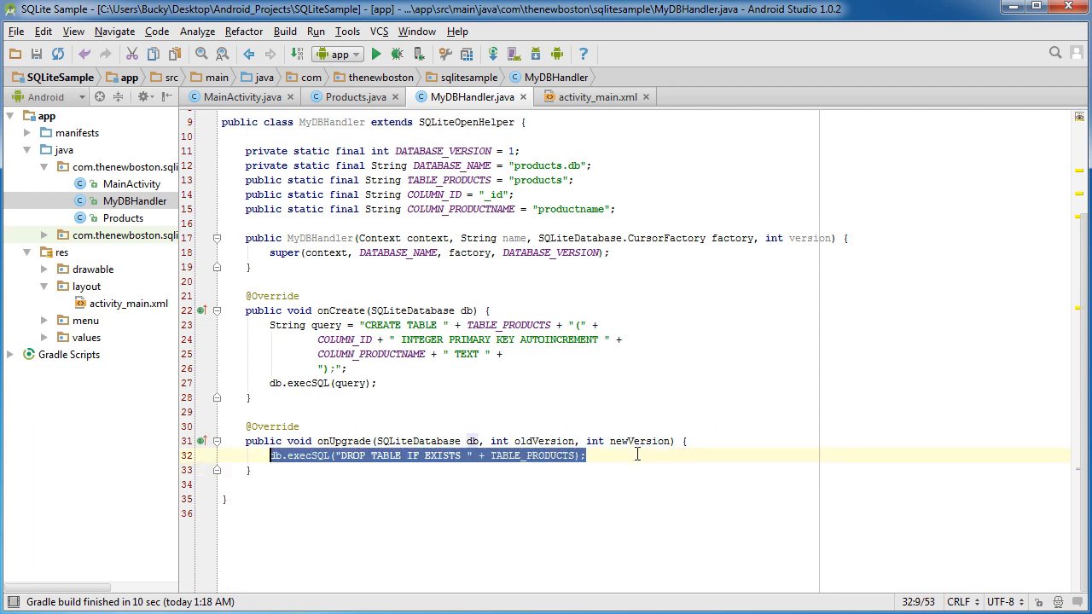
key(Return)
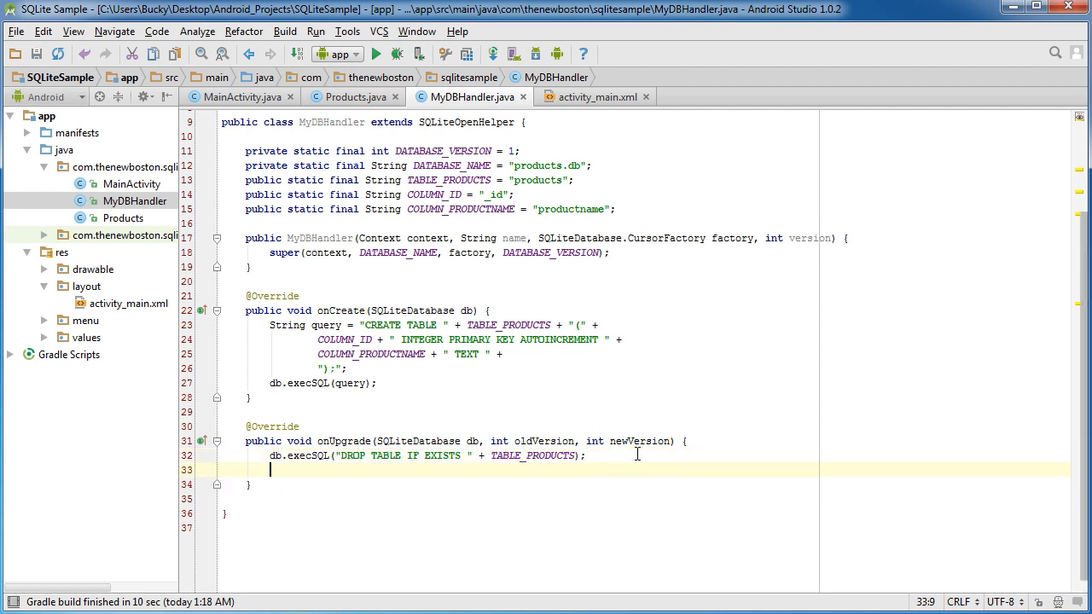
mouse_move(610, 430)
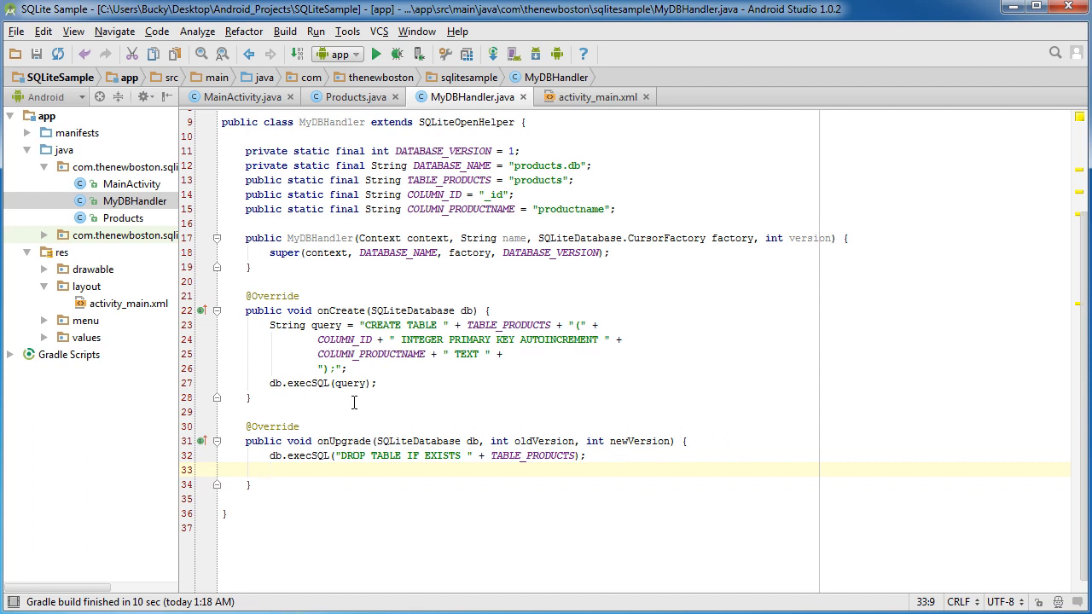
text(onCreate();)
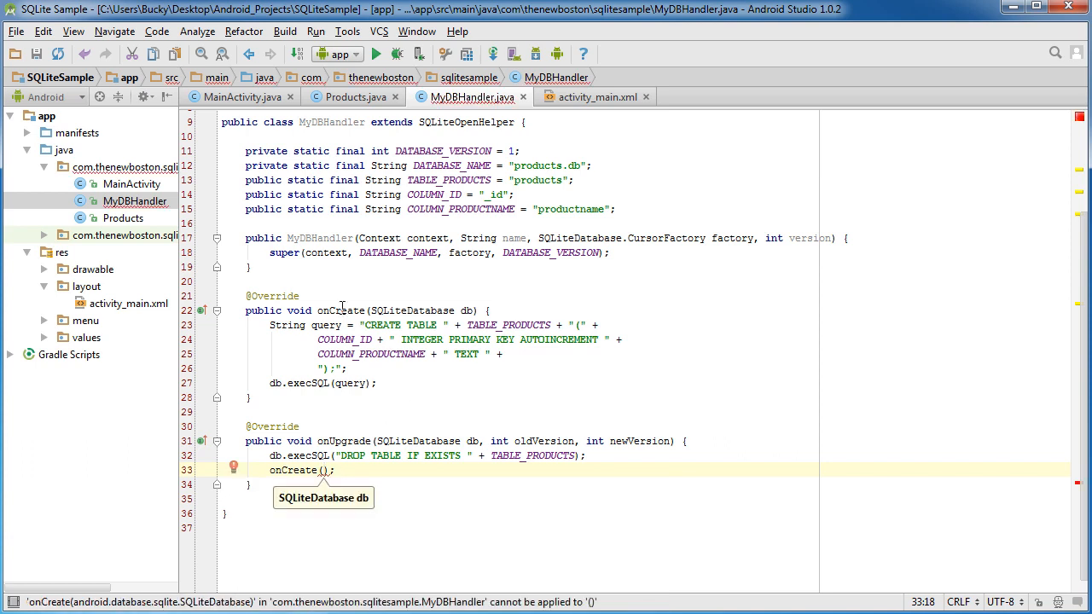
text(db)
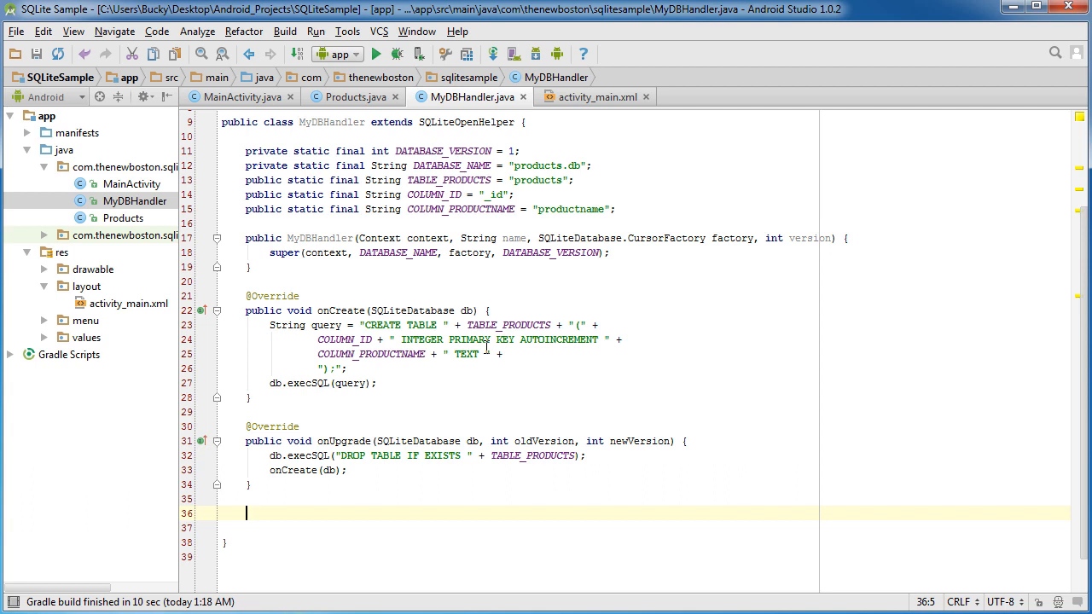
scroll(up, 3)
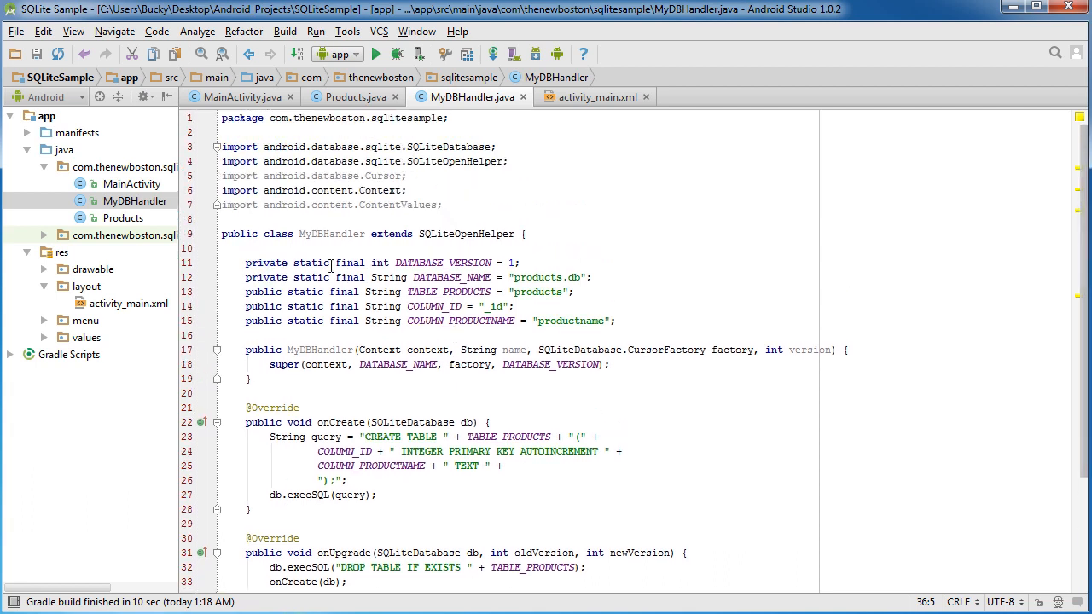
double_click(332, 234)
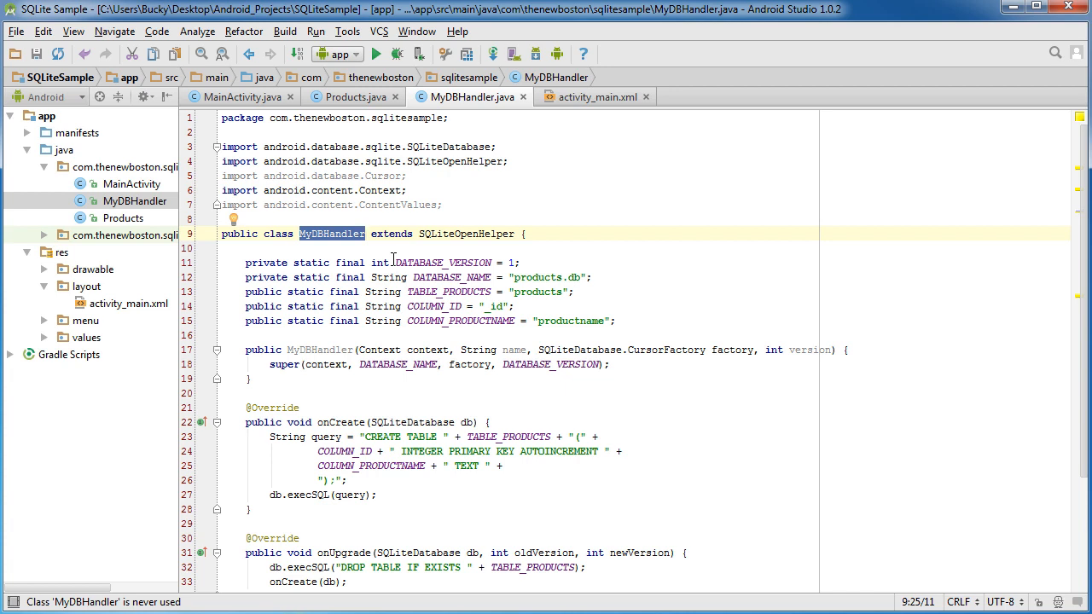
mouse_move(550, 298)
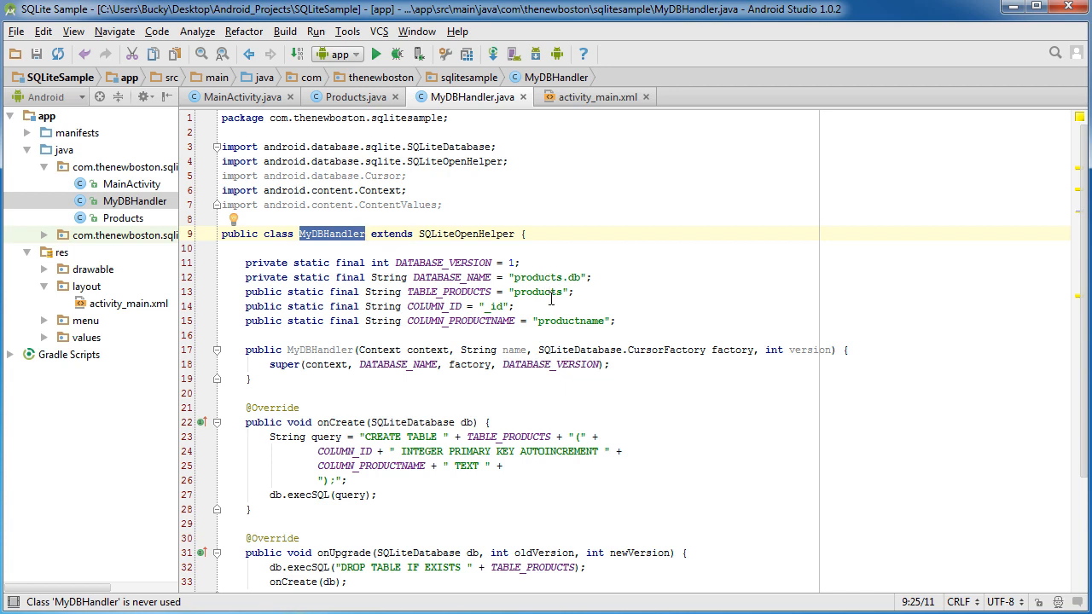
scroll(down, 3)
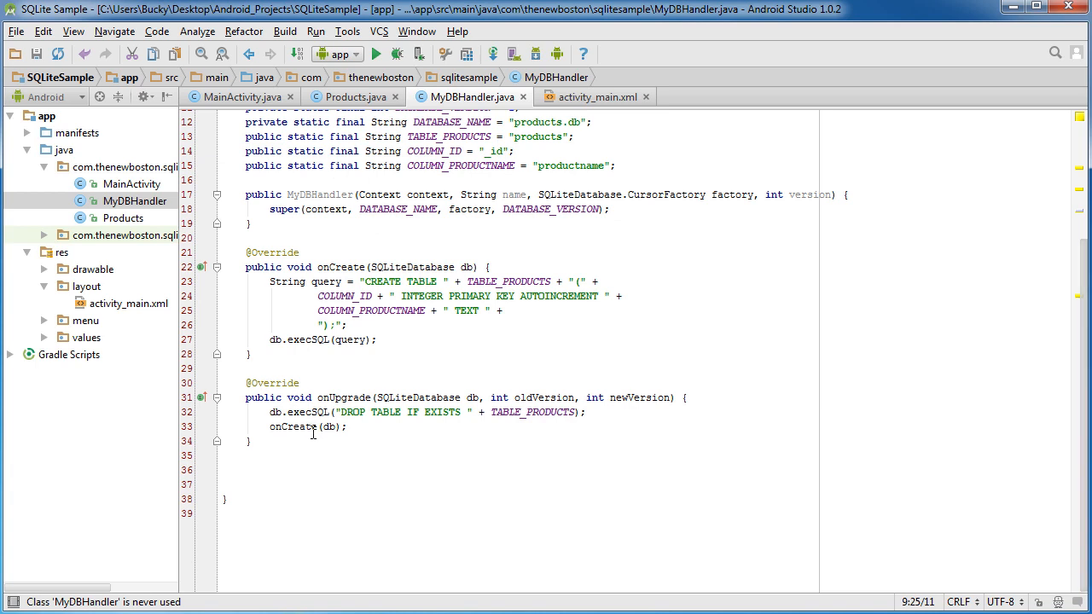
mouse_move(303, 441)
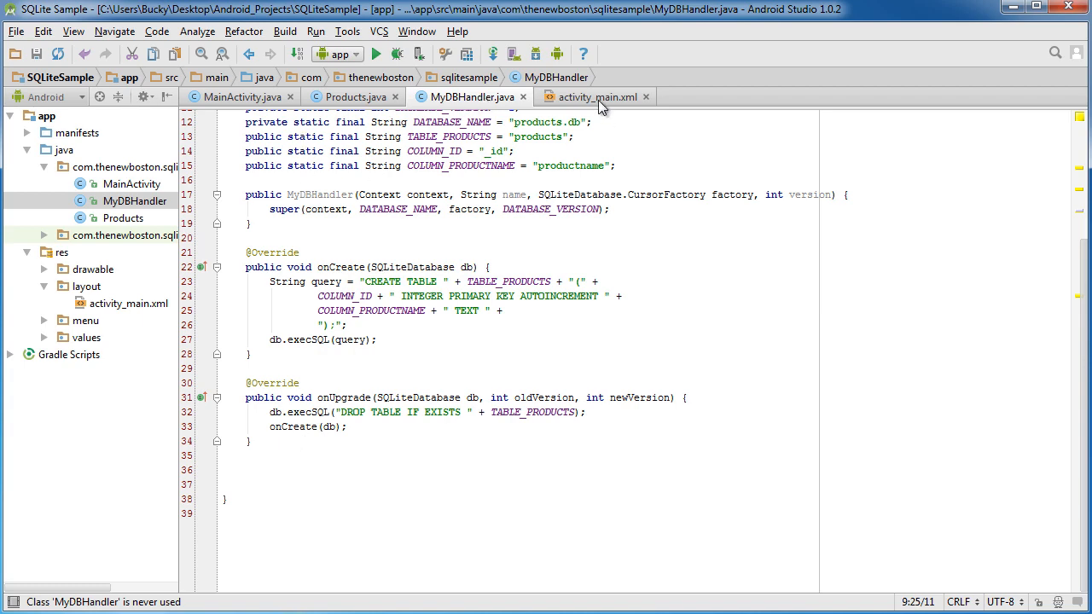
click(593, 96)
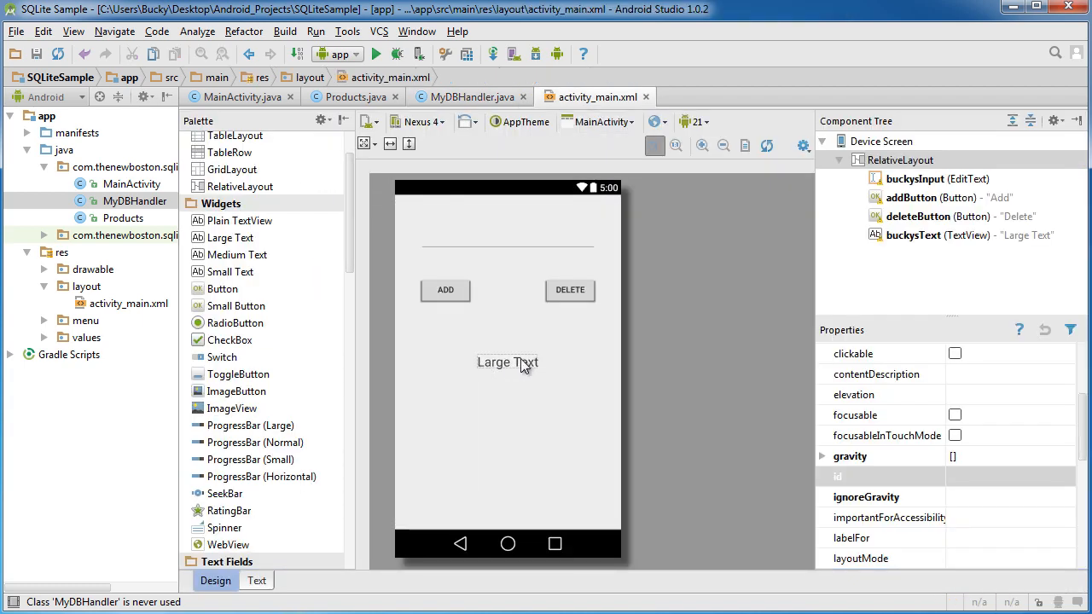
click(468, 96)
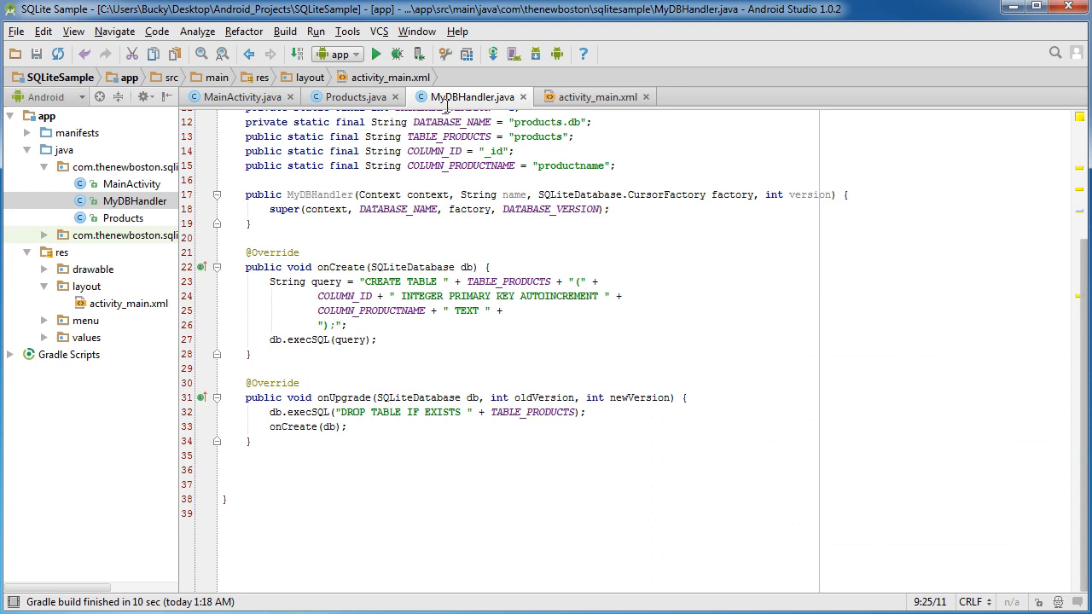
click(329, 469)
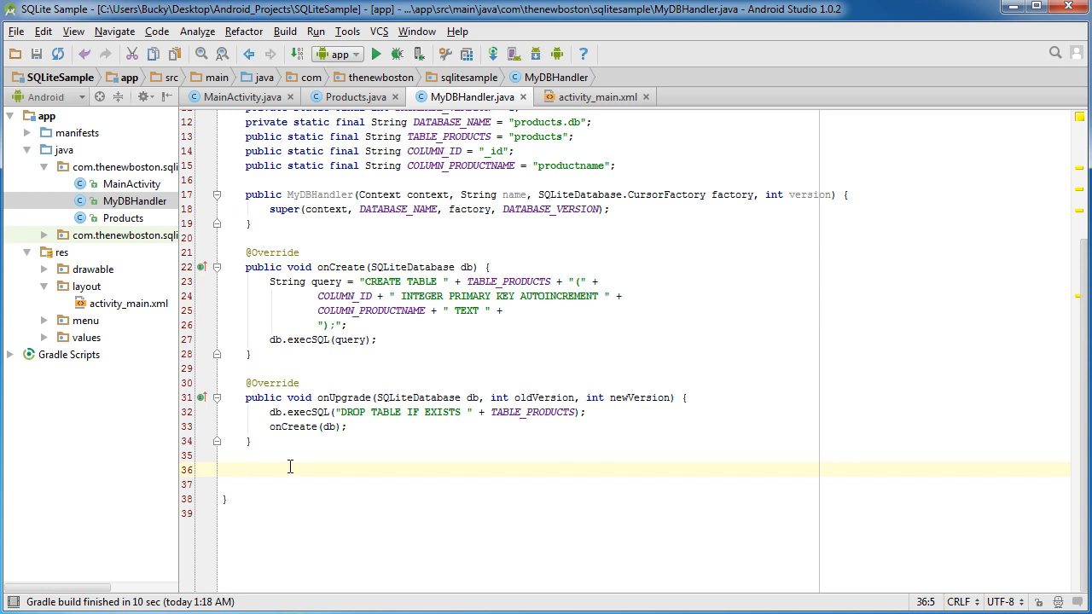
- Write the 'Add a new row to the database' comment and start a public addProduct() method
text(//Add a new row to)
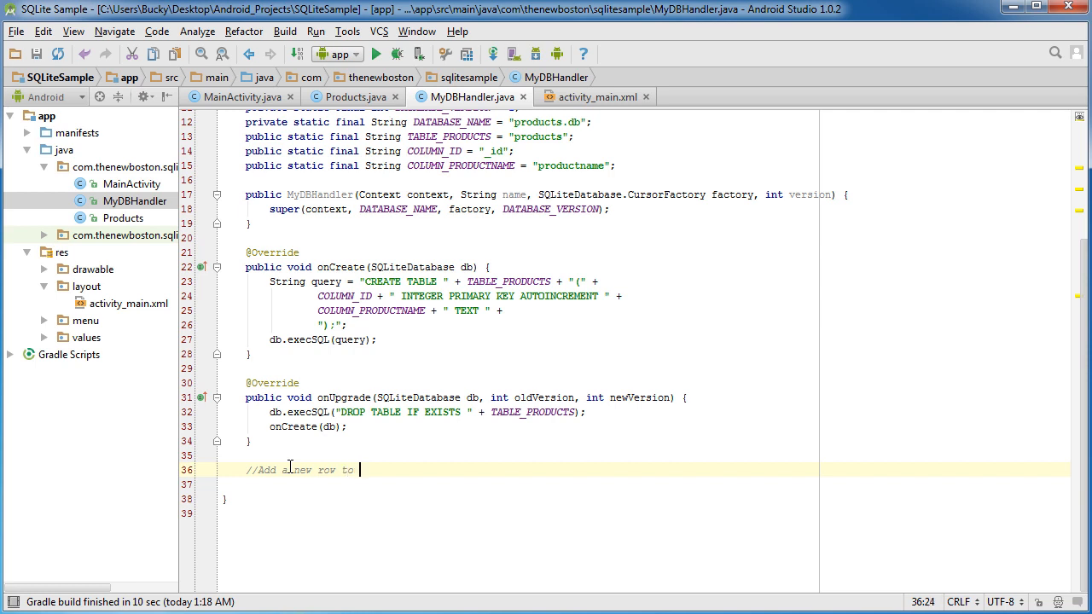
text(tghe)
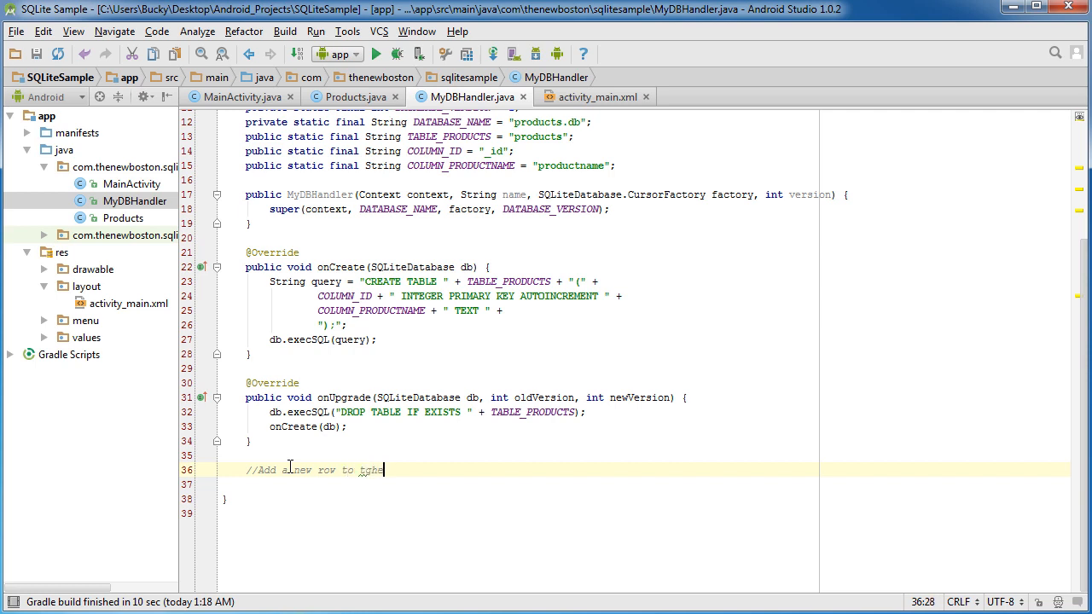
text(the database)
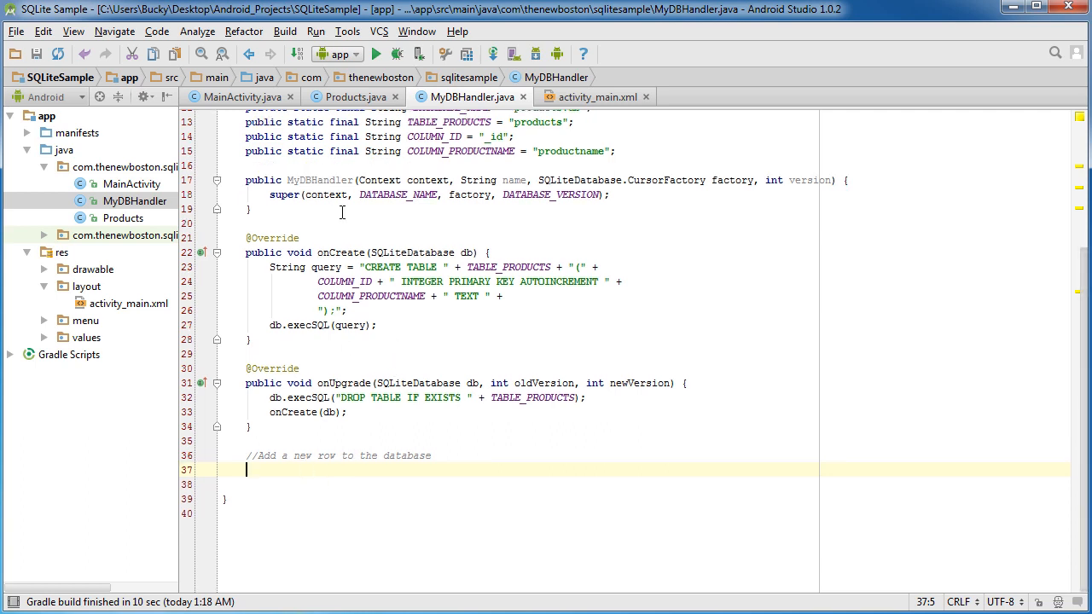
mouse_move(418, 481)
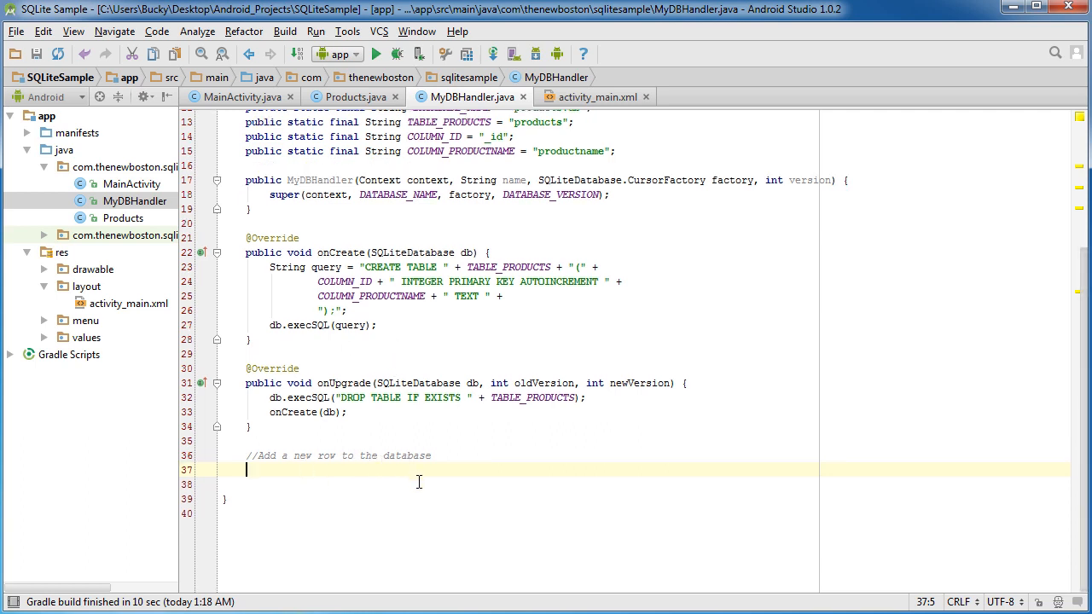
text(publciv)
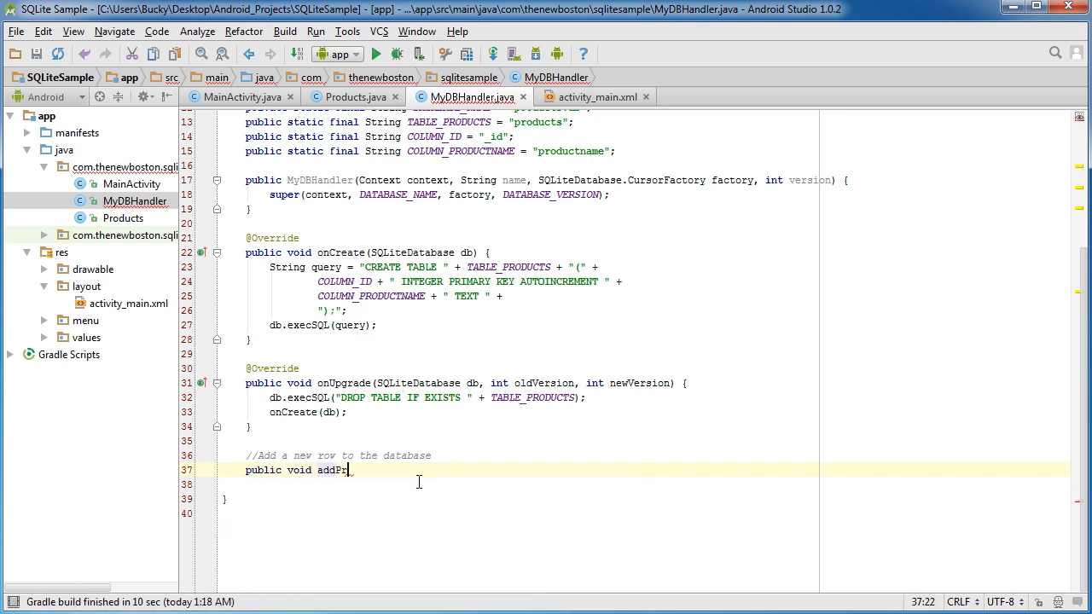
text(oduct())
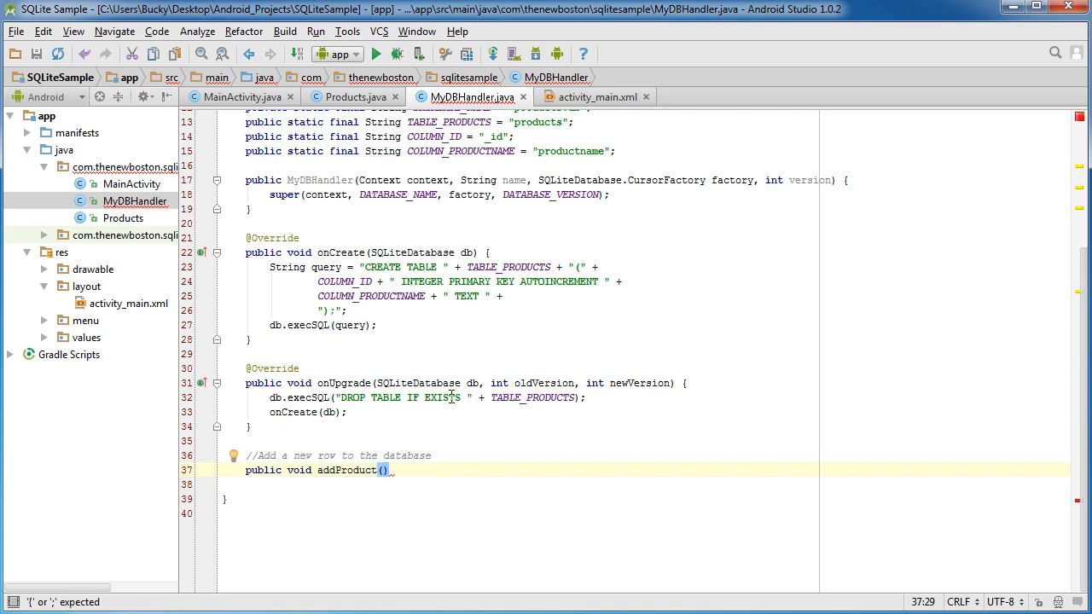
- After checking the Products class fields, give addProduct a Product product parameter
click(352, 96)
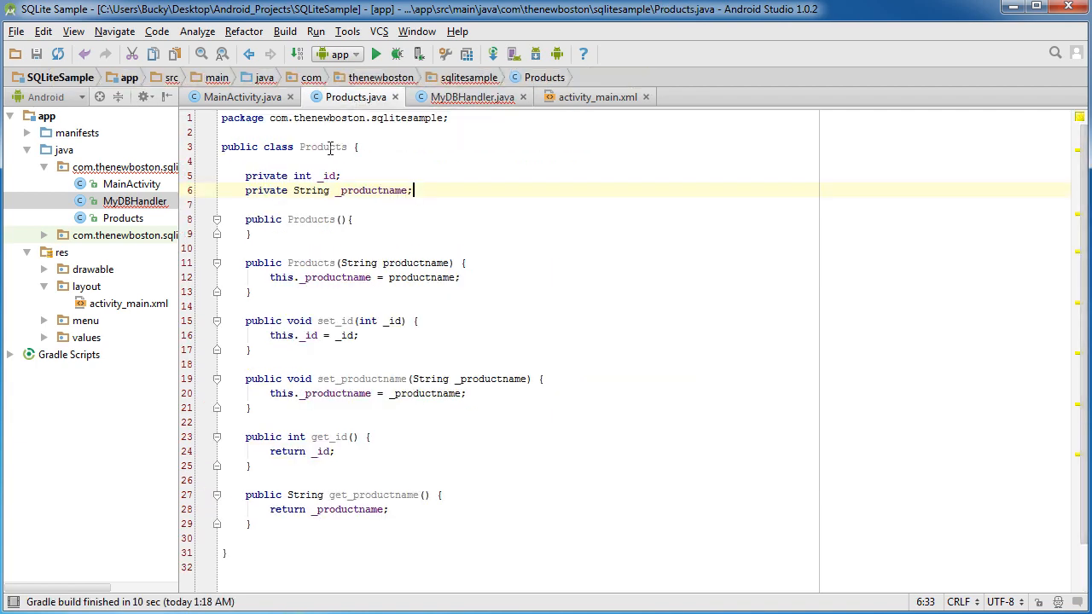
double_click(323, 146)
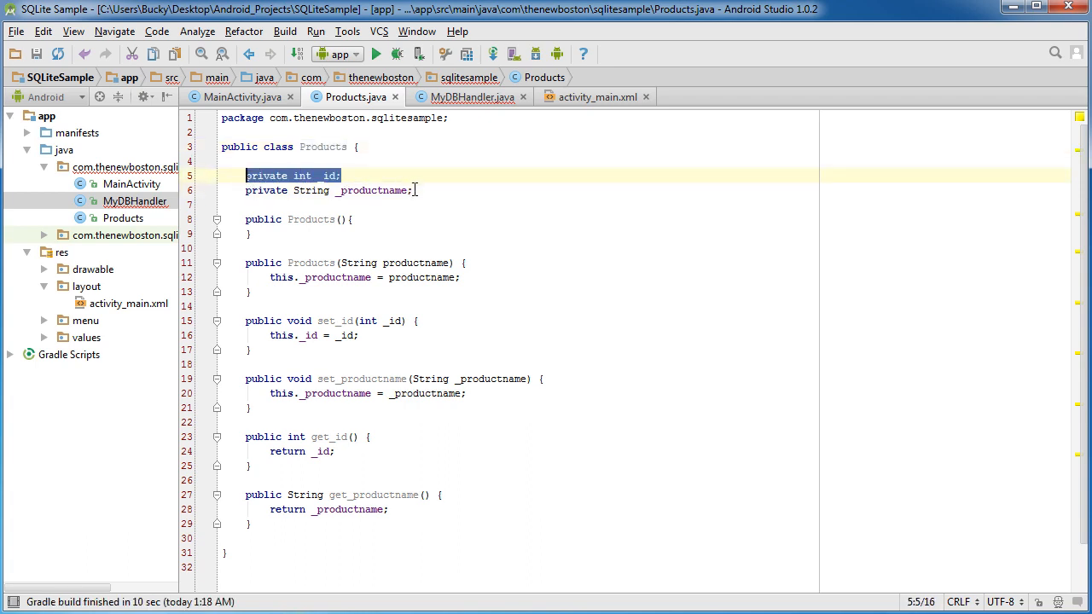
click(469, 96)
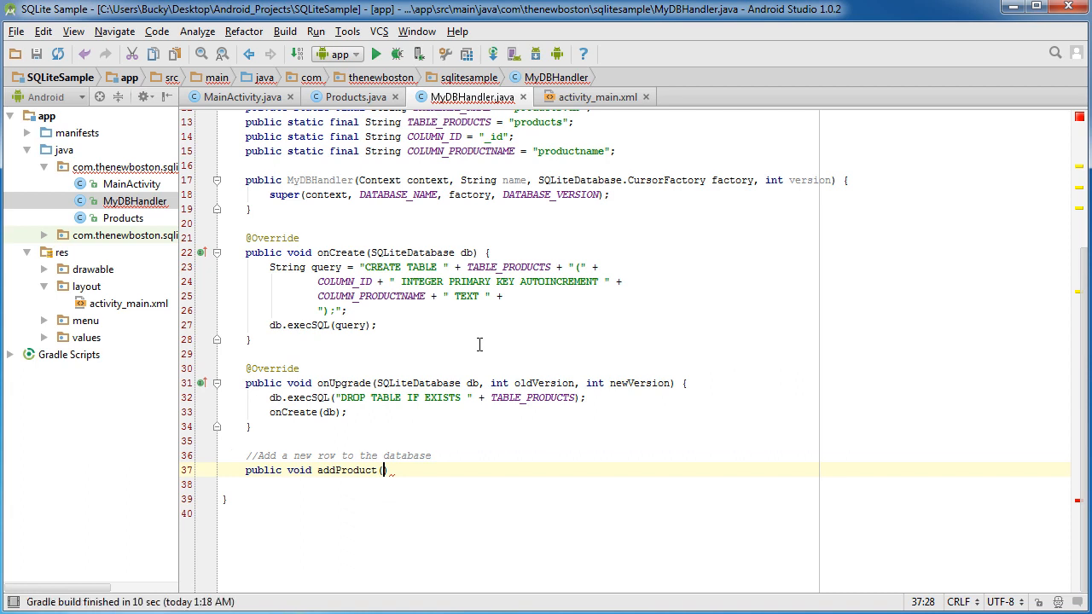
text(Product)
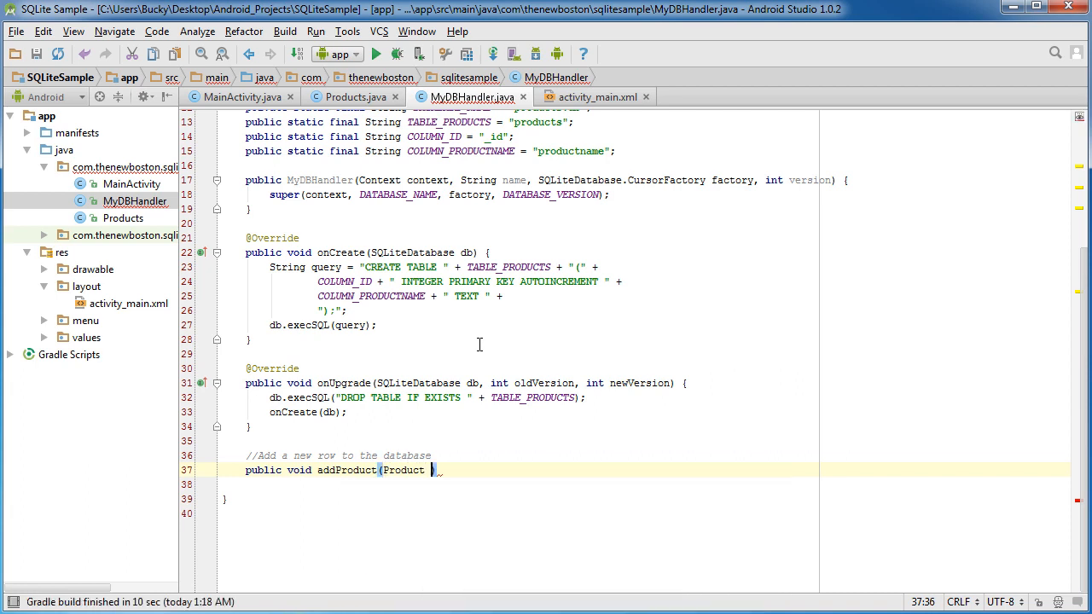
text(product))
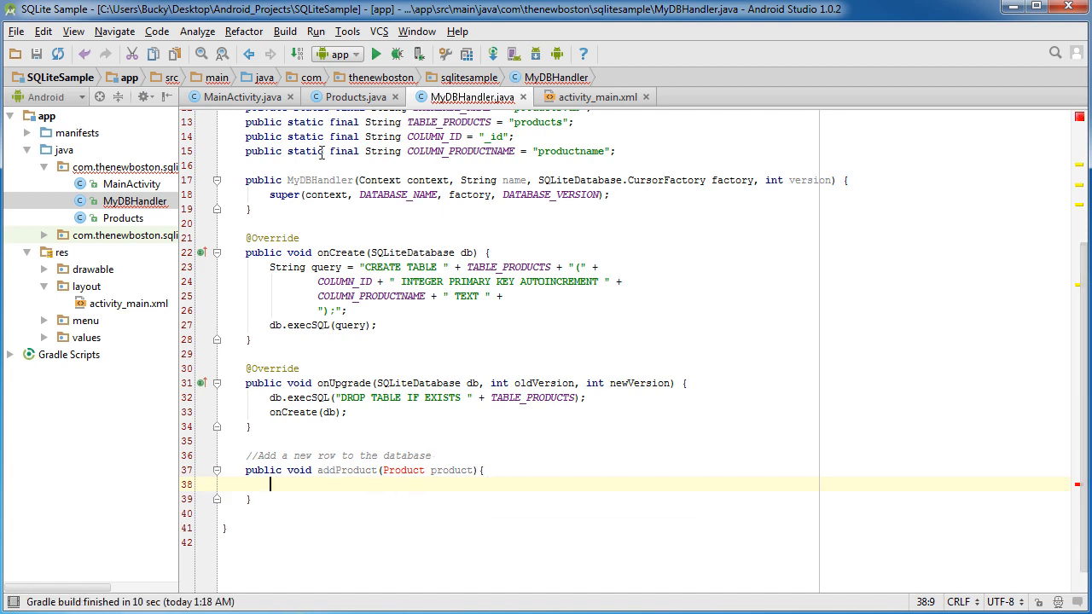
mouse_move(331, 502)
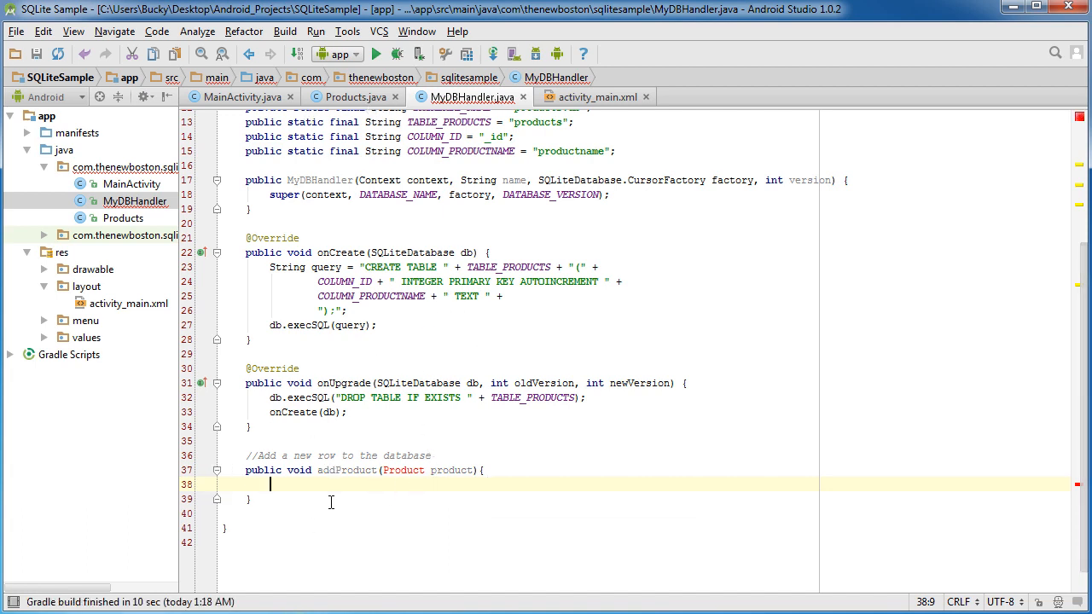
- Begin addProduct with ContentValues values = new ContentValues()
scroll(up, 3)
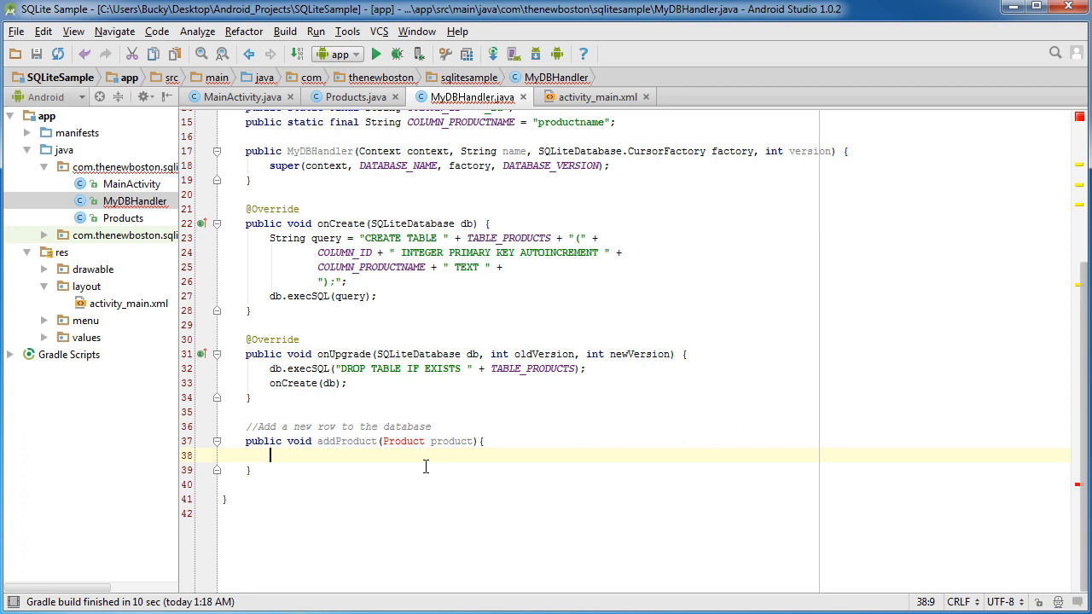
text(ContentValues)
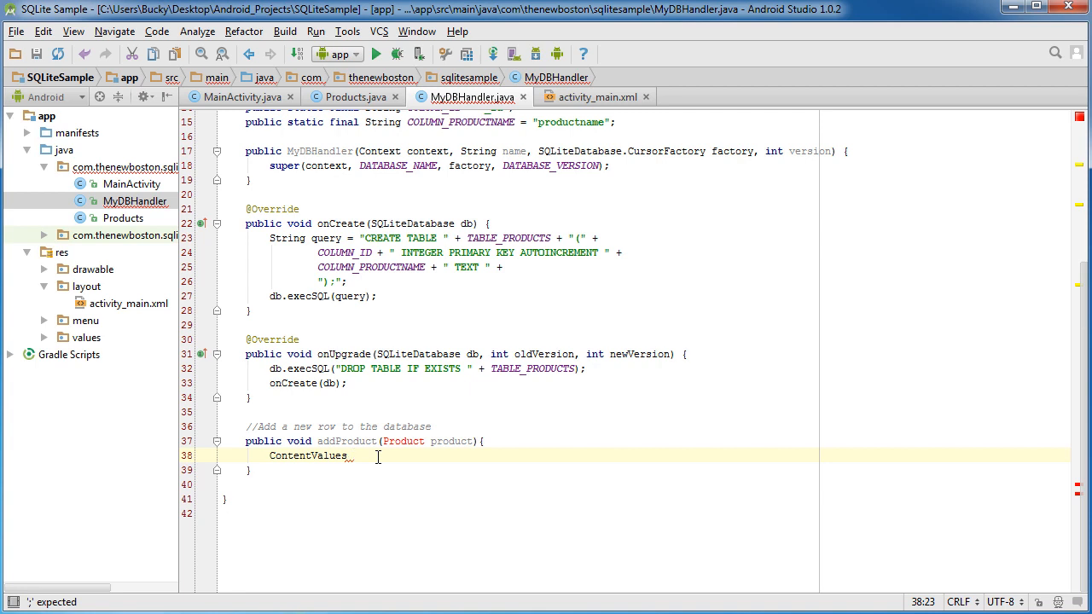
mouse_move(397, 529)
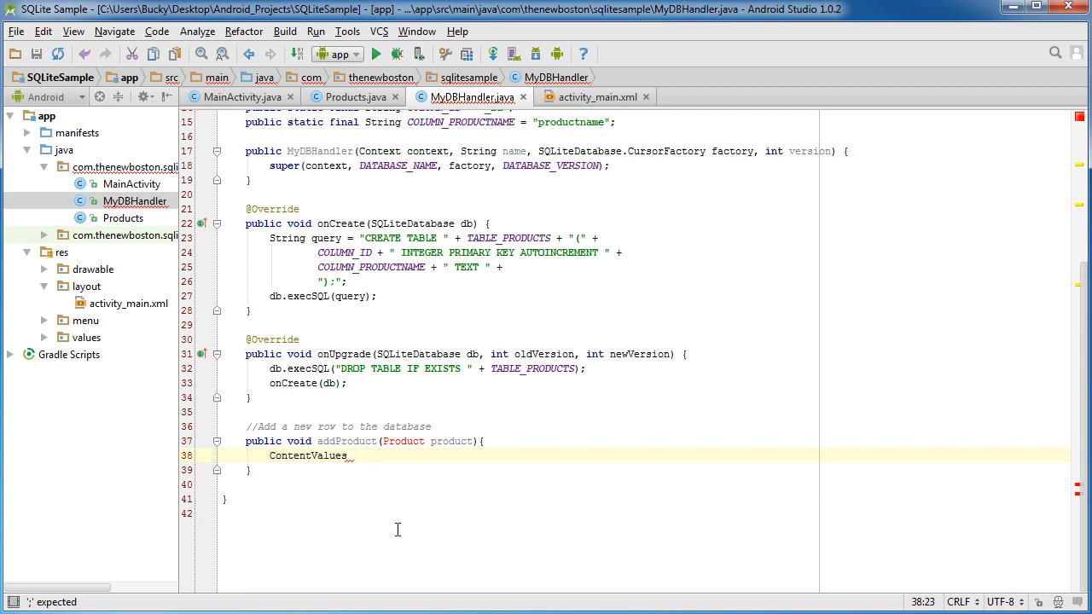
text(values)
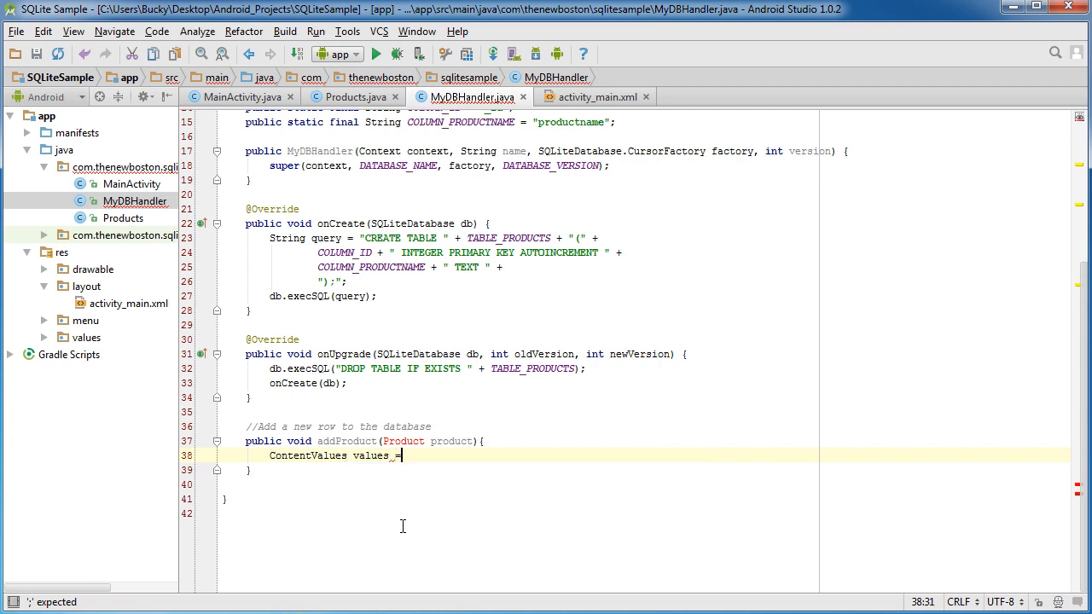
text(=)
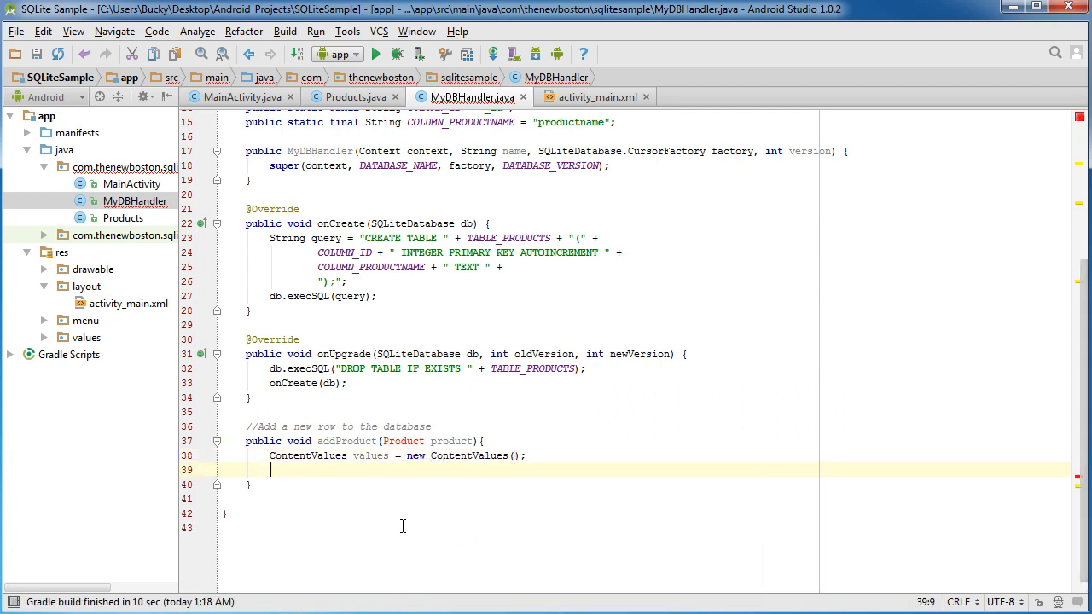
- Add values.put(COLUMN_PRODUCTNAME, product.get_productname()) after confirming the getter name in Products
text(value)
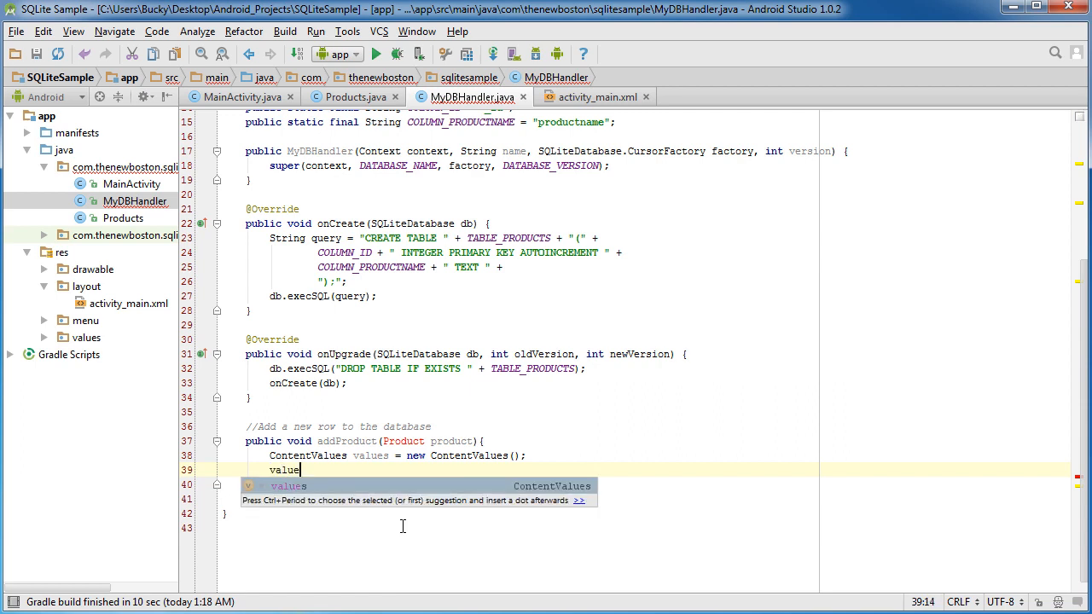
text(.put();)
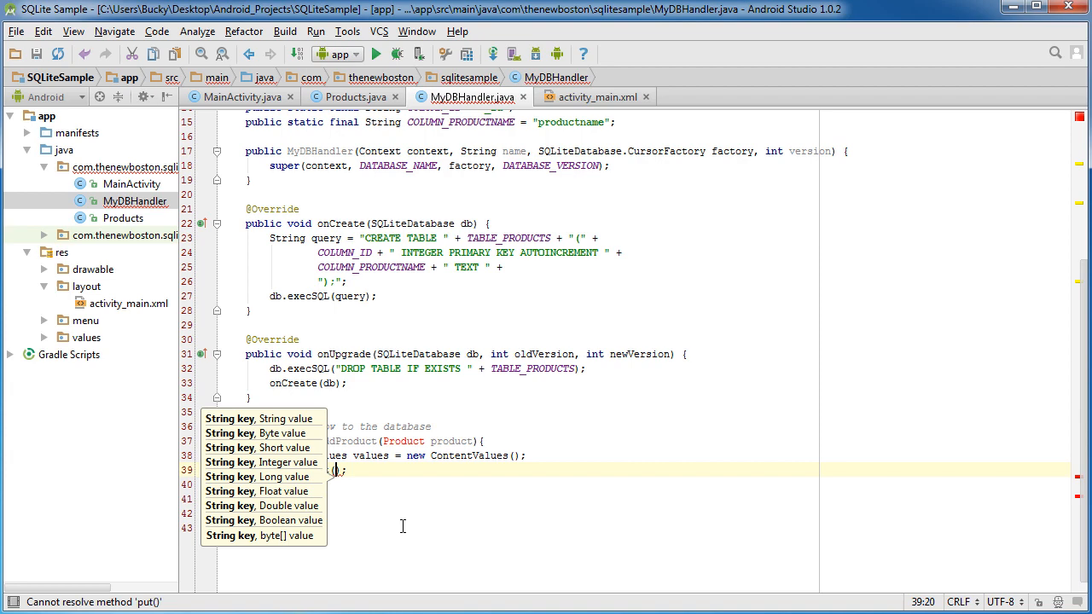
mouse_move(770, 312)
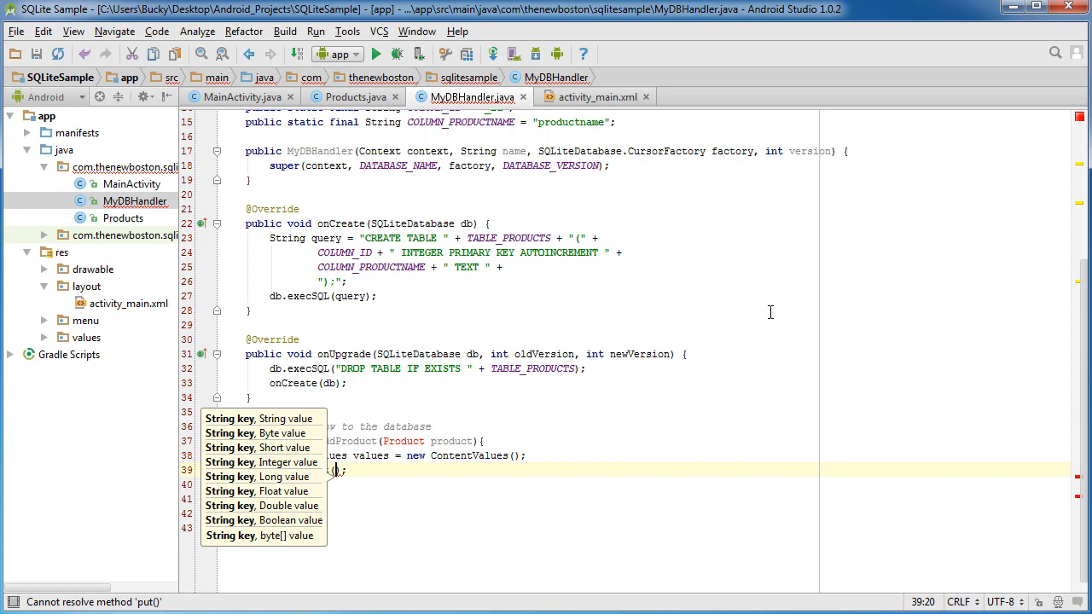
mouse_move(556, 495)
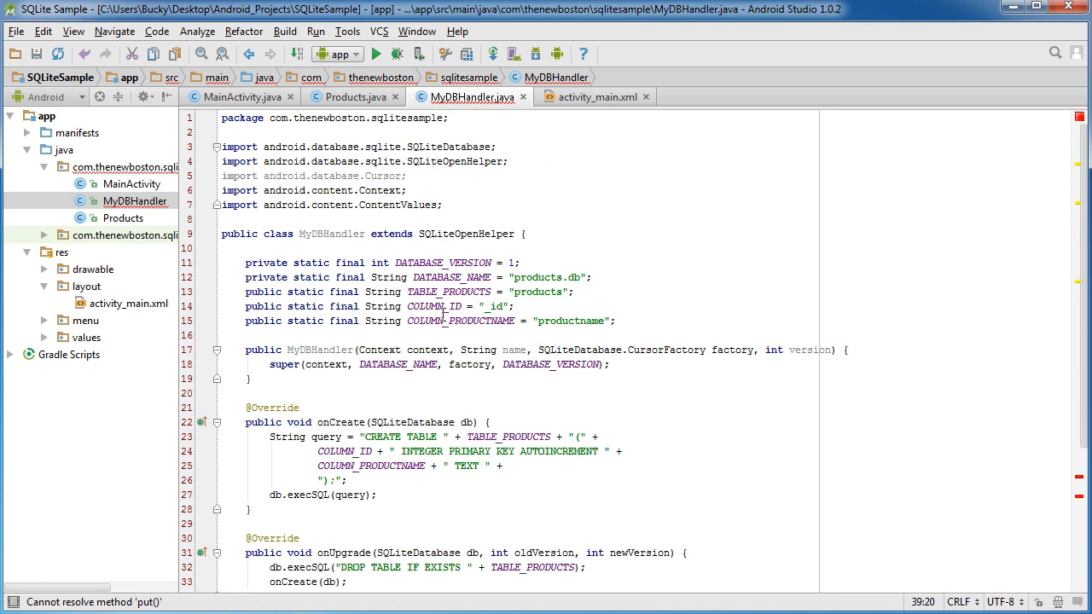
double_click(461, 320)
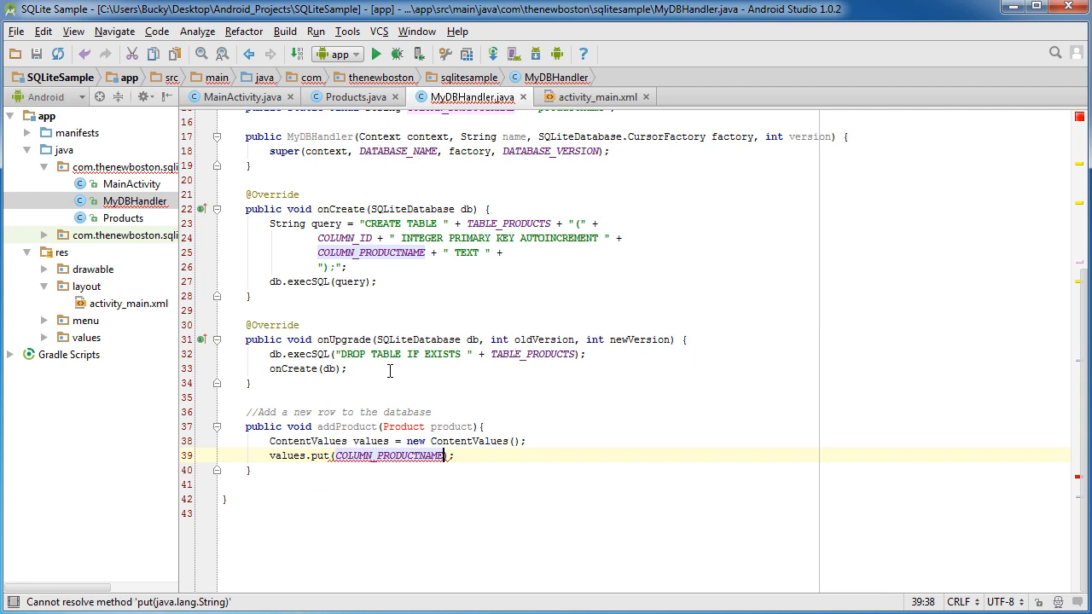
text(,)
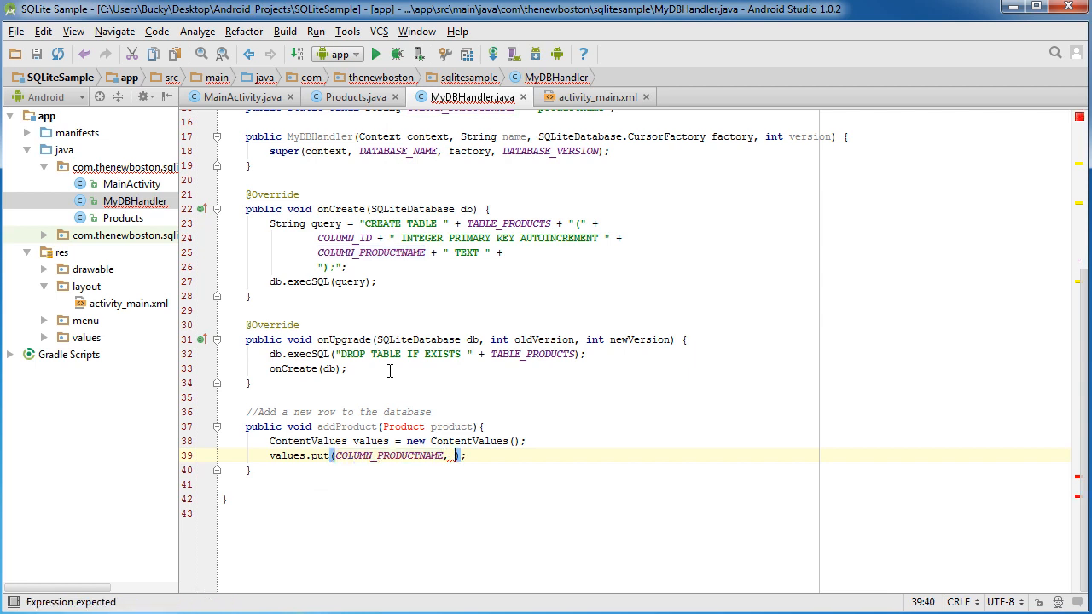
text(product.)
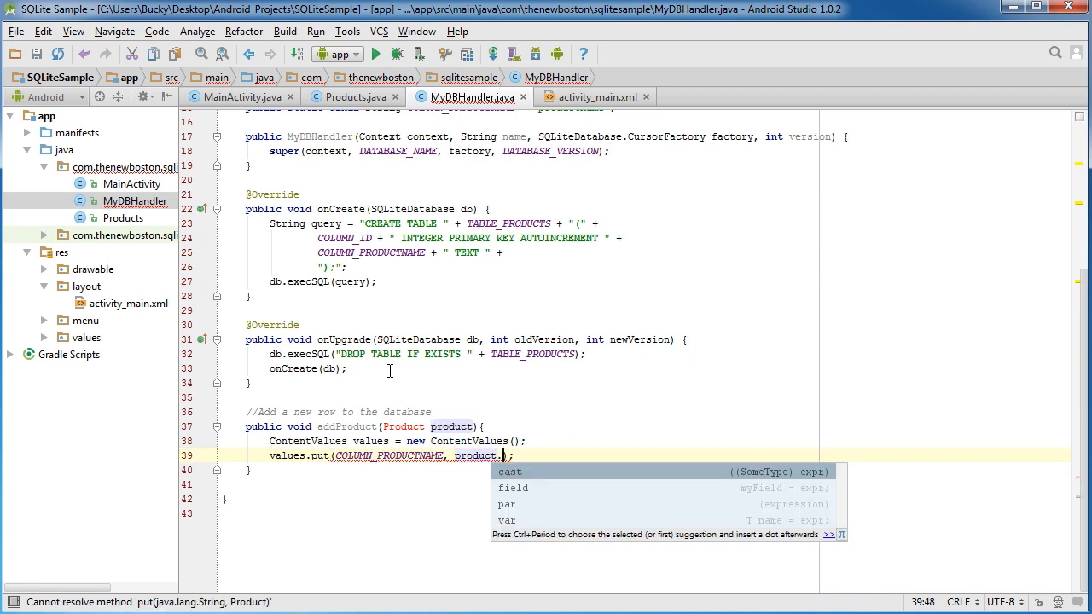
text(get)
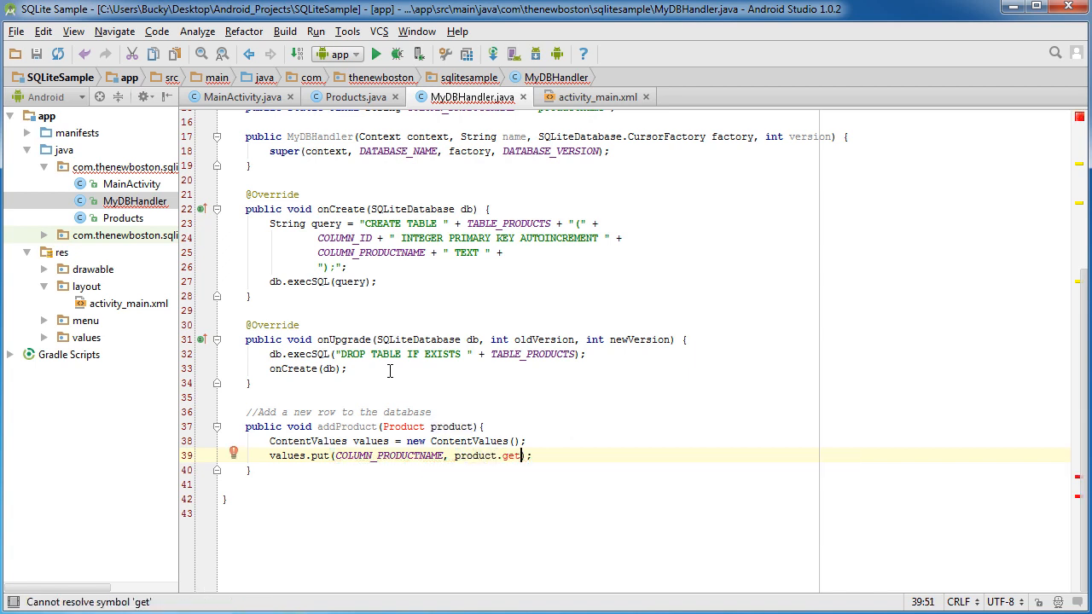
click(348, 97)
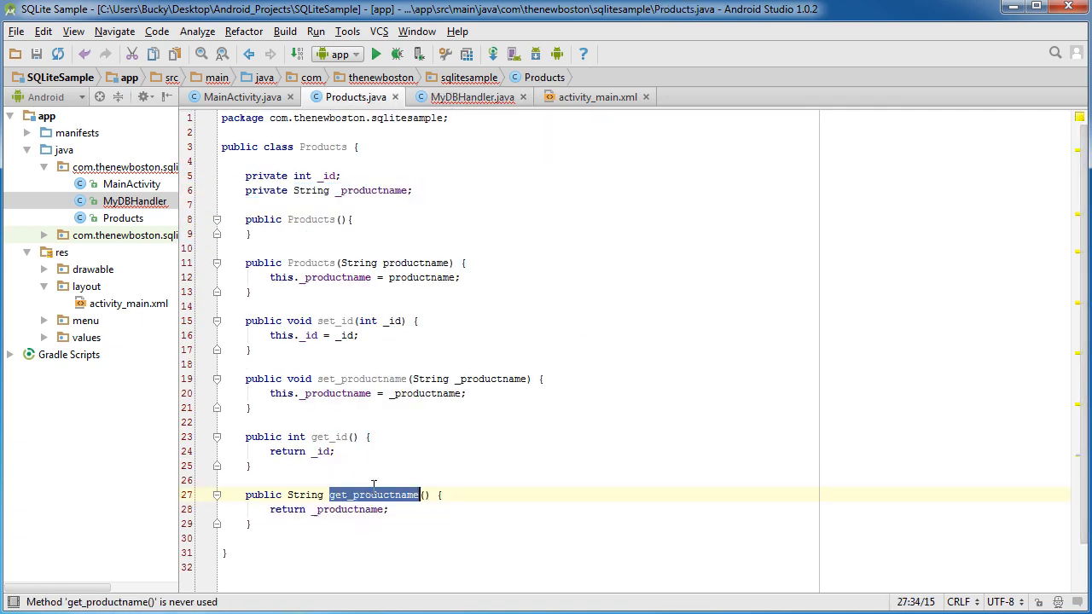
click(472, 97)
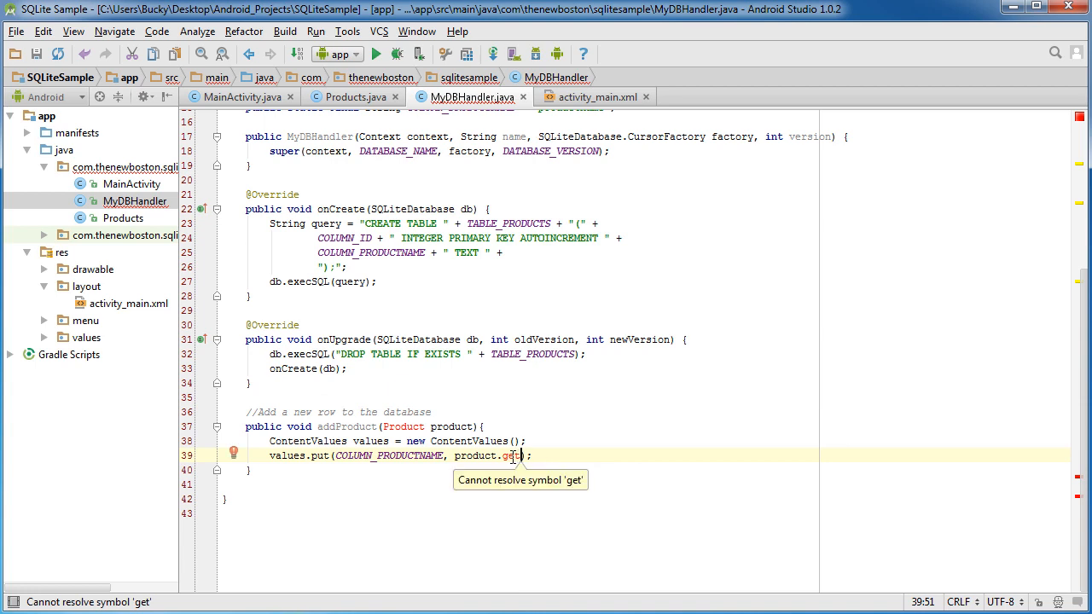
text(_productname)
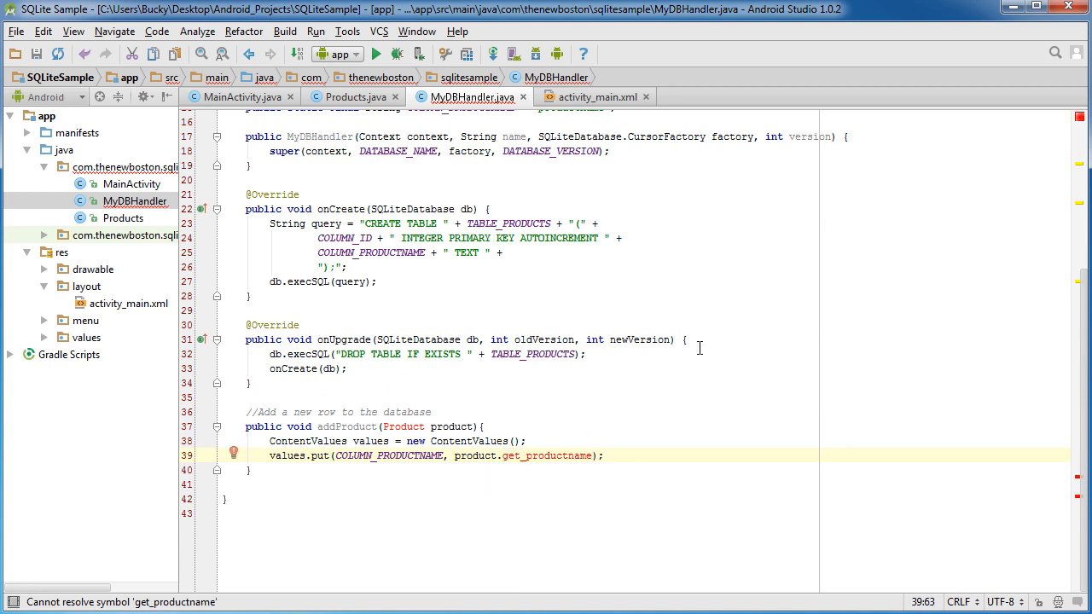
text(())
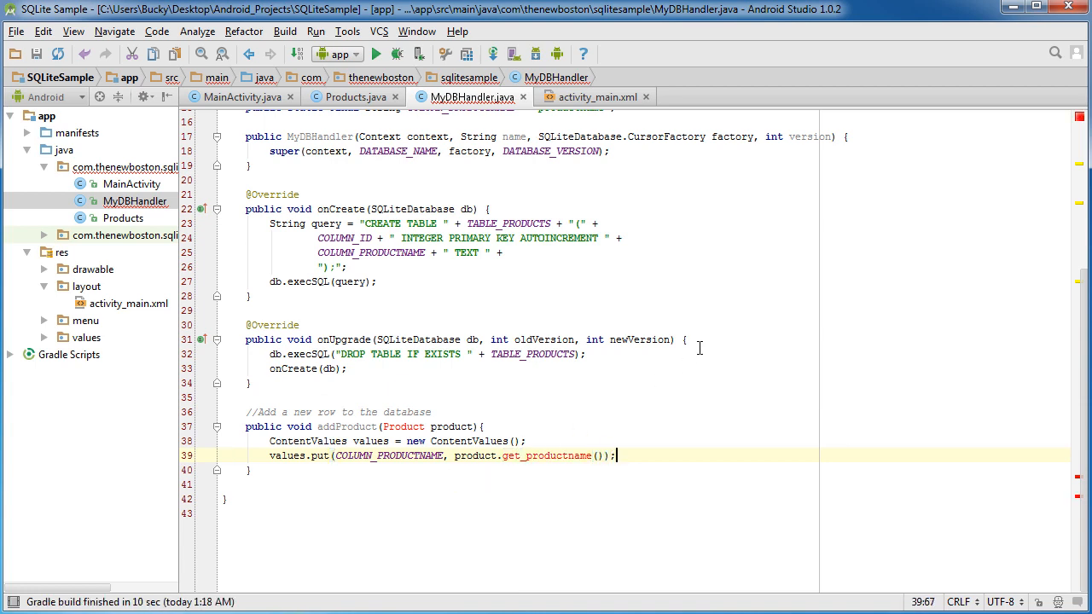
key(Return)
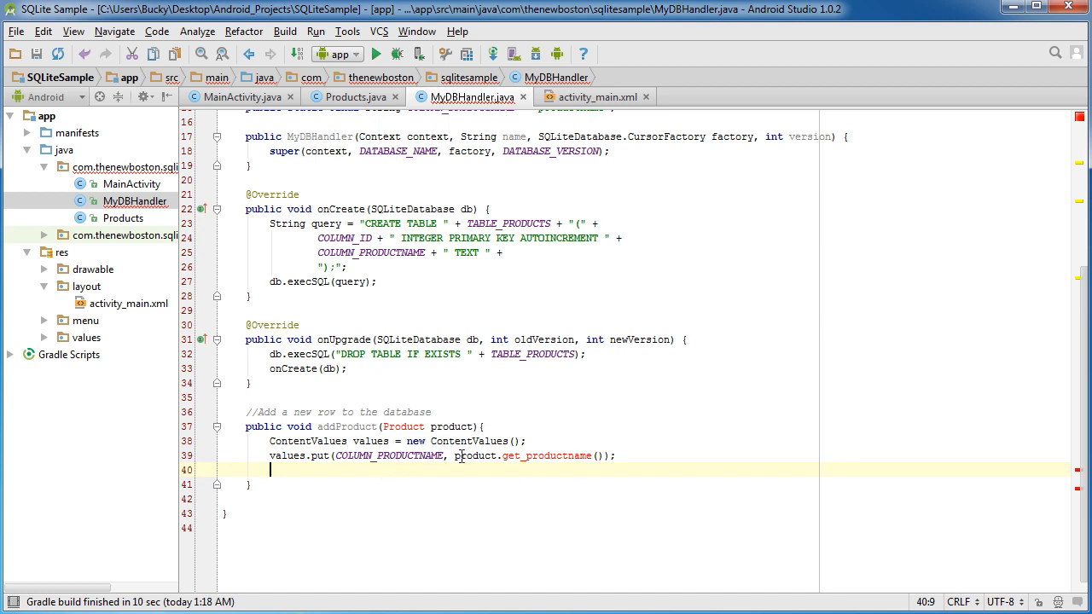
- Declare SQLiteDatabase db = getWritableDatabase() below the put call
double_click(522, 455)
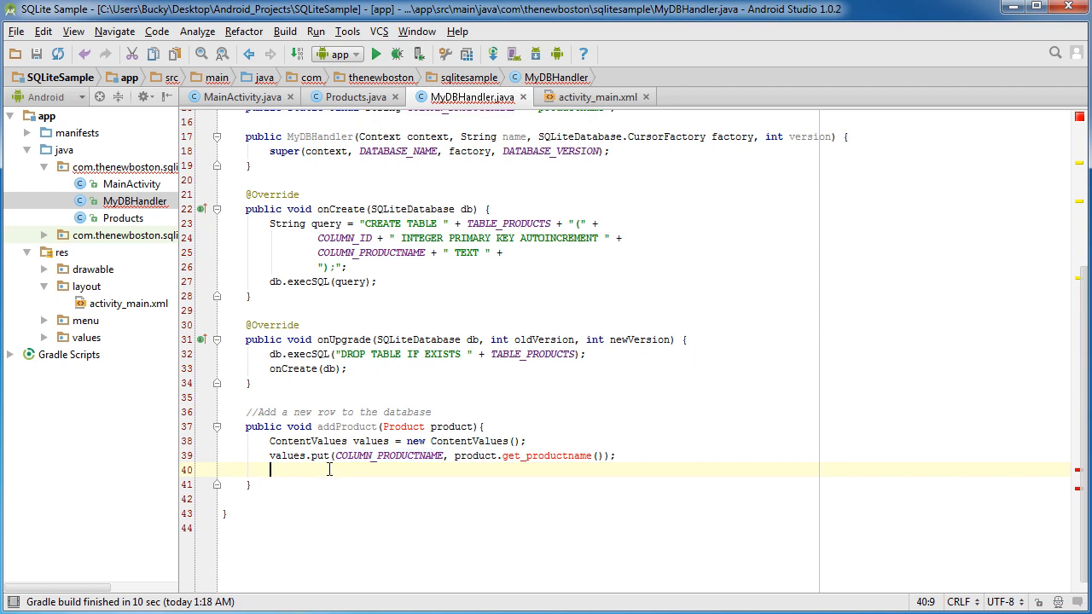
mouse_move(414, 271)
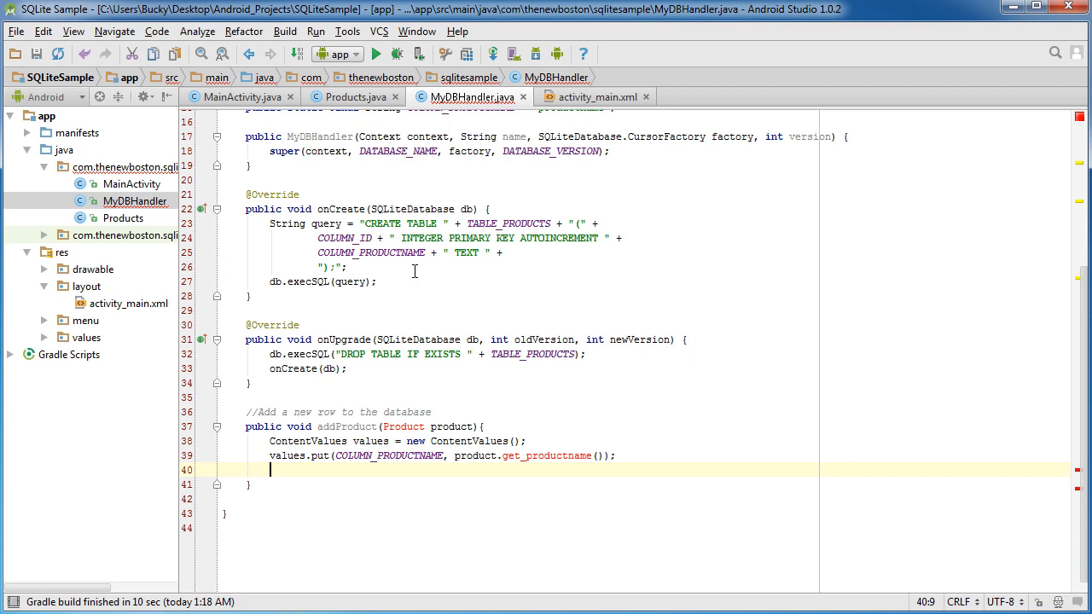
double_click(418, 339)
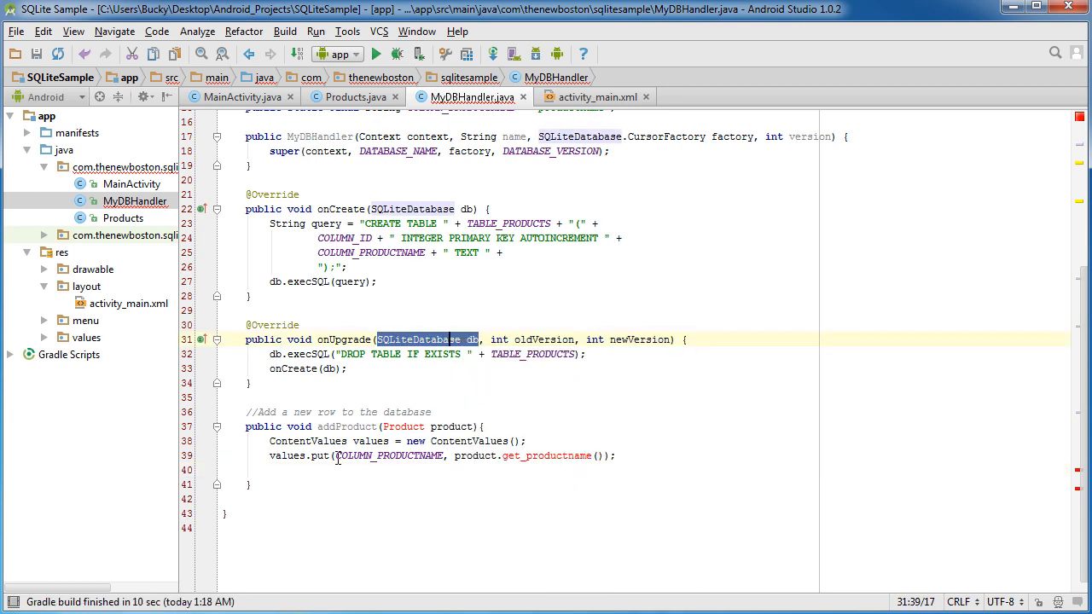
text(SQLiteDatabase db)
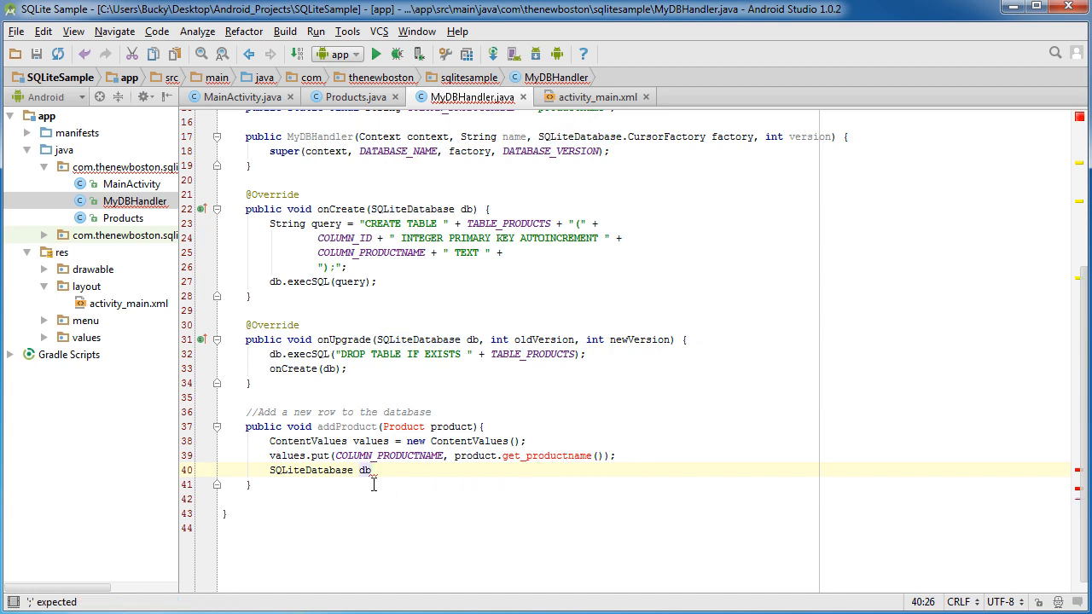
double_click(311, 470)
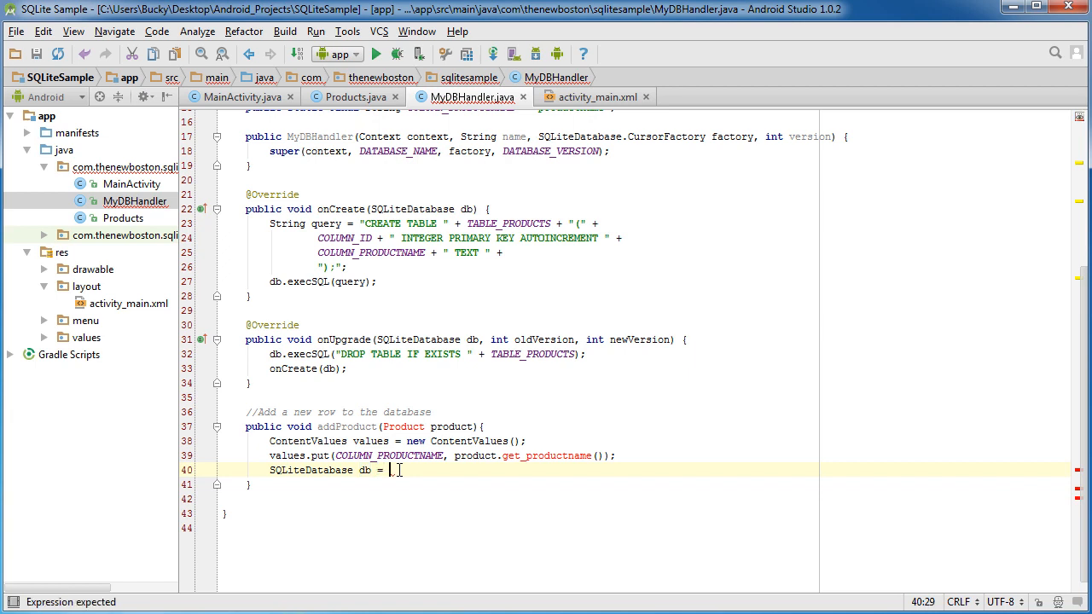
text(getWritableDatabase();)
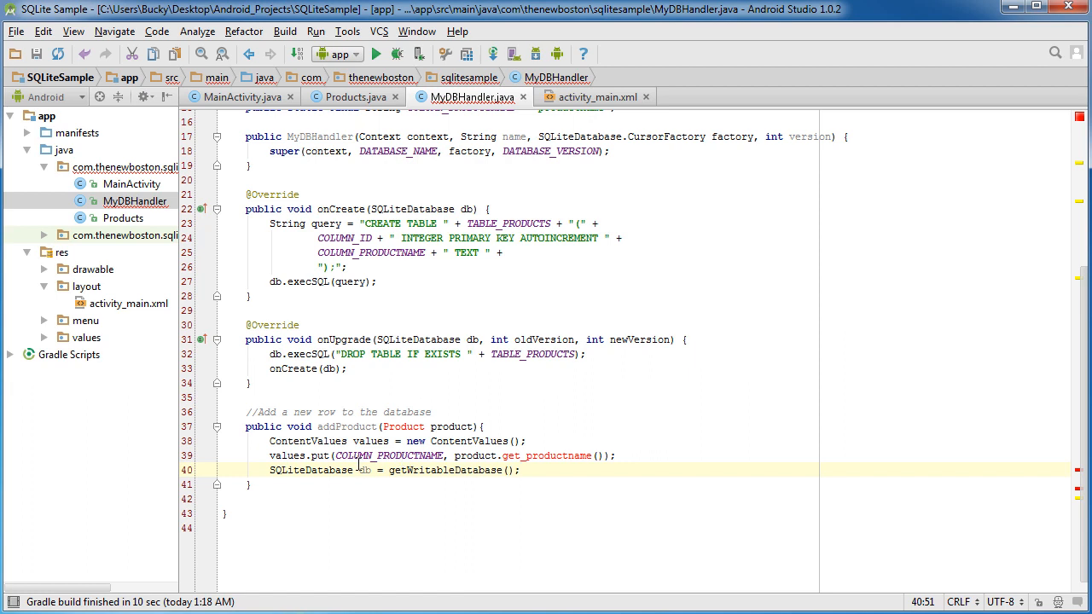
double_click(365, 470)
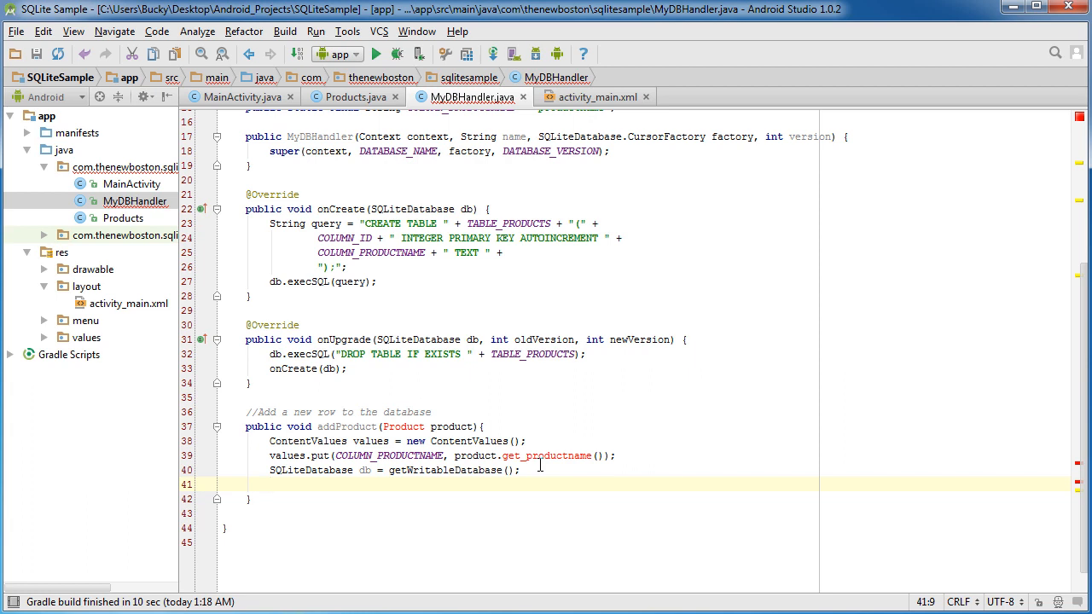
mouse_move(300, 289)
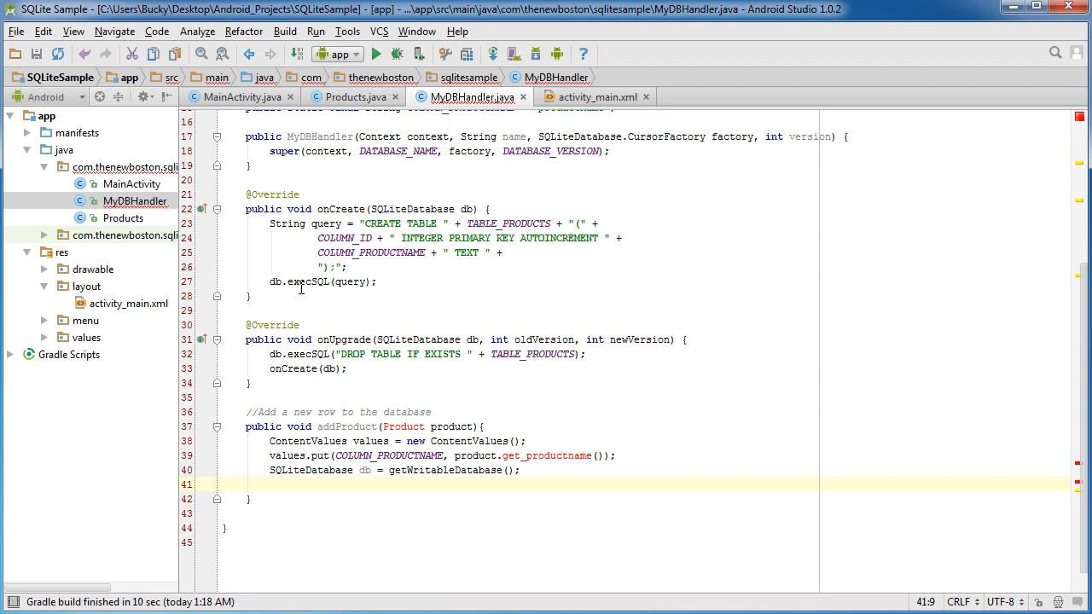
- Start a db.insert() call below the getWritableDatabase line, viewing the insert documentation
double_click(324, 282)
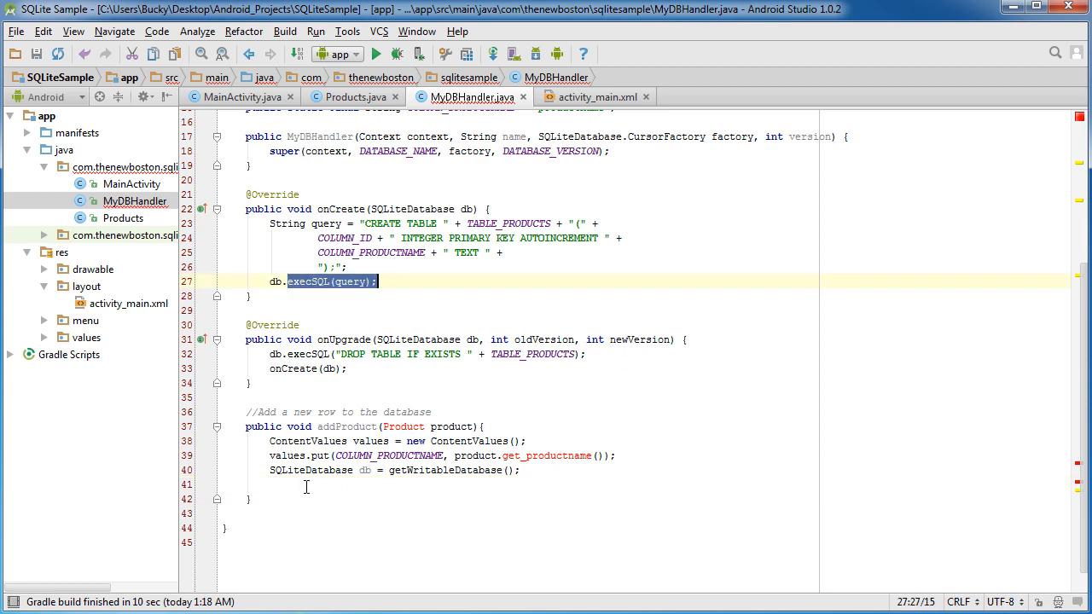
text(db.insert()
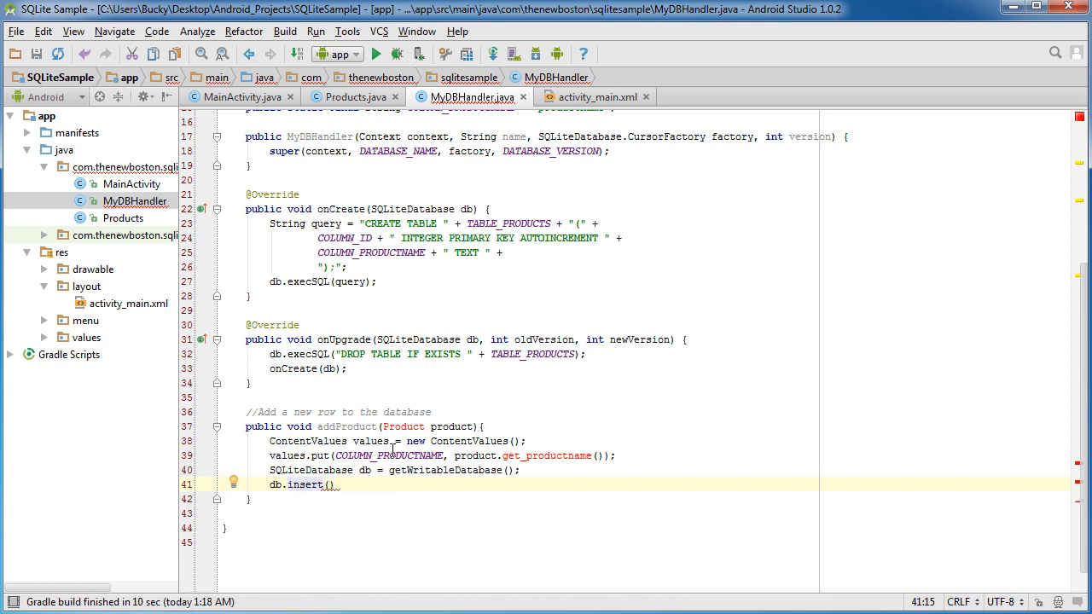
click(307, 485)
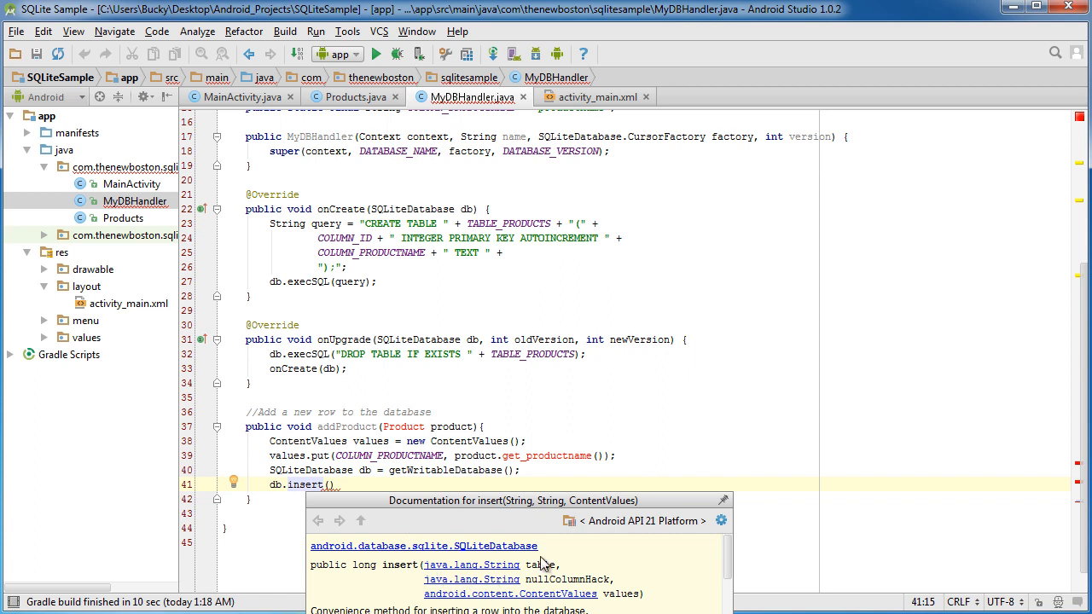
mouse_move(539, 573)
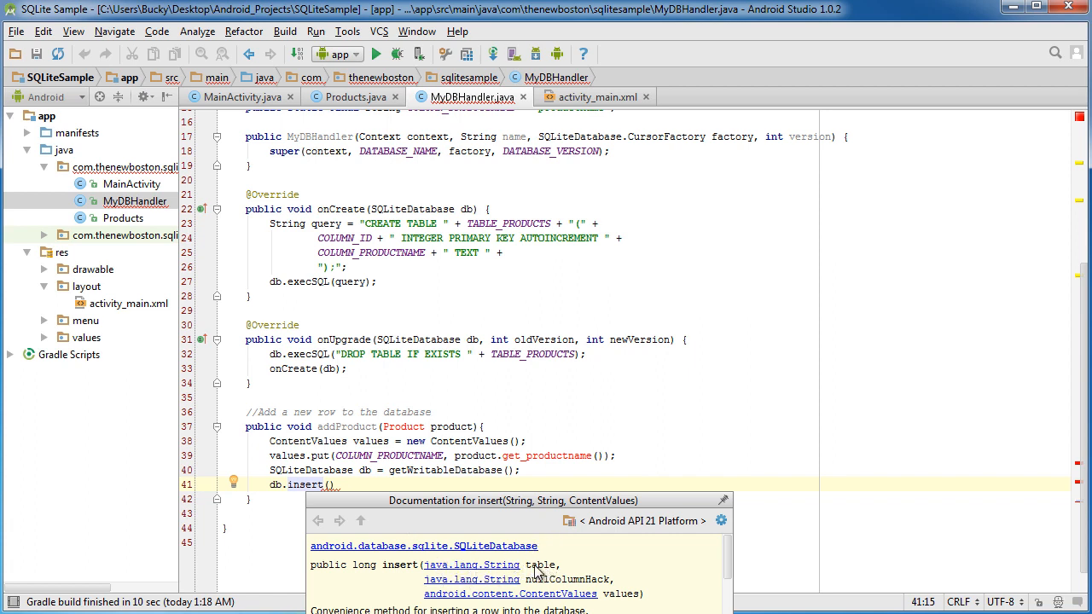
mouse_move(529, 588)
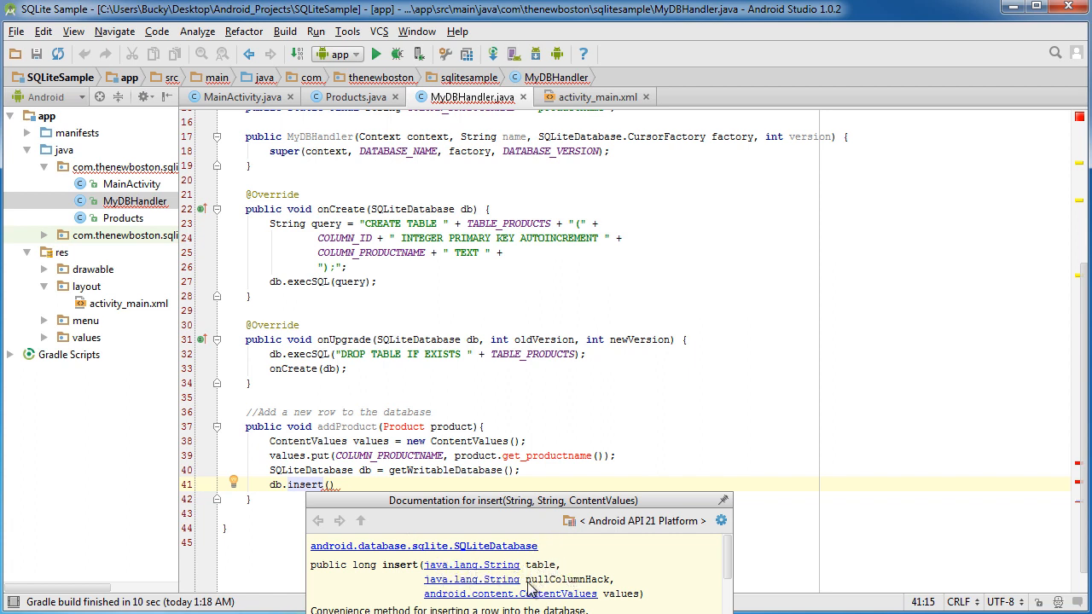
mouse_move(563, 591)
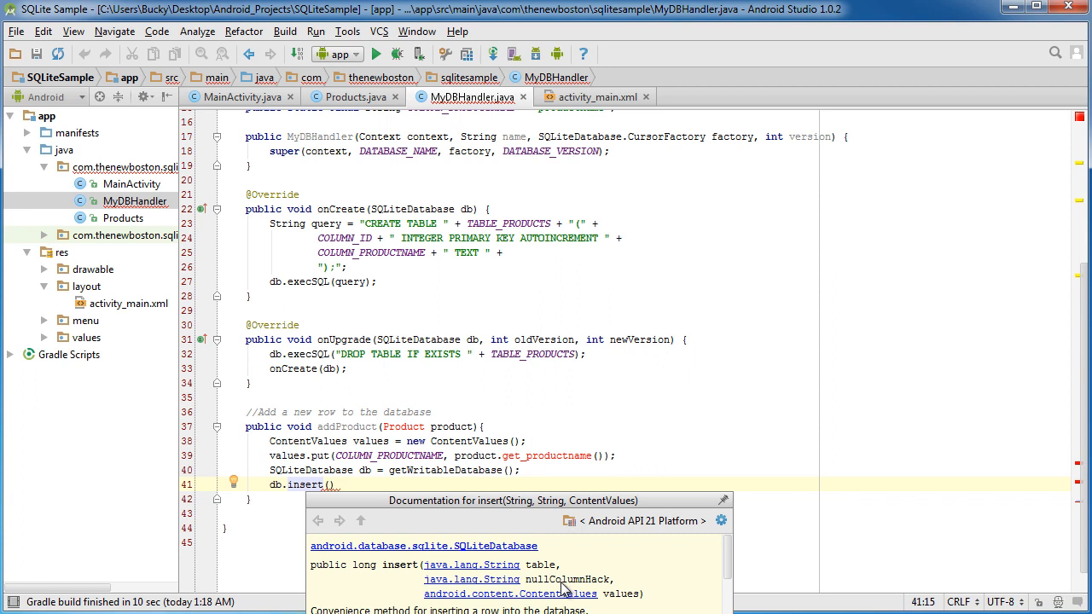
scroll(down, 3)
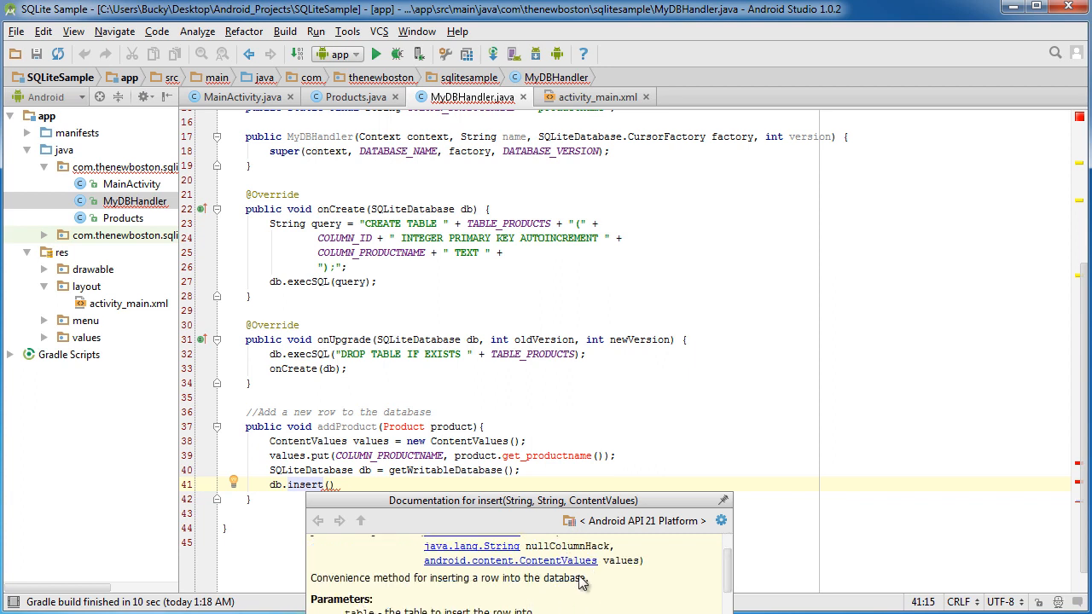
mouse_move(580, 560)
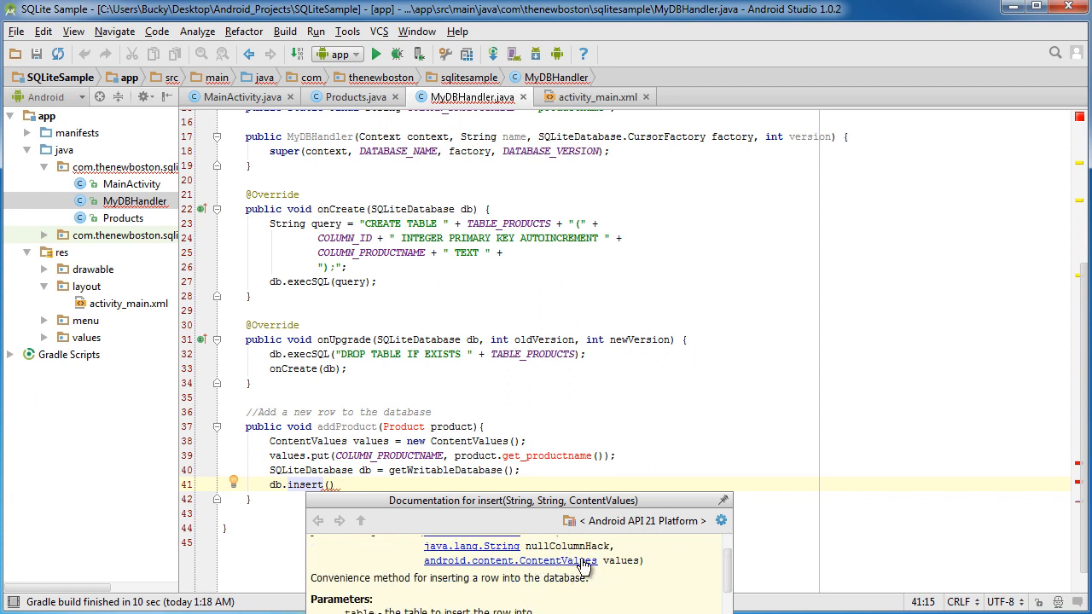
mouse_move(563, 567)
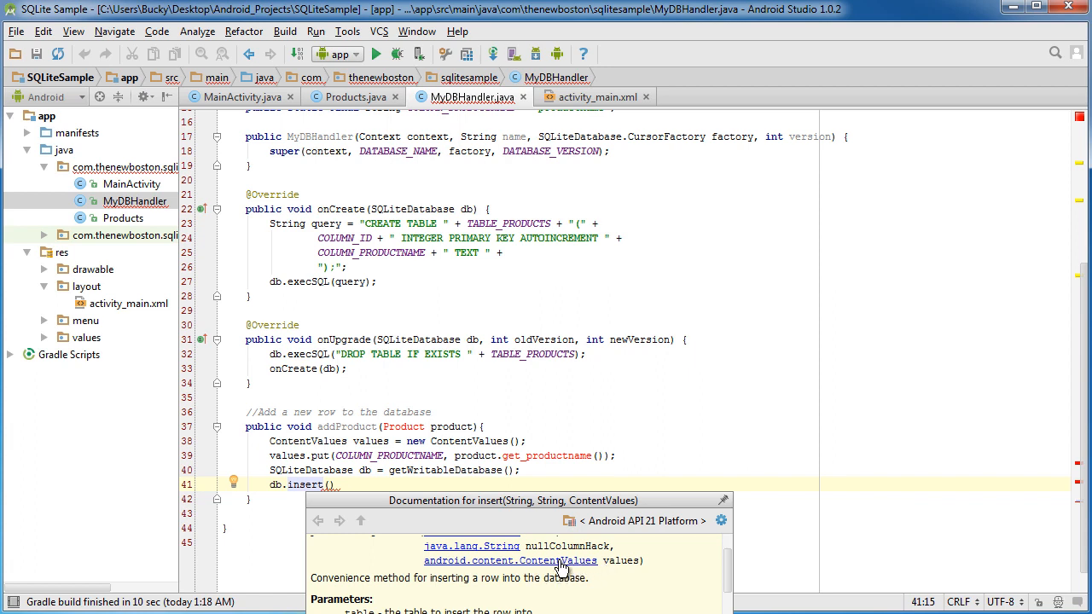
mouse_move(553, 473)
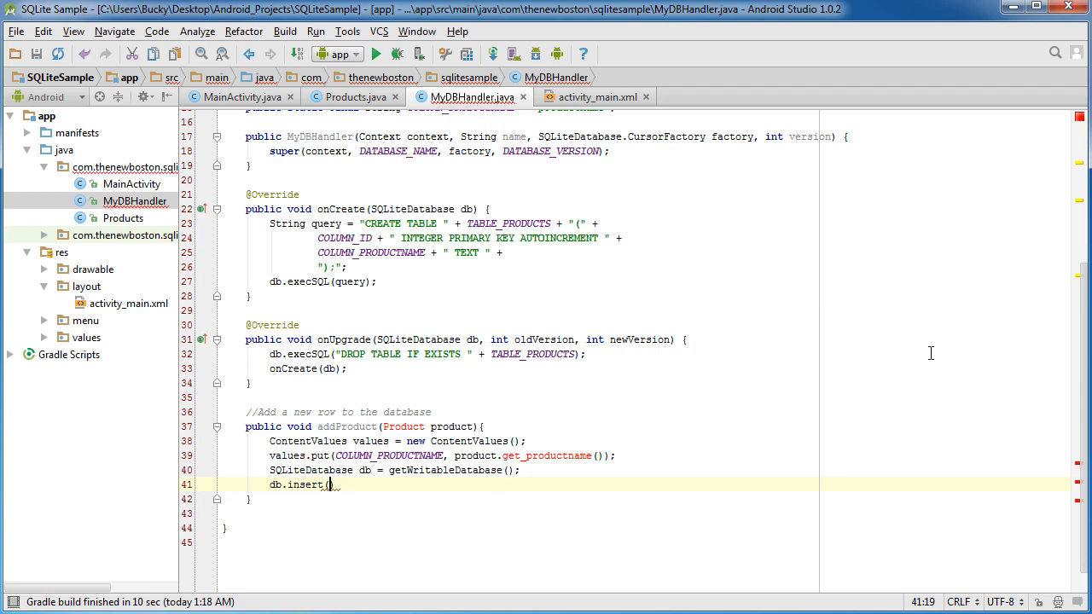
- Complete db.insert(TABLE_PRODUCTS, null, values) and then close the database with db.close()
scroll(up, 3)
text(TABLE_PRODUCTS)
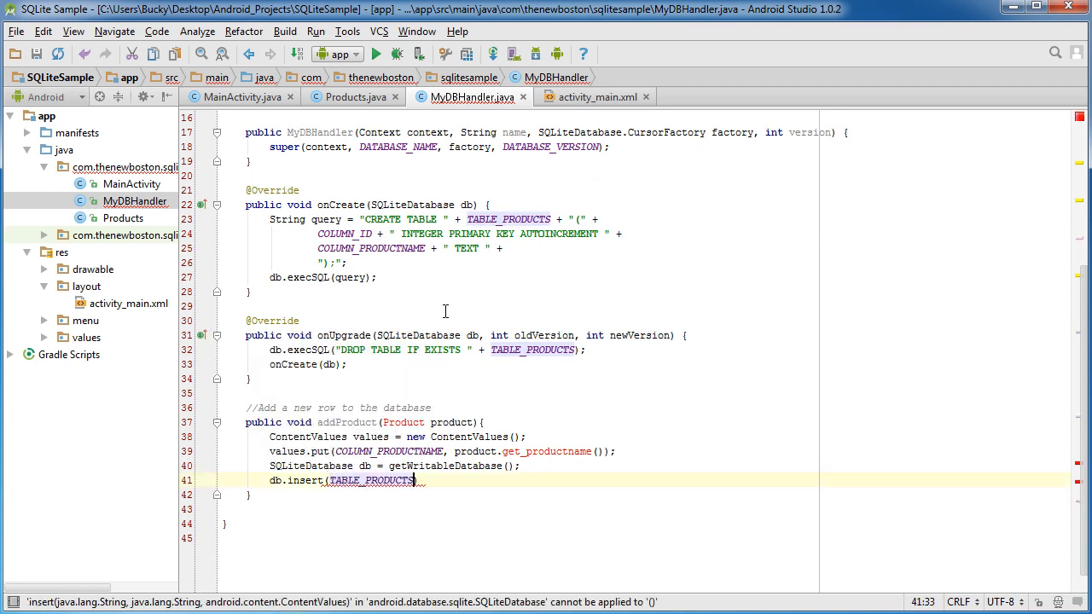
text(, nu)
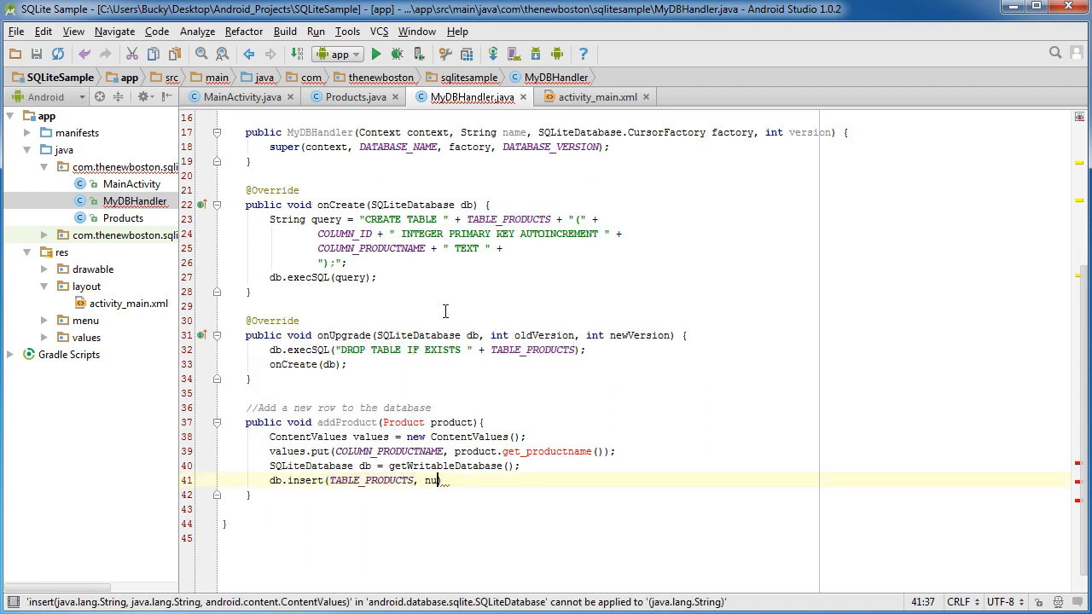
text(ll, values)
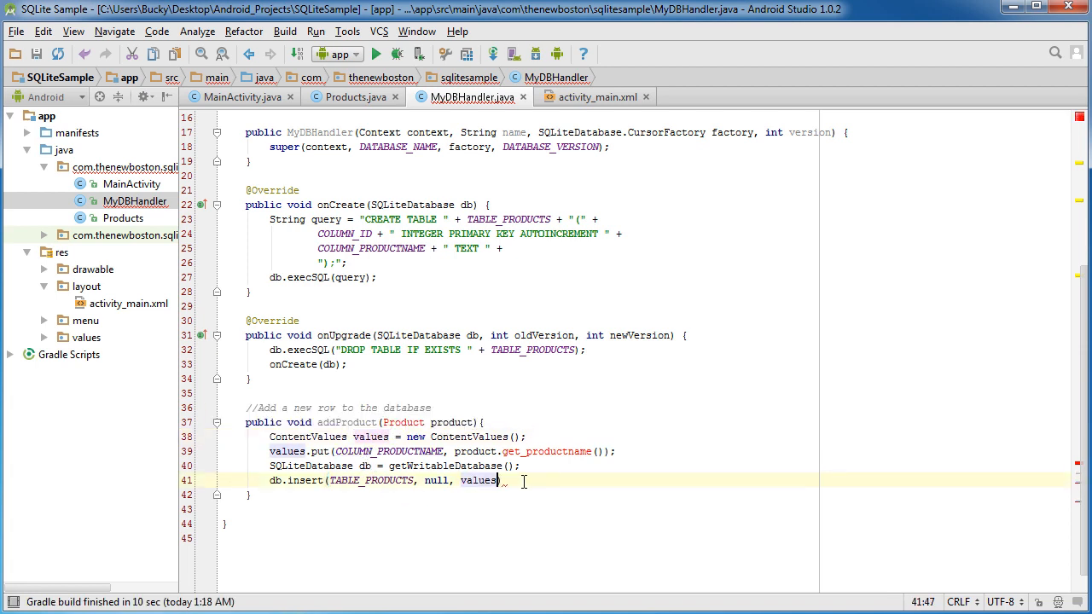
text();)
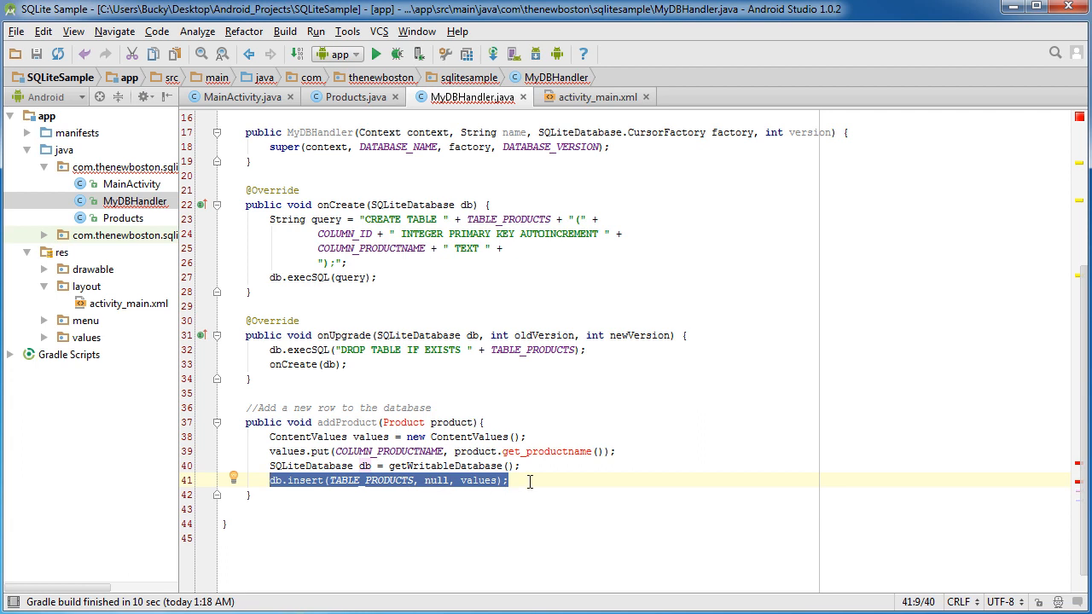
text(db)
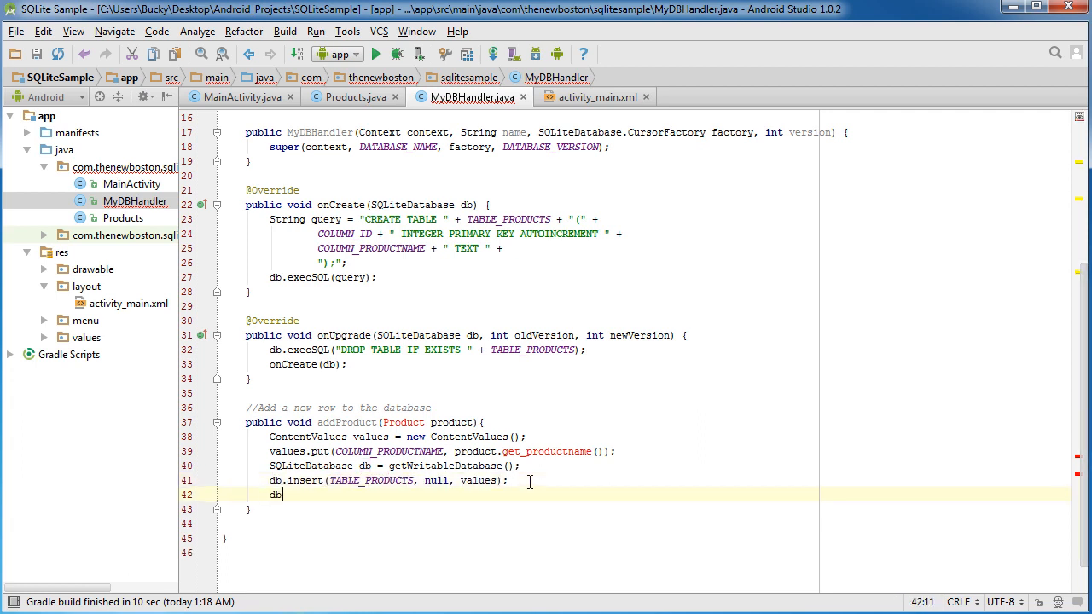
text(.close();)
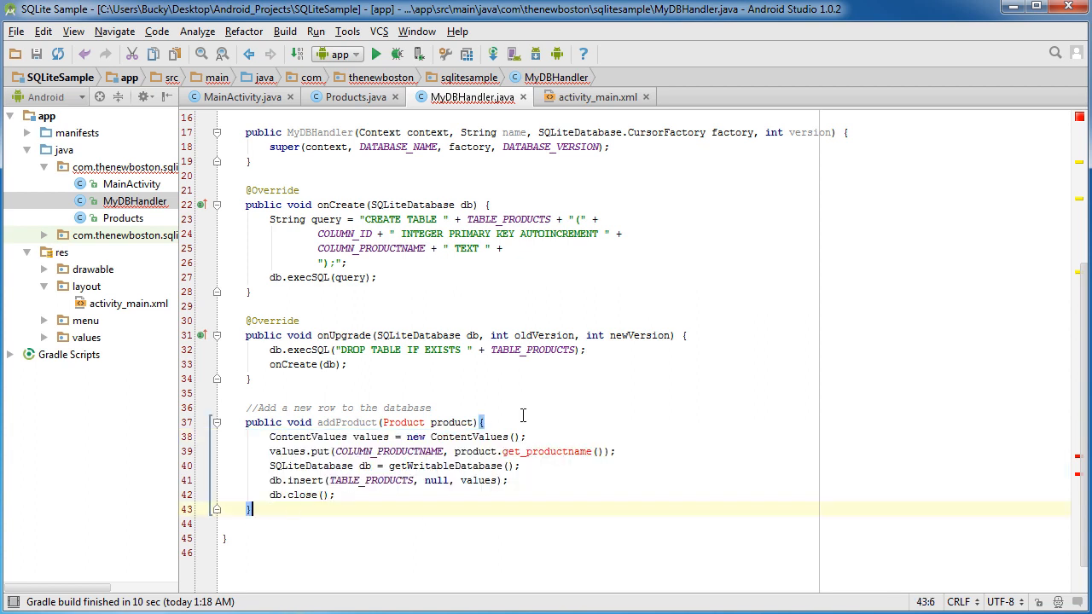
- Glance at the activity_main layout and return to MyDBHandler.java
click(275, 509)
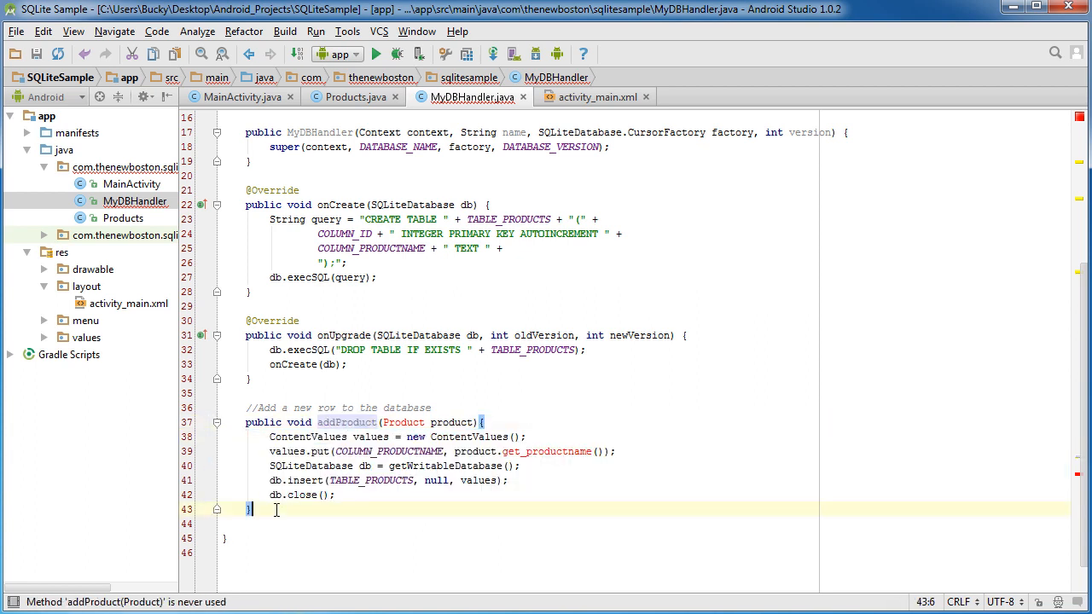
double_click(346, 422)
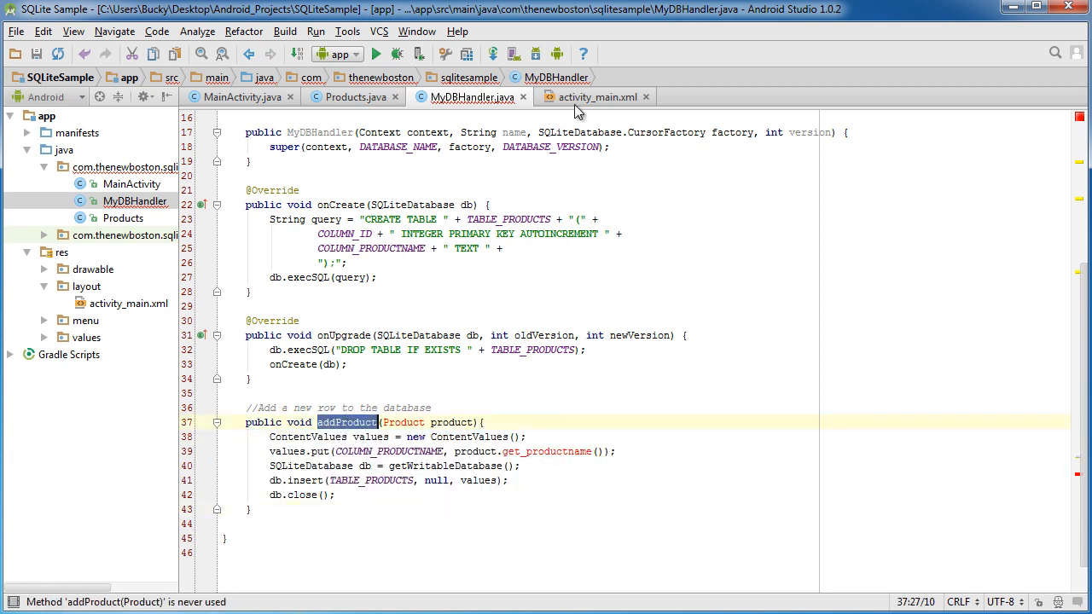
click(596, 96)
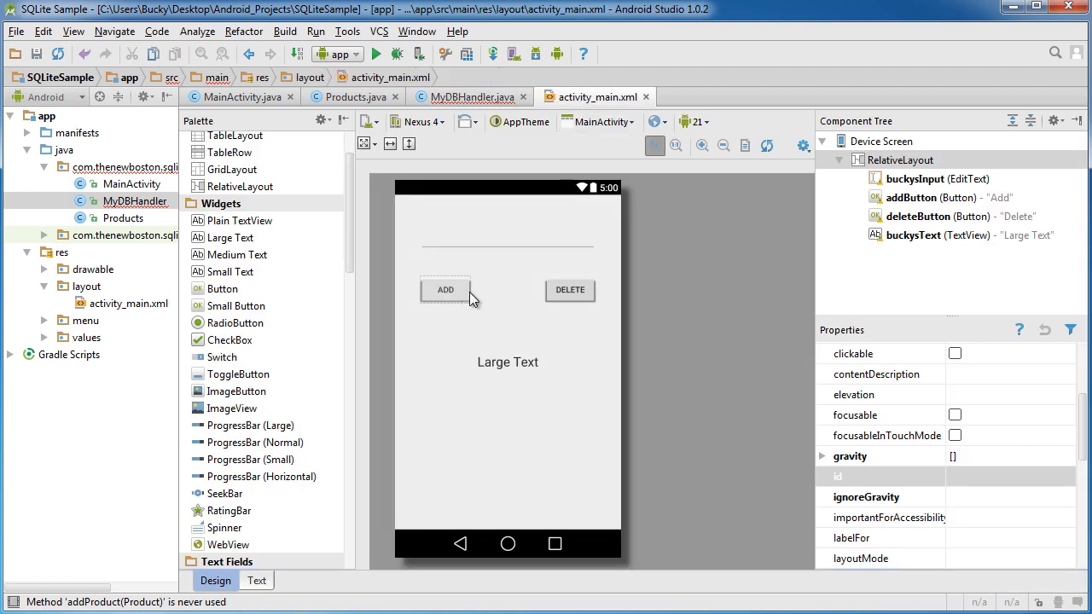
click(468, 97)
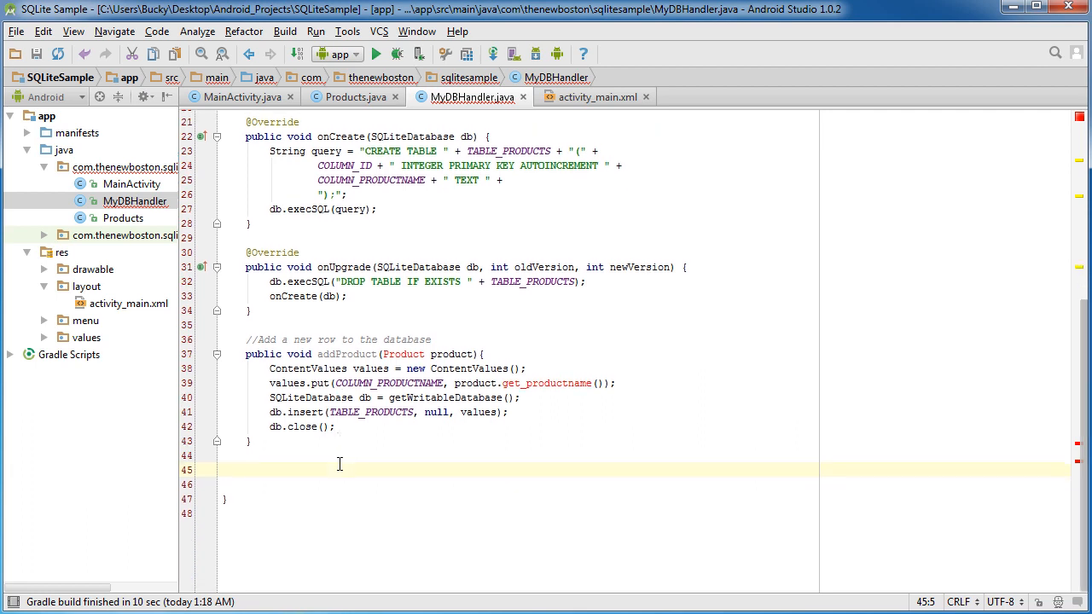
- Add a 'Delete a product from the database' comment and empty deleteProduct(String productName) method
text(//Delet)
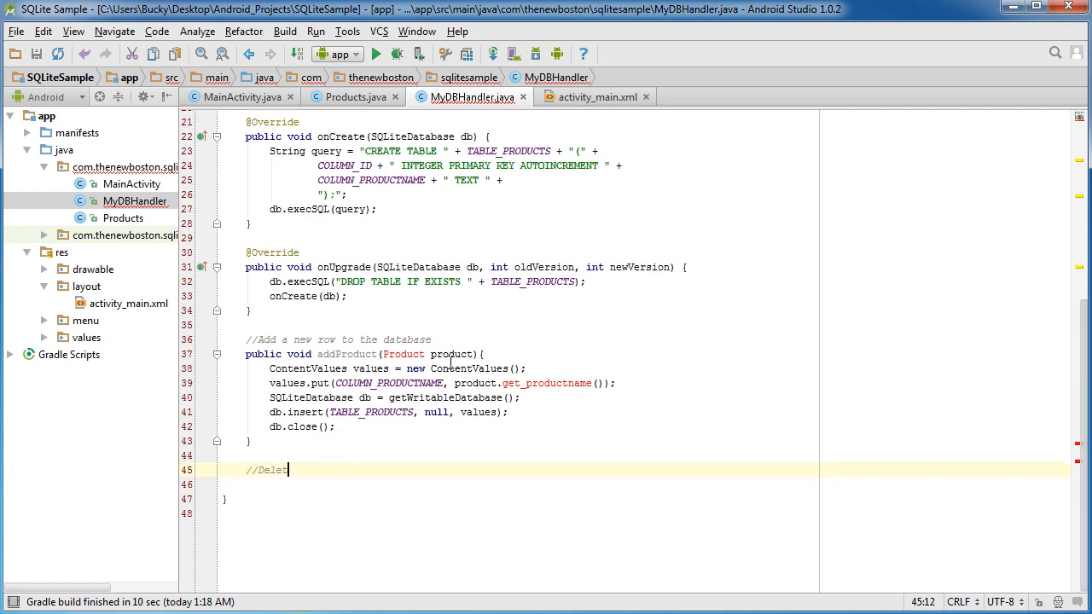
text(e a product from the database)
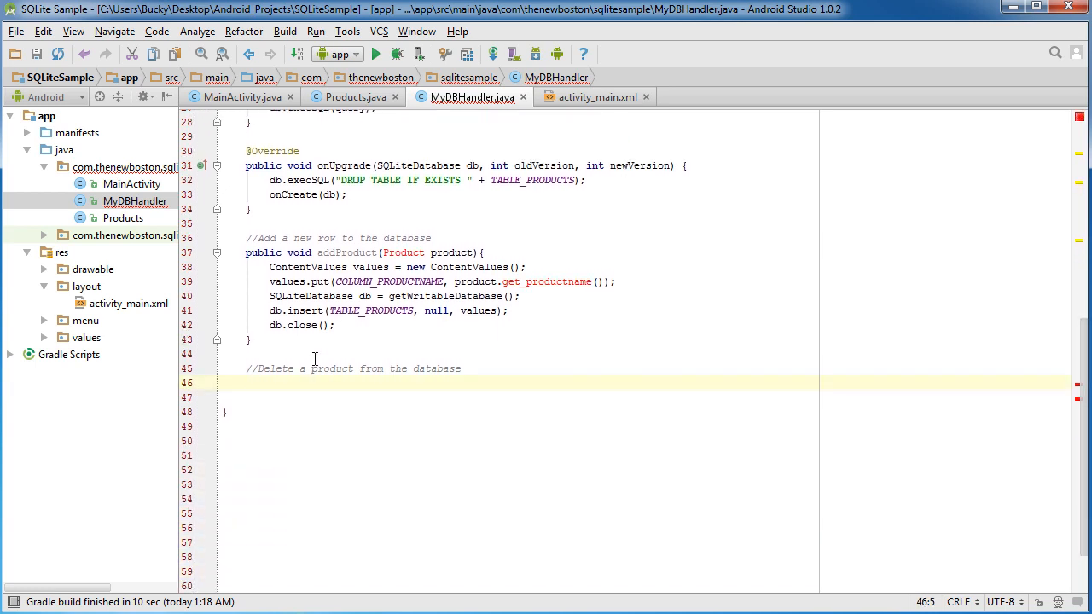
text(public void)
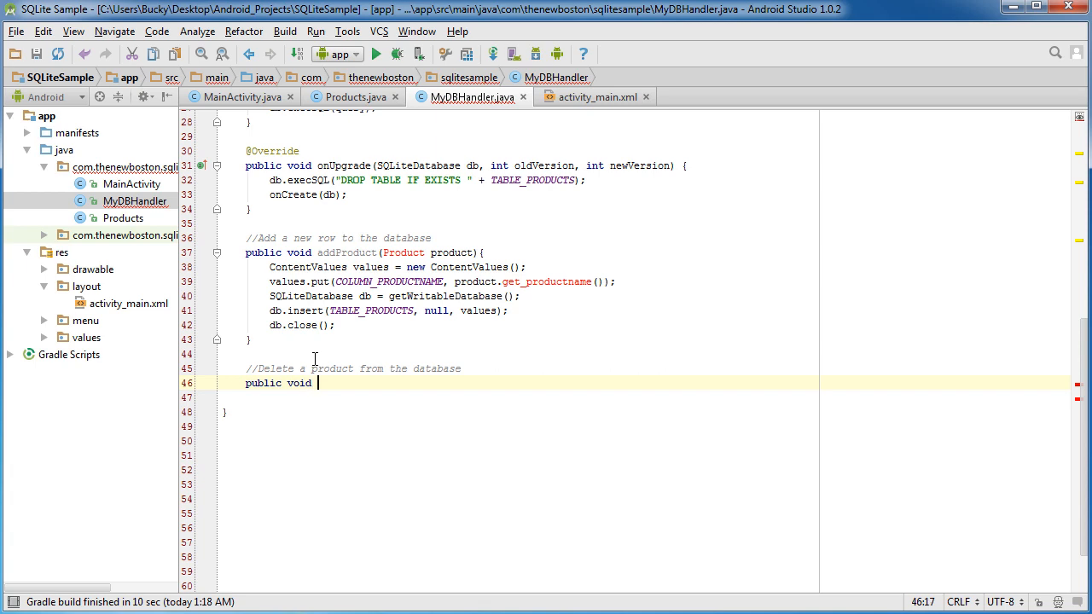
text(deleteProd)
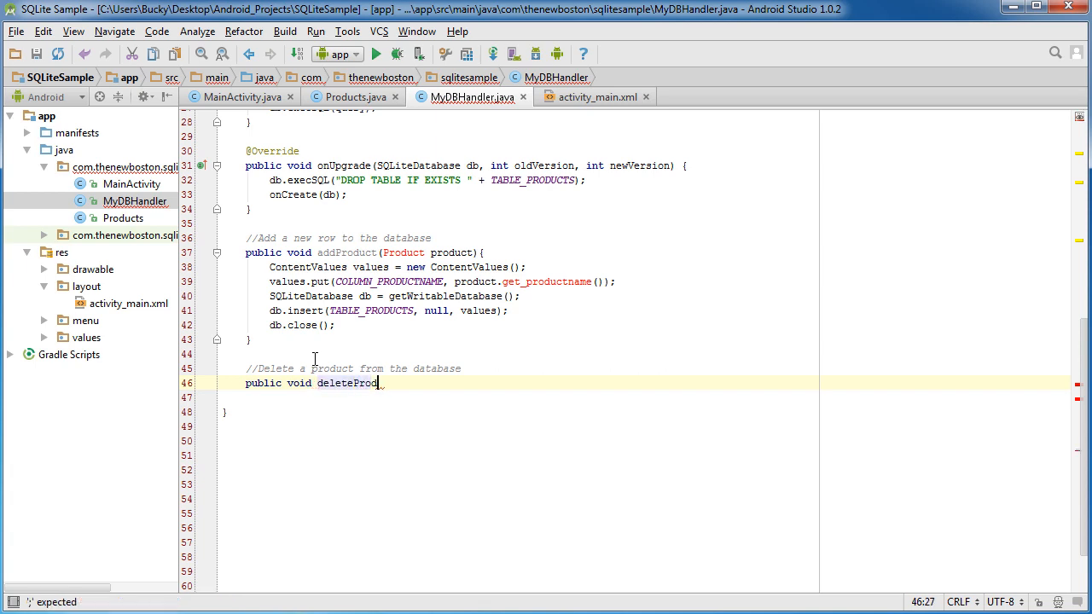
text(uct())
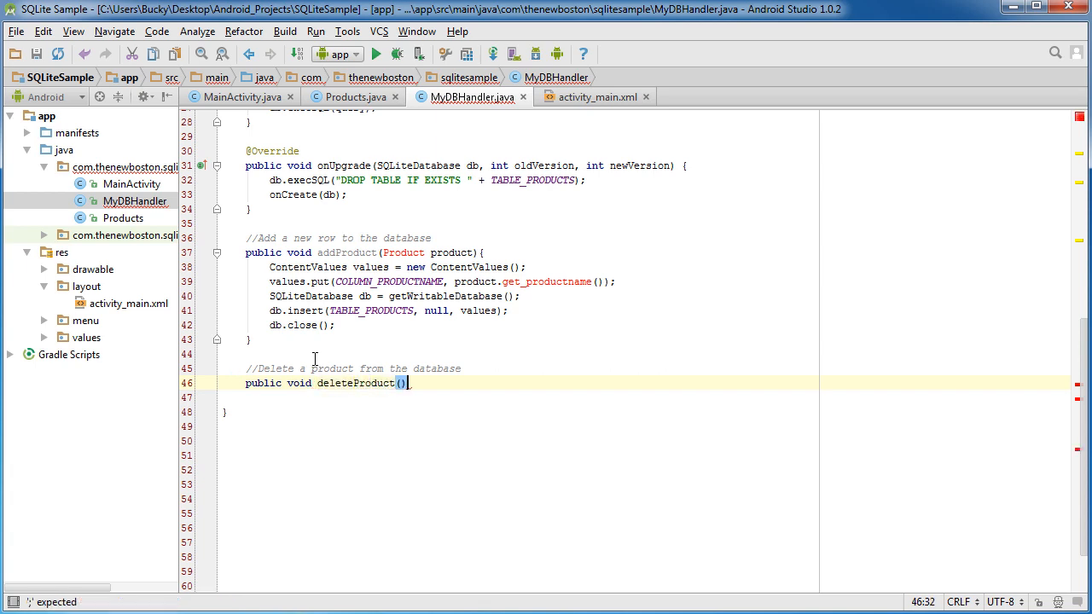
text(String p)
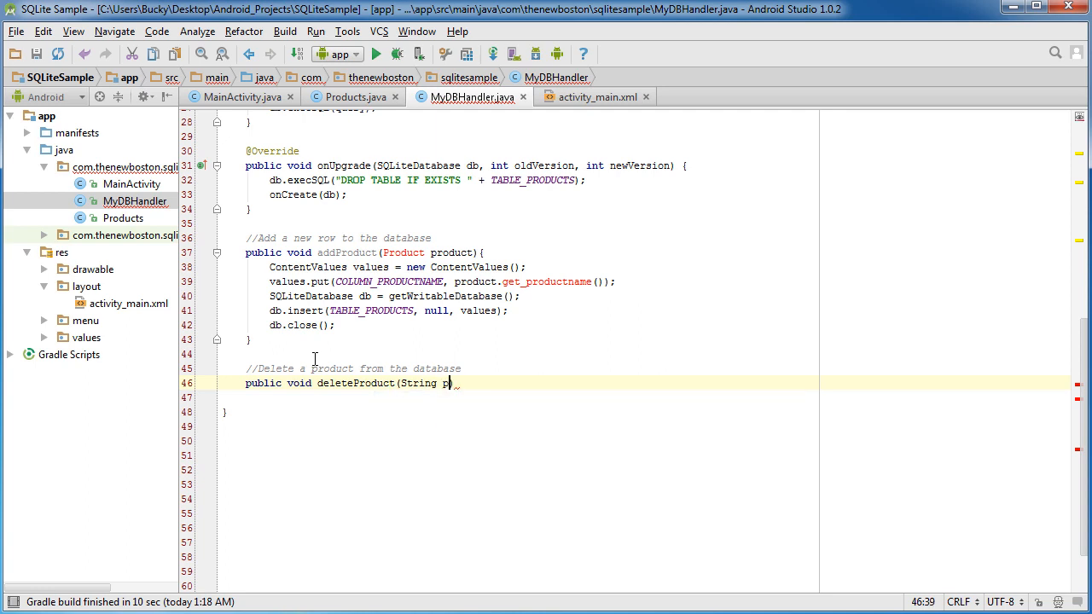
text(roduct))
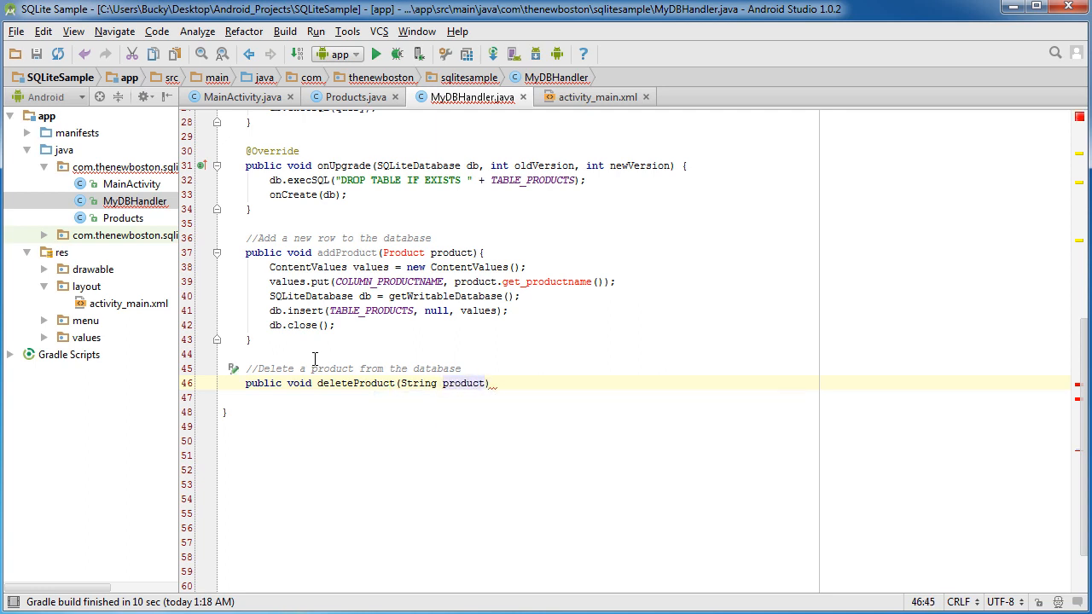
text(Name){})
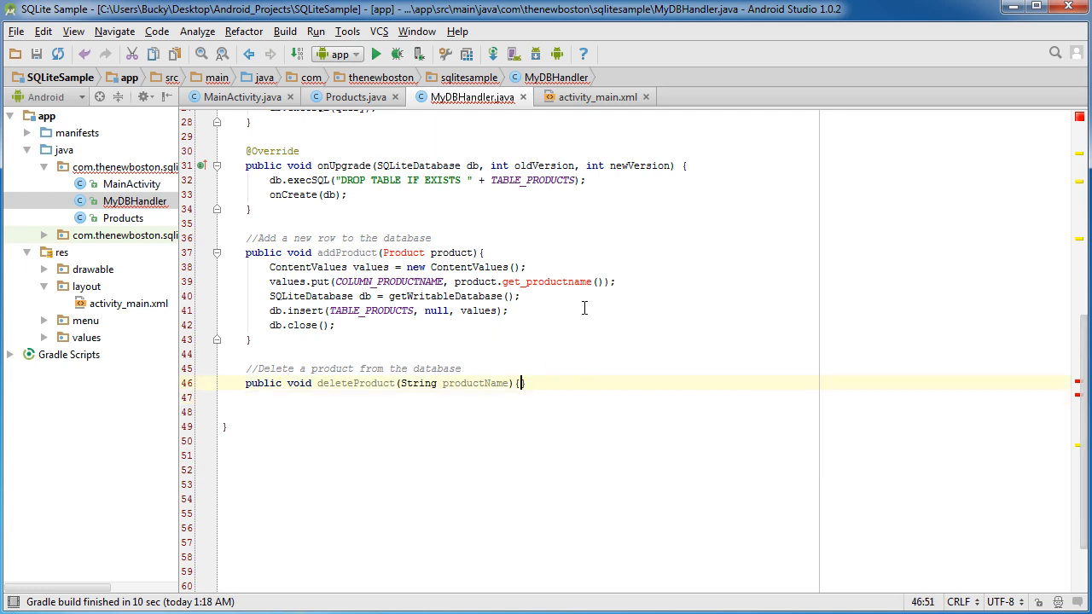
key(enter)
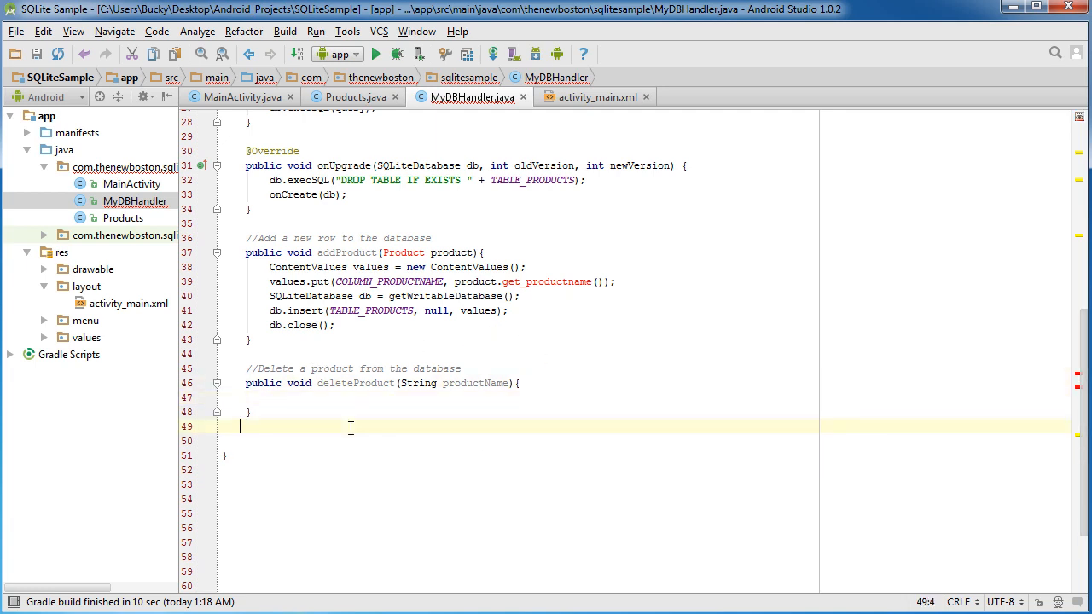
click(595, 97)
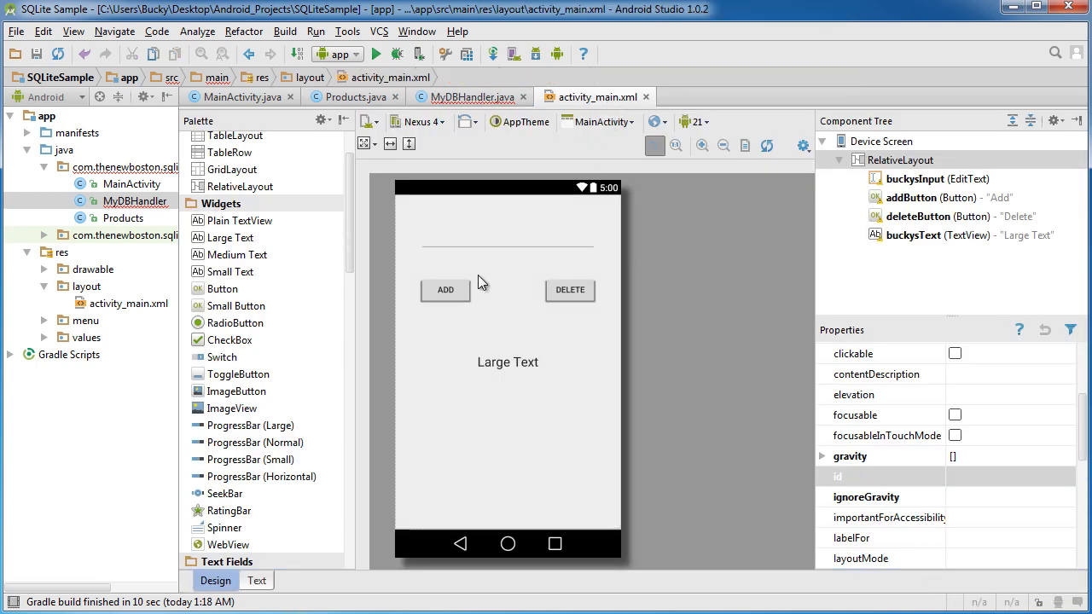
mouse_move(529, 384)
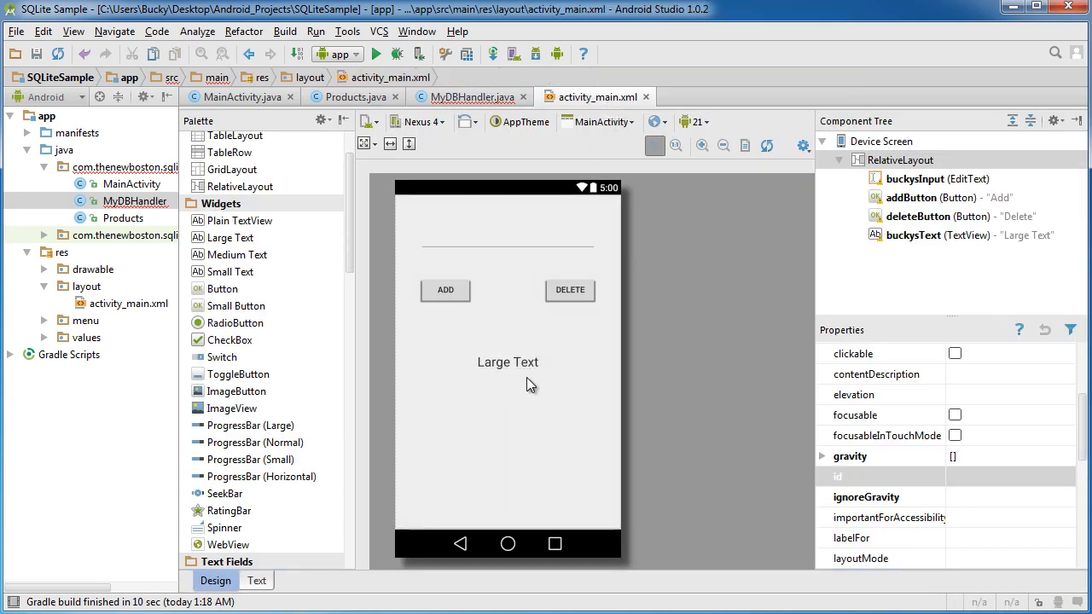
mouse_move(508, 393)
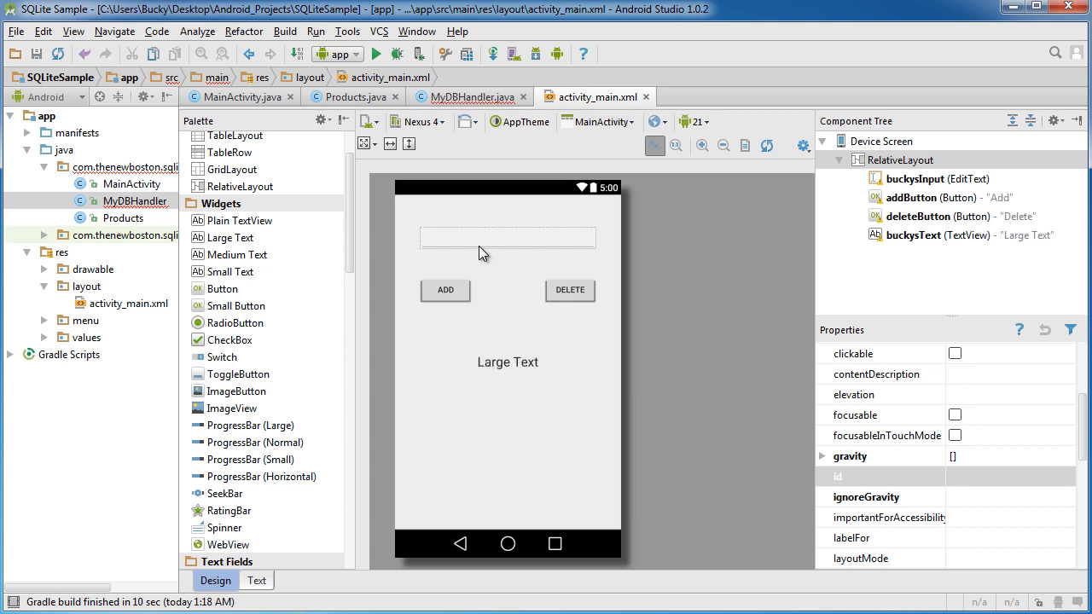
mouse_move(431, 243)
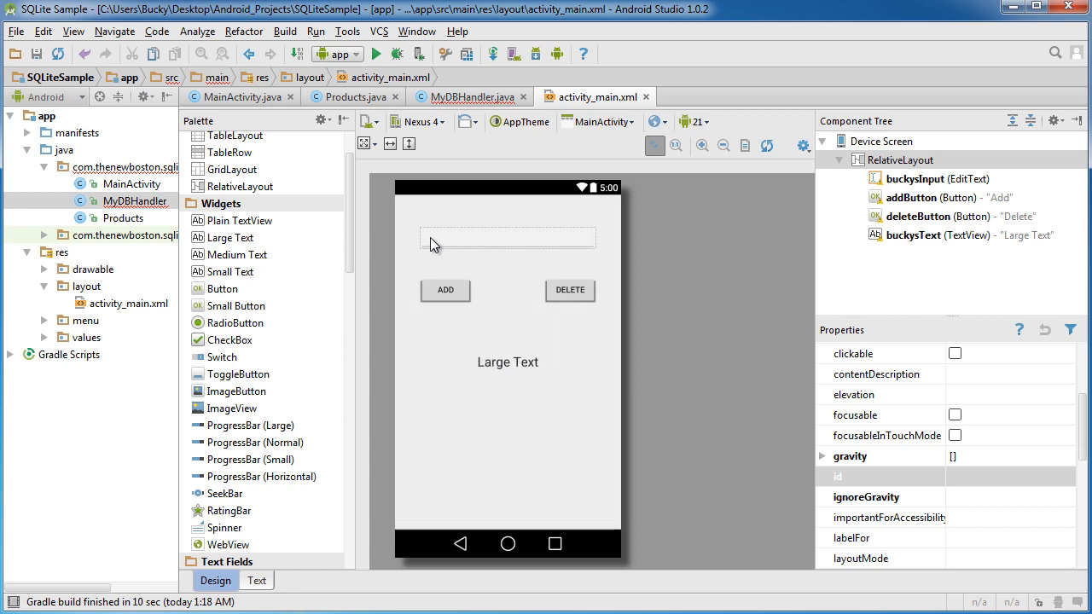
mouse_move(563, 244)
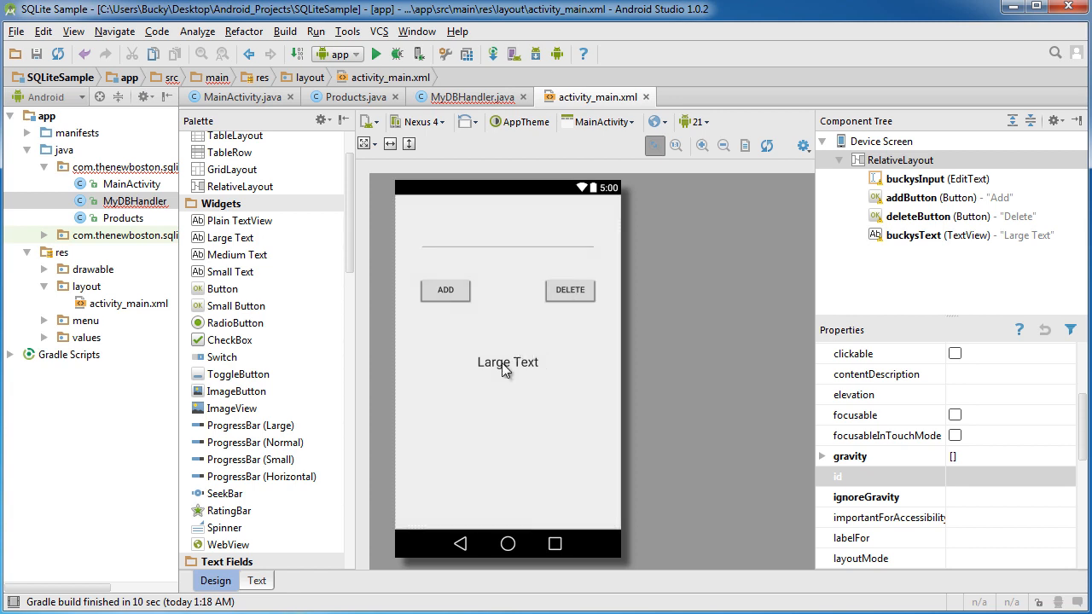
mouse_move(519, 489)
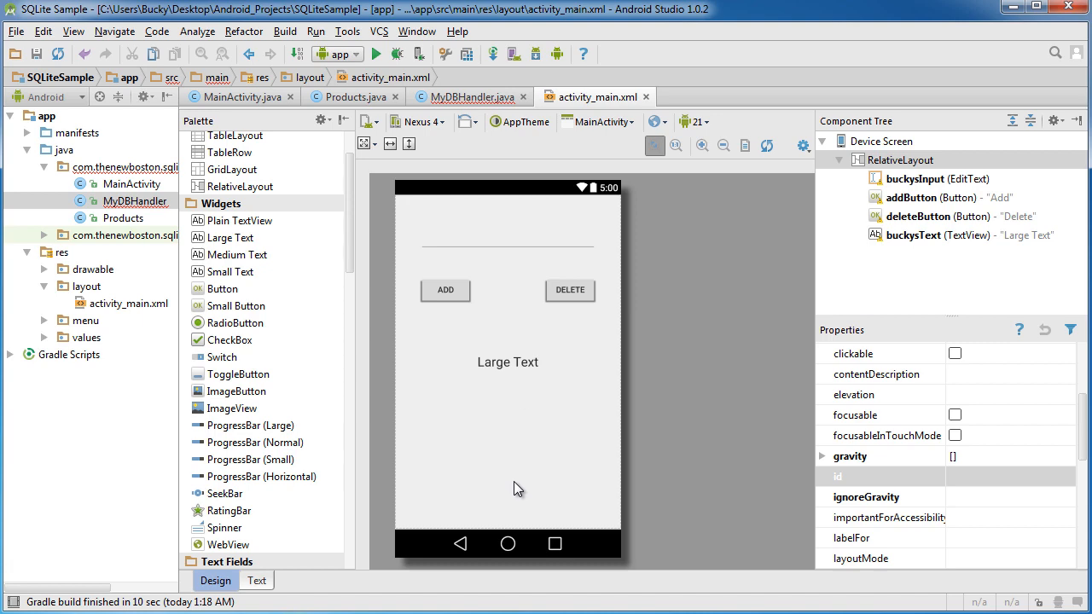
mouse_move(511, 432)
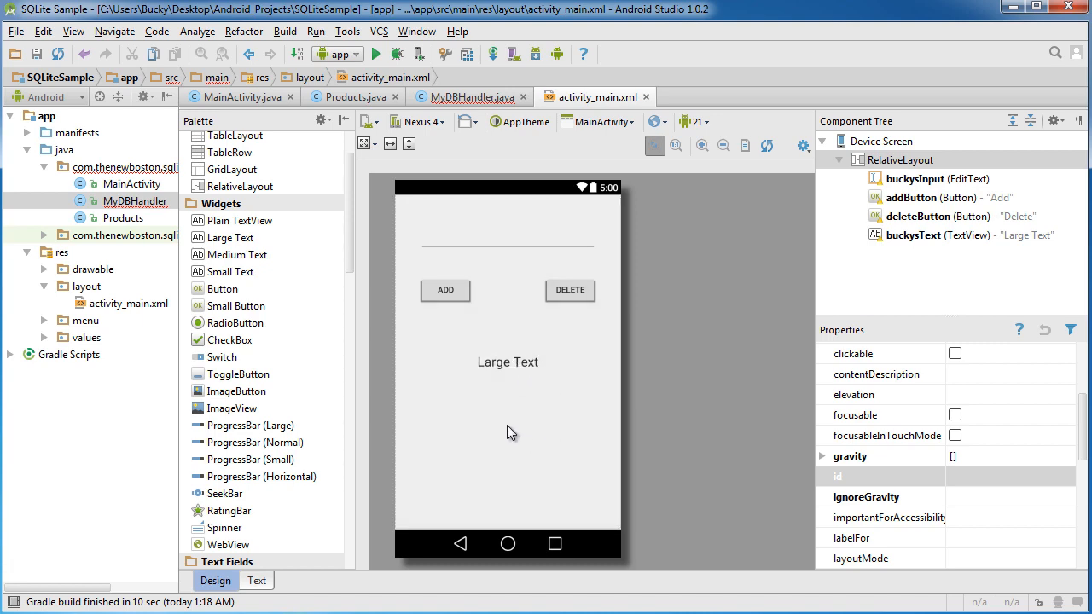
mouse_move(471, 96)
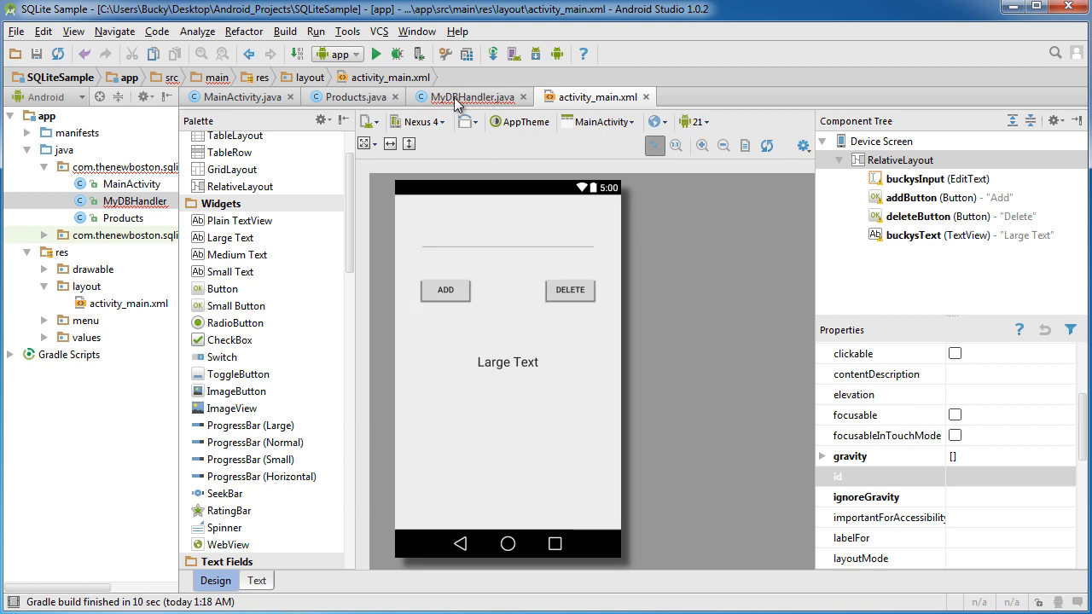
- Return from the activity_main layout to the MyDBHandler.java code
click(471, 97)
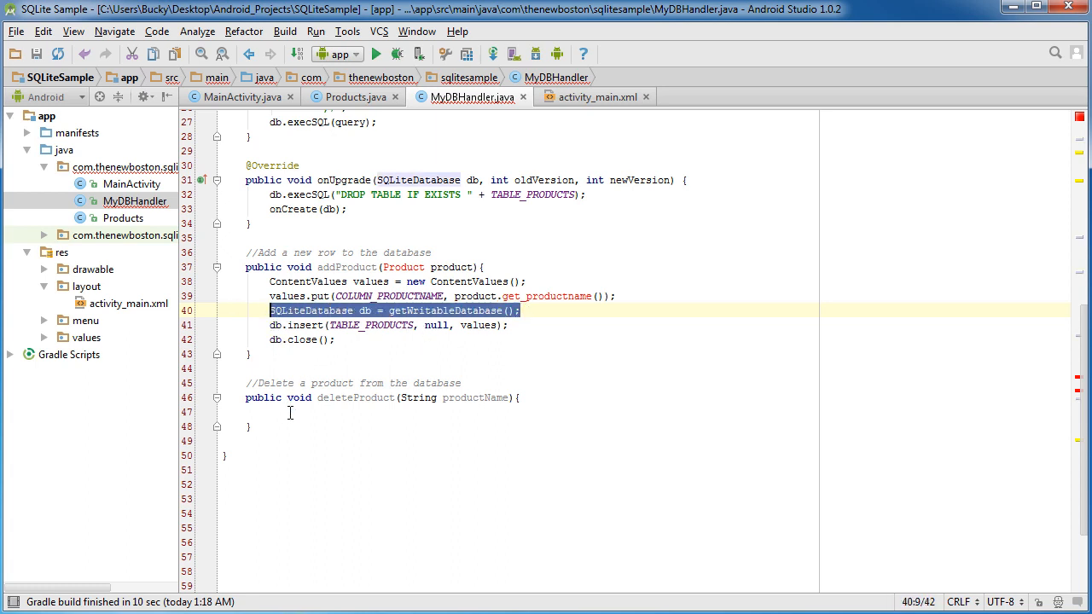
- In deleteProduct, declare SQLiteDatabase db = getWritableDatabase() and begin an empty db.execSQL("") call
text(SQLiteDatabase db = getWritableDatabase();)
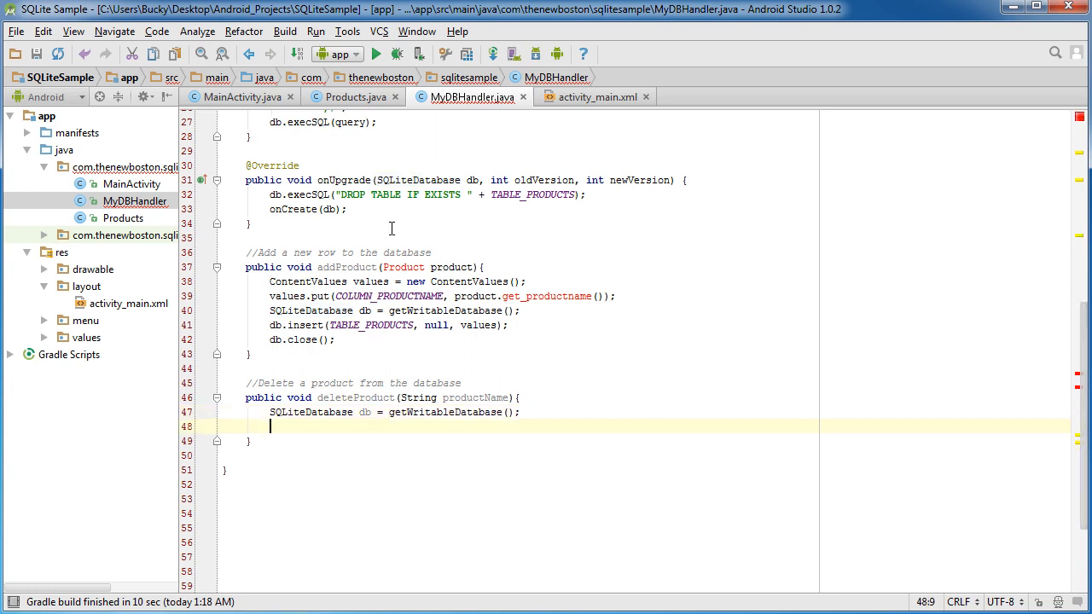
text(db.execSQL();)
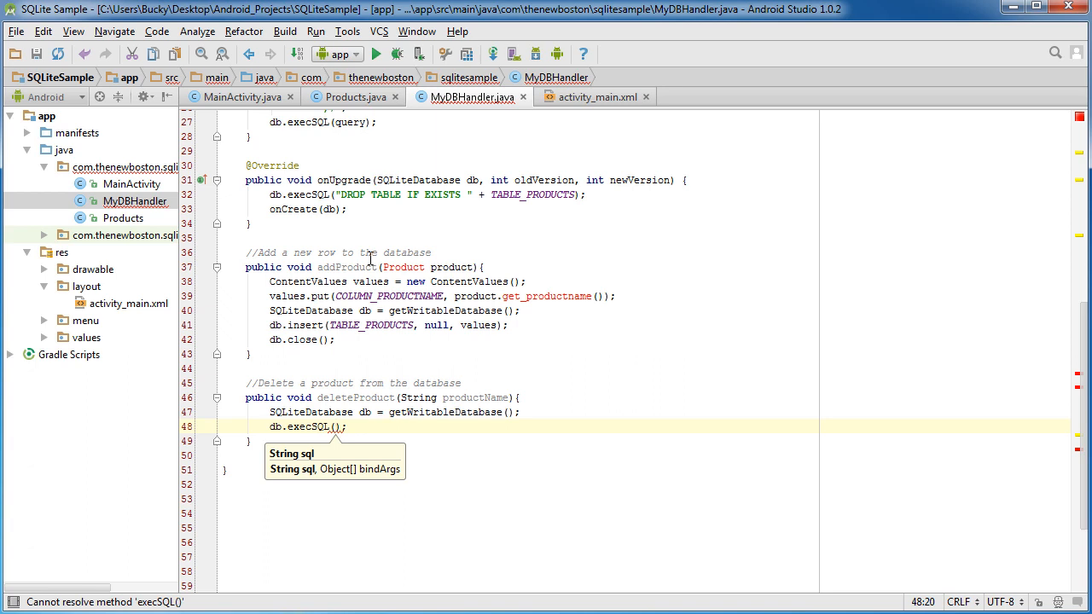
text(")
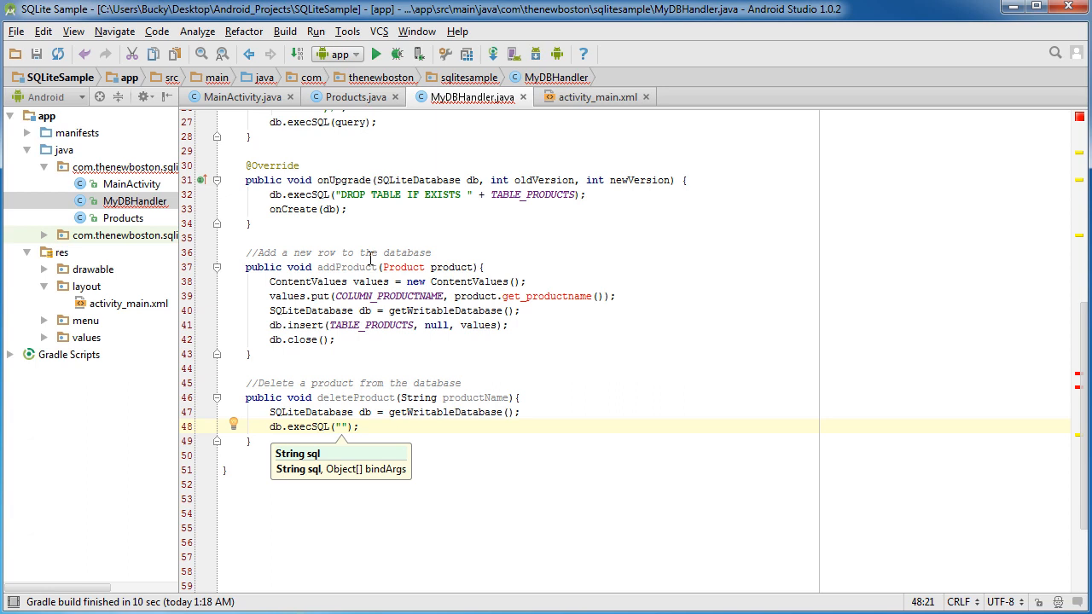
- Start the query string with "DELETE FROM " + TABLE_PRODUCTS + " WHERE "
text(DELETE)
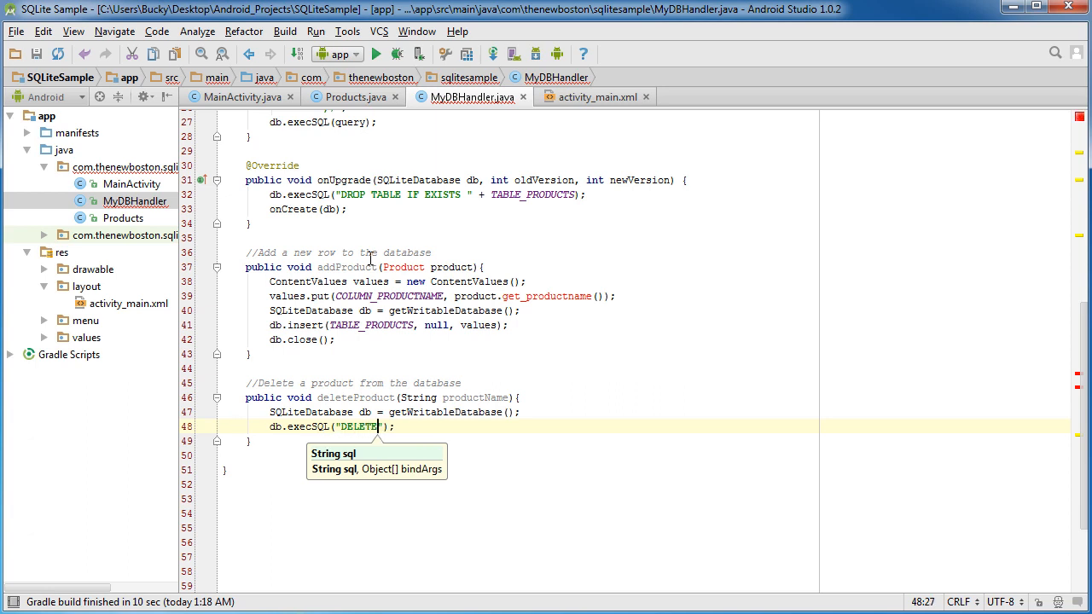
text(FROM)
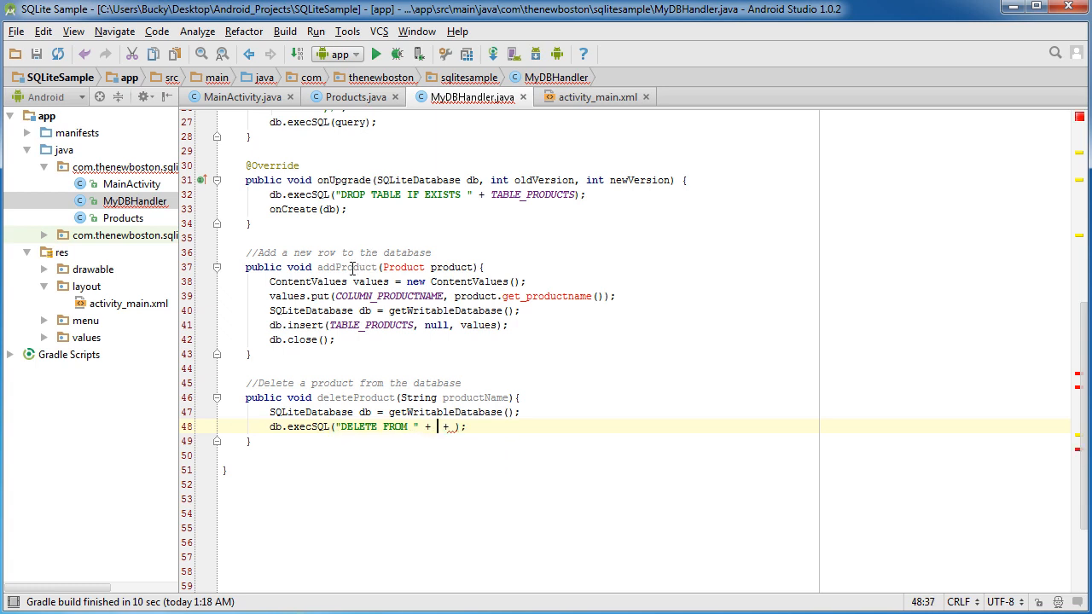
double_click(370, 325)
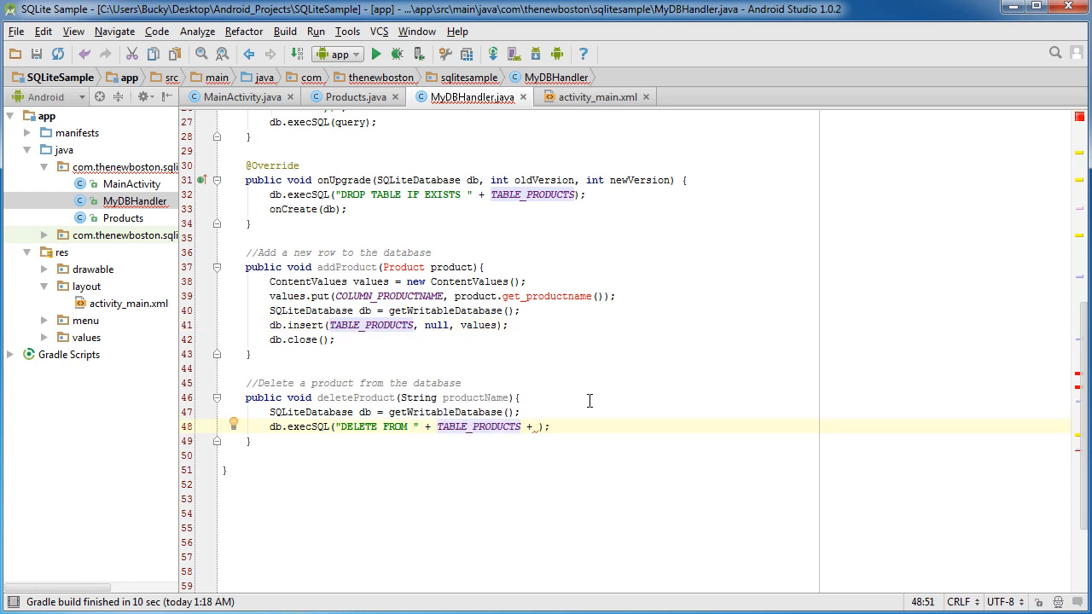
text("")
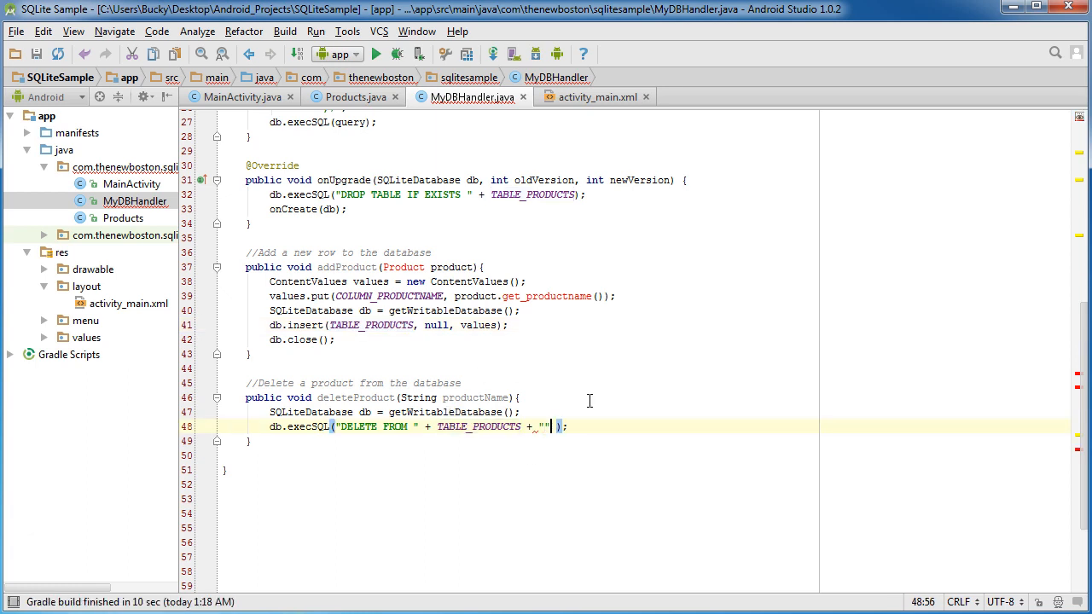
text(WHERE)
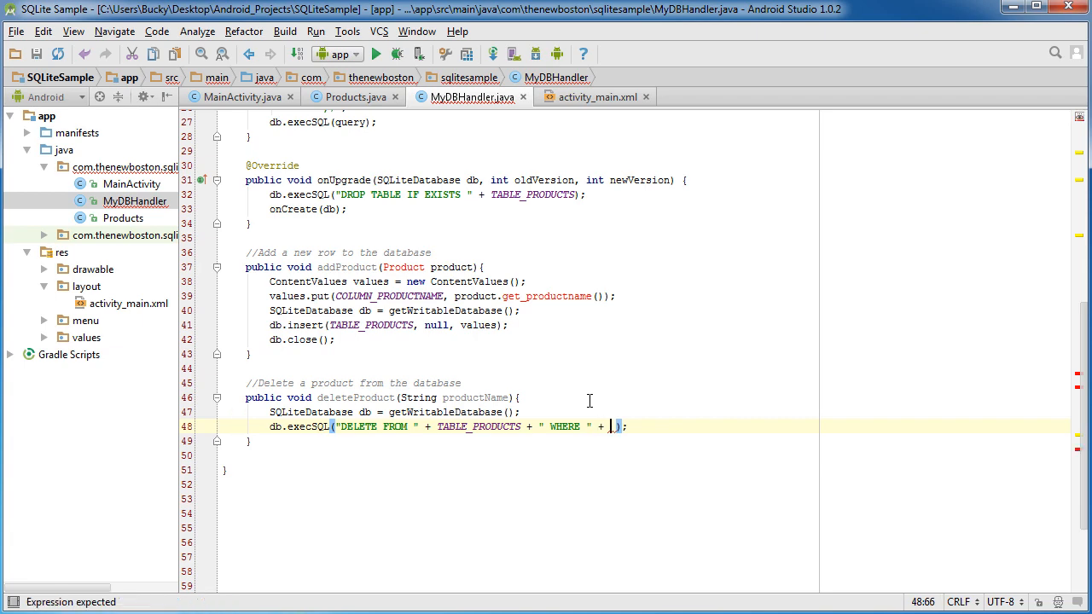
scroll(up, 3)
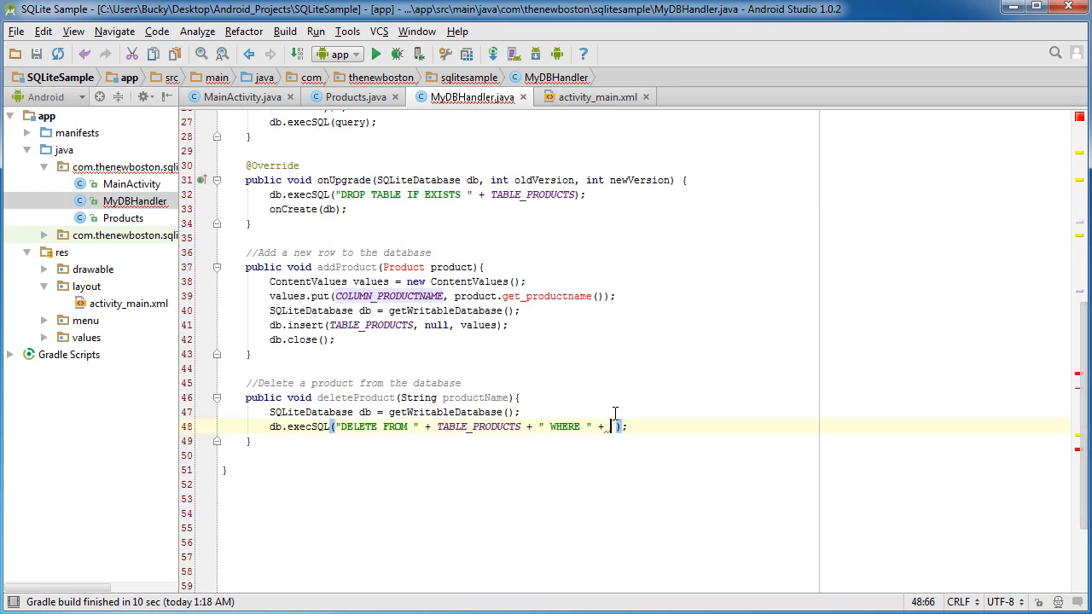
- Finish the WHERE clause: COLUMN_PRODUCTNAME equals the quoted productName, ending with a semicolon
text(COLUMN_PRODUCTNAME)
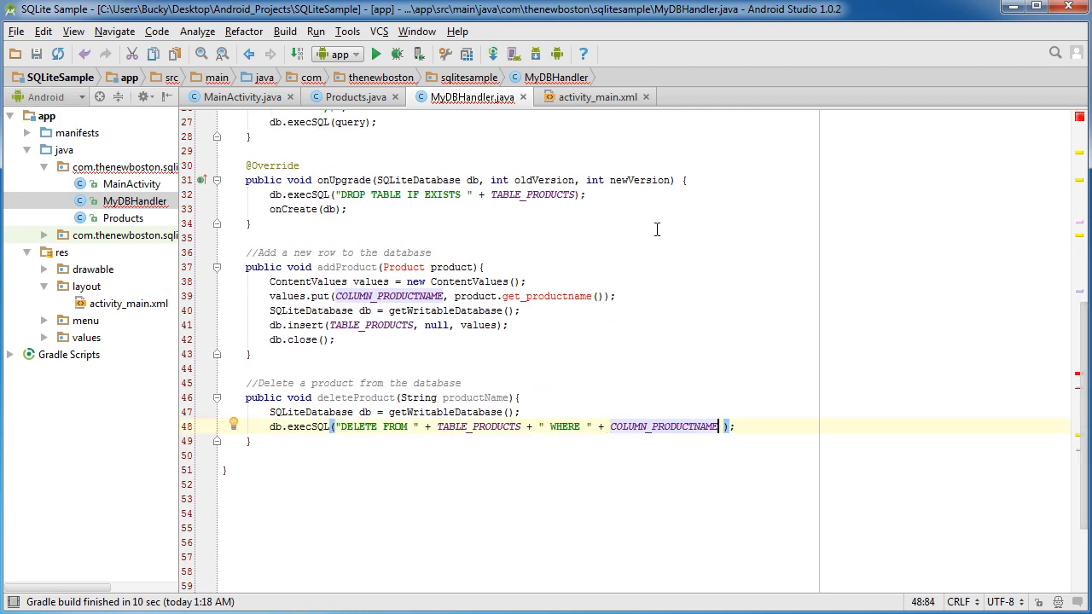
text(+)
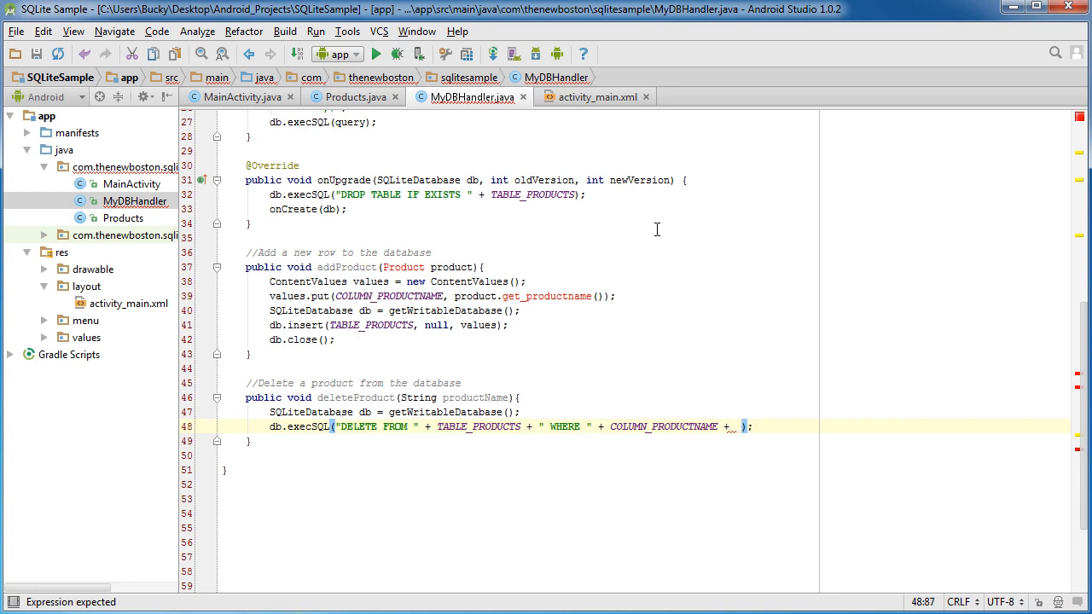
text(")
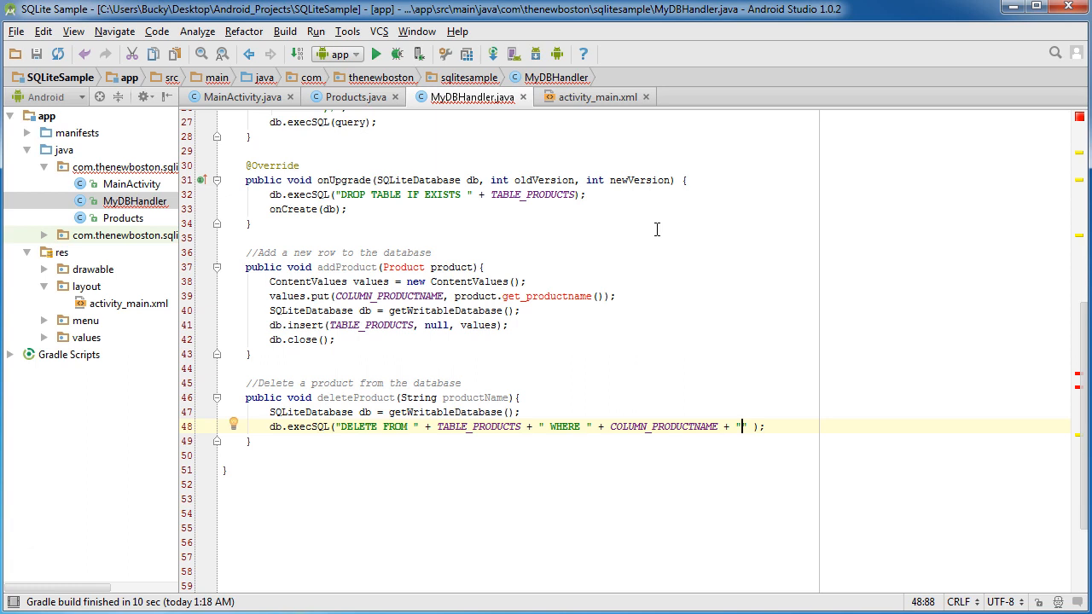
text(=\)
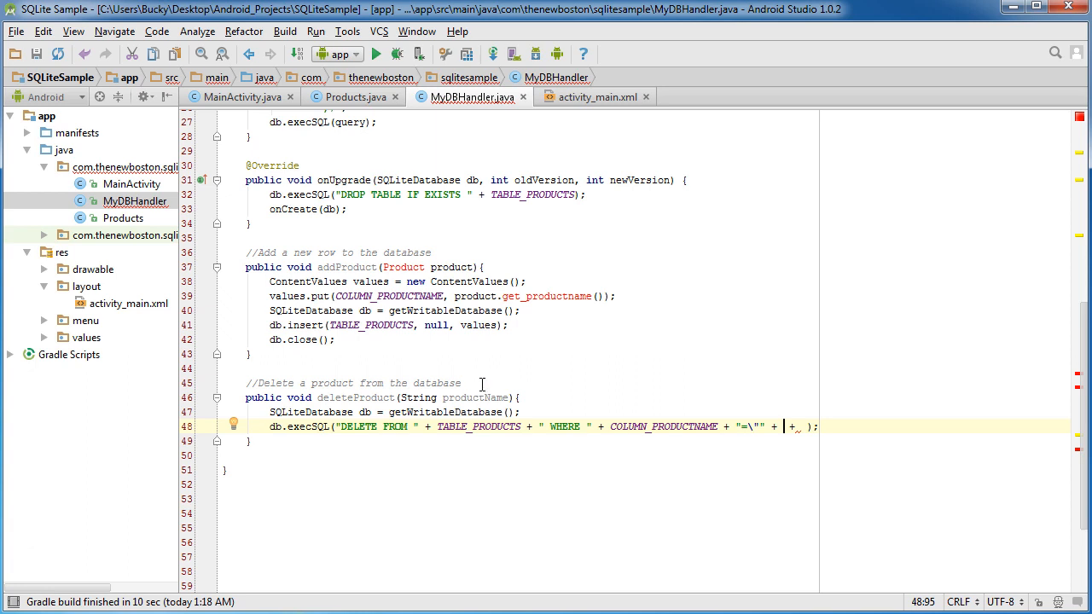
double_click(475, 398)
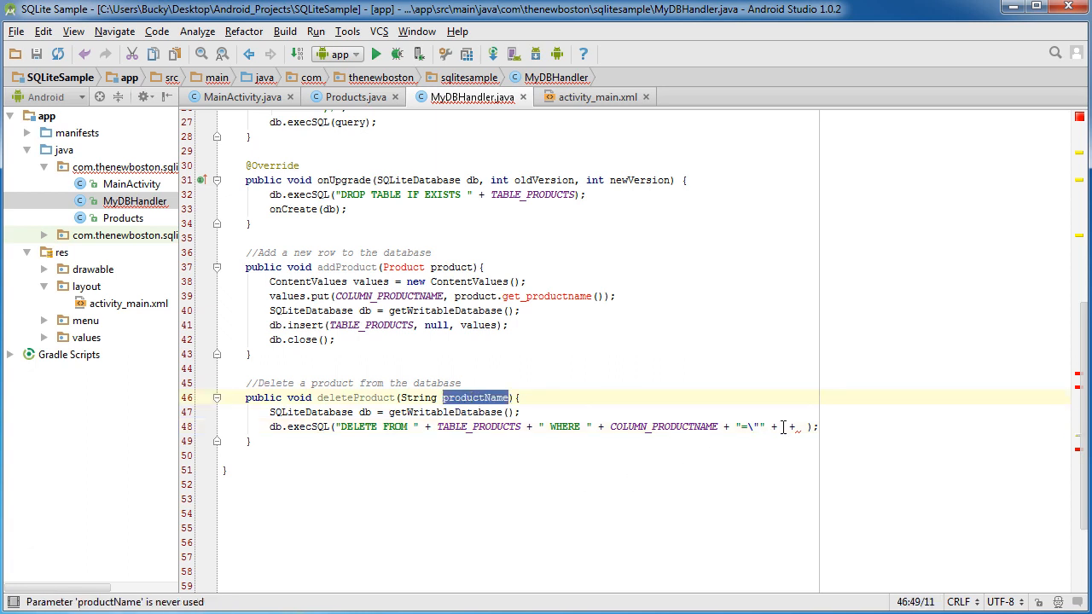
text(productName +)
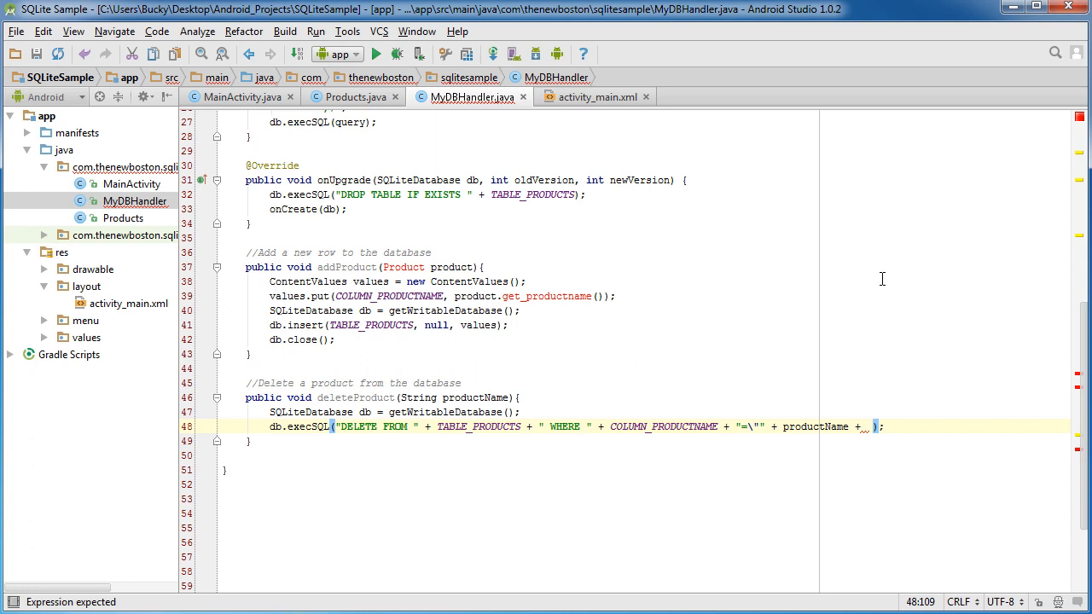
text(")
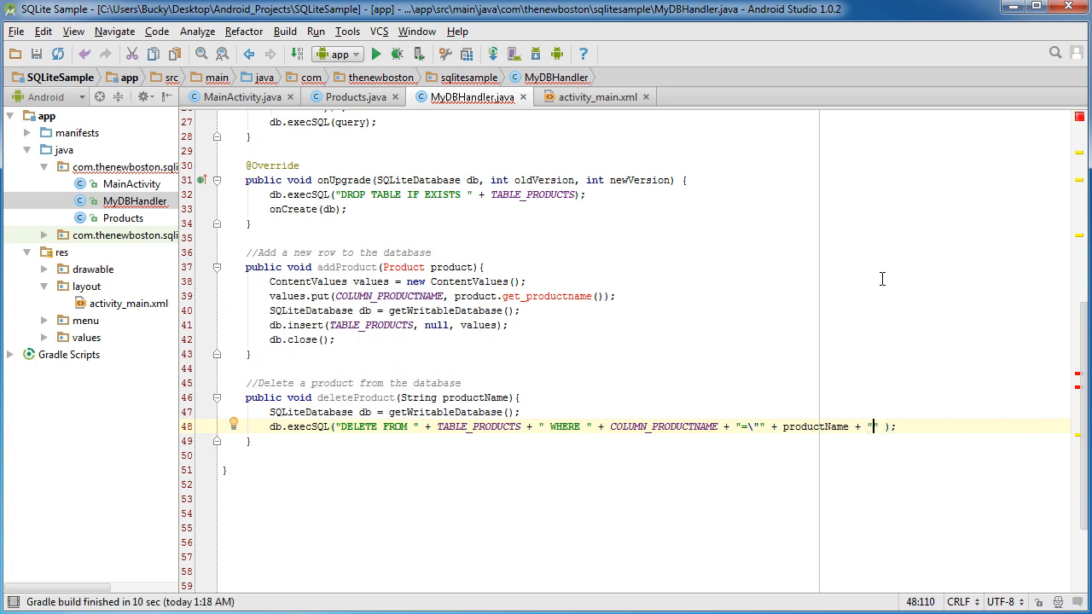
text(\)
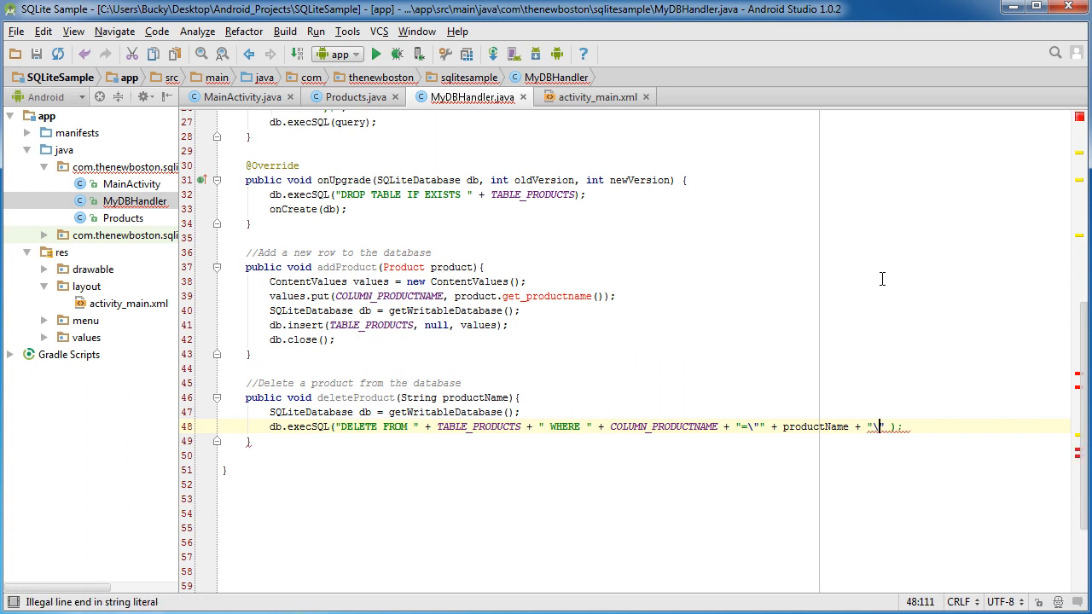
text(\")
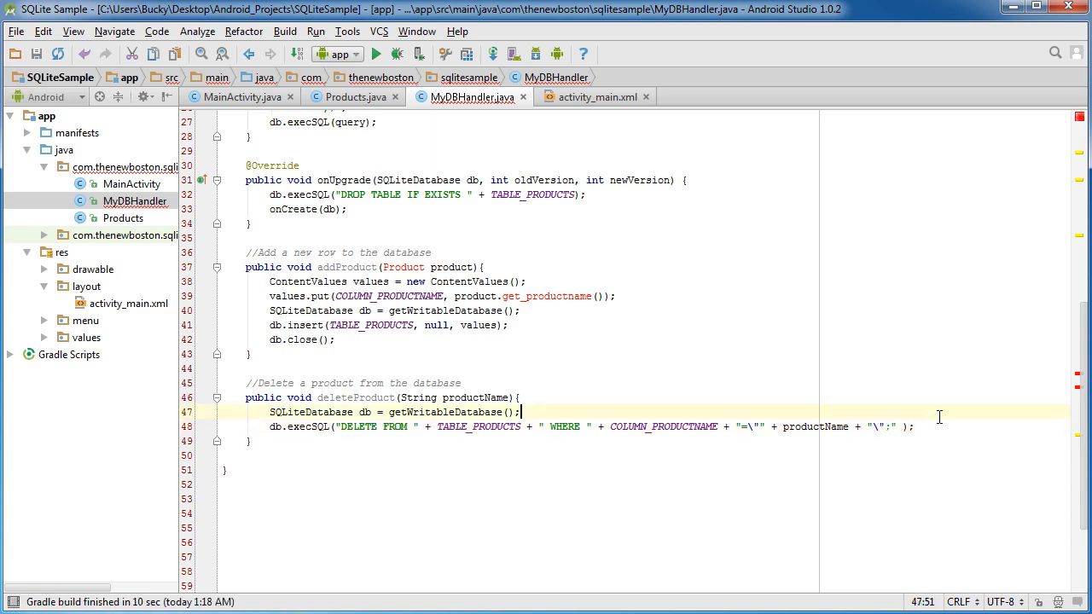
mouse_move(475, 379)
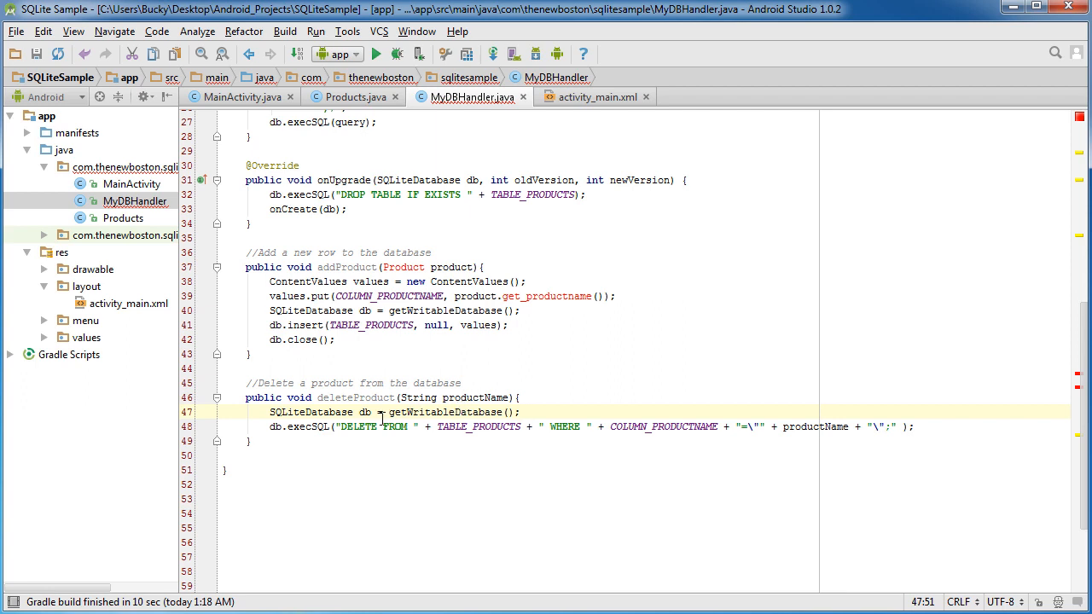
double_click(368, 427)
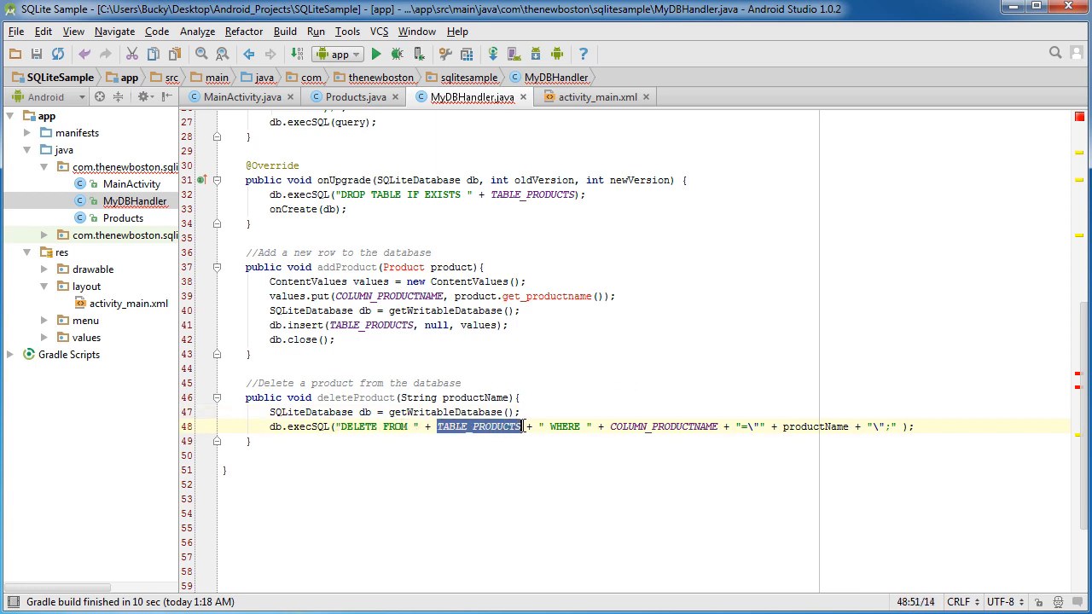
double_click(664, 426)
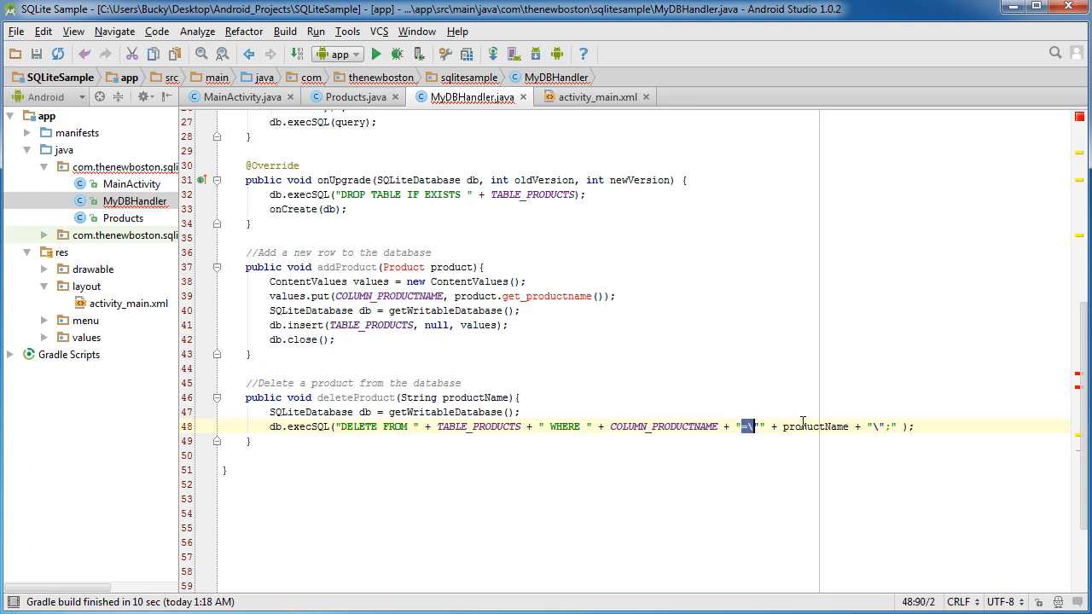
double_click(815, 426)
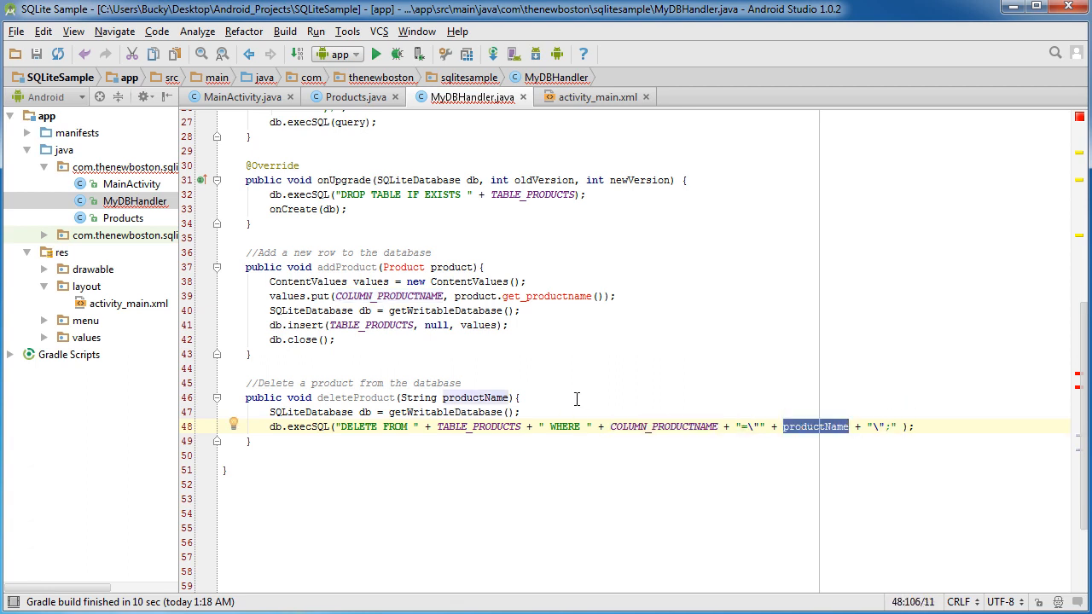
mouse_move(741, 470)
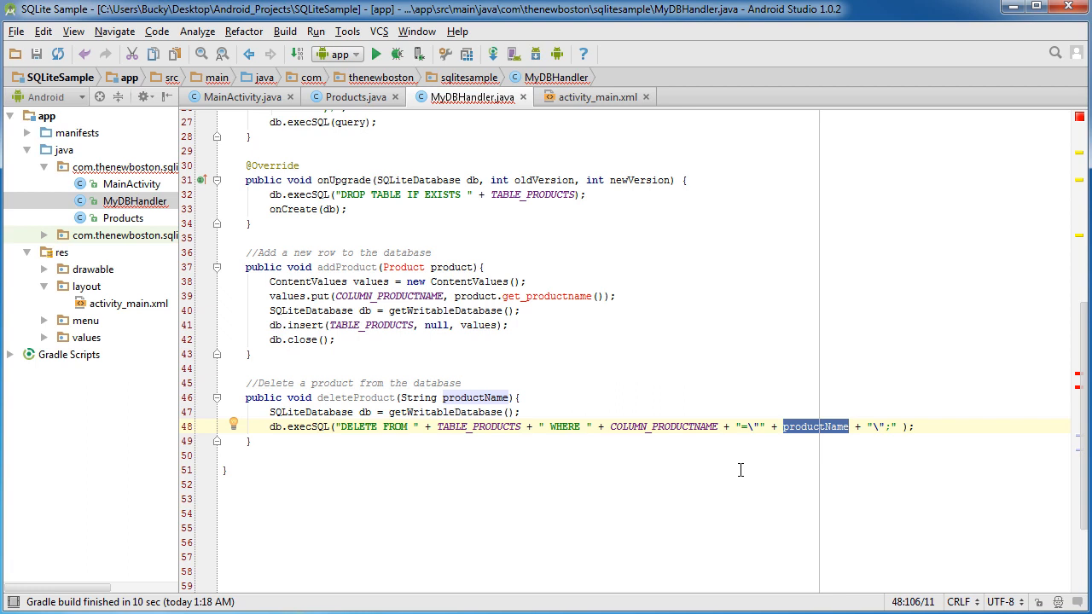
click(891, 427)
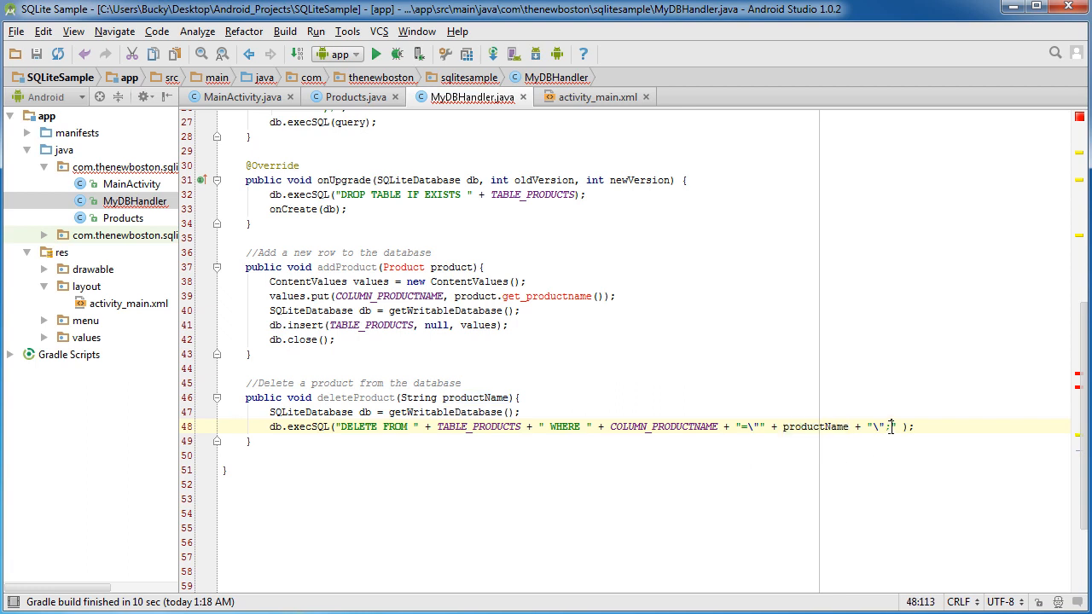
text(;")
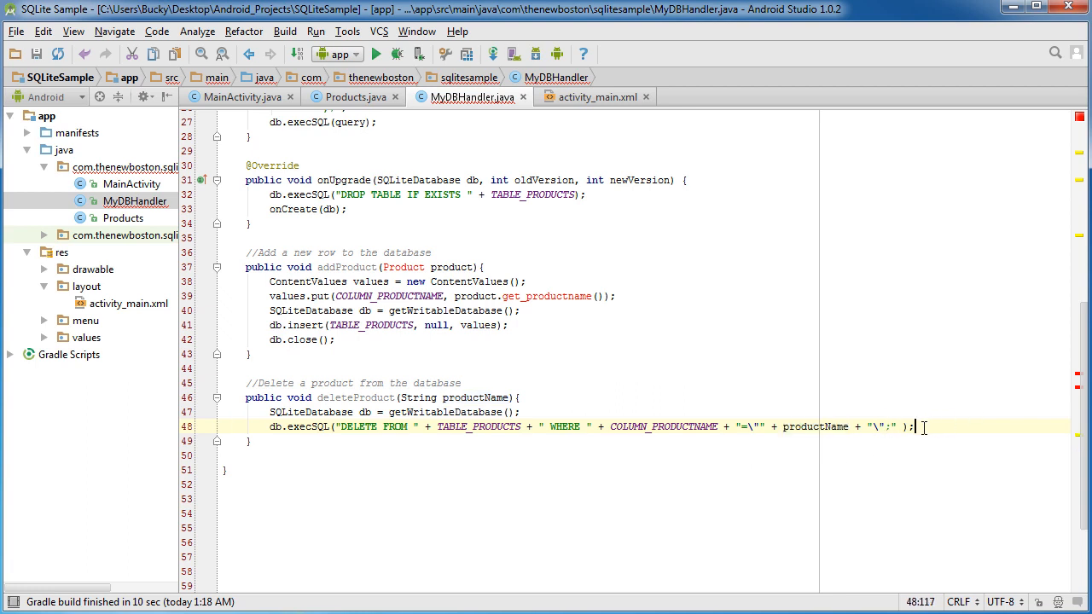